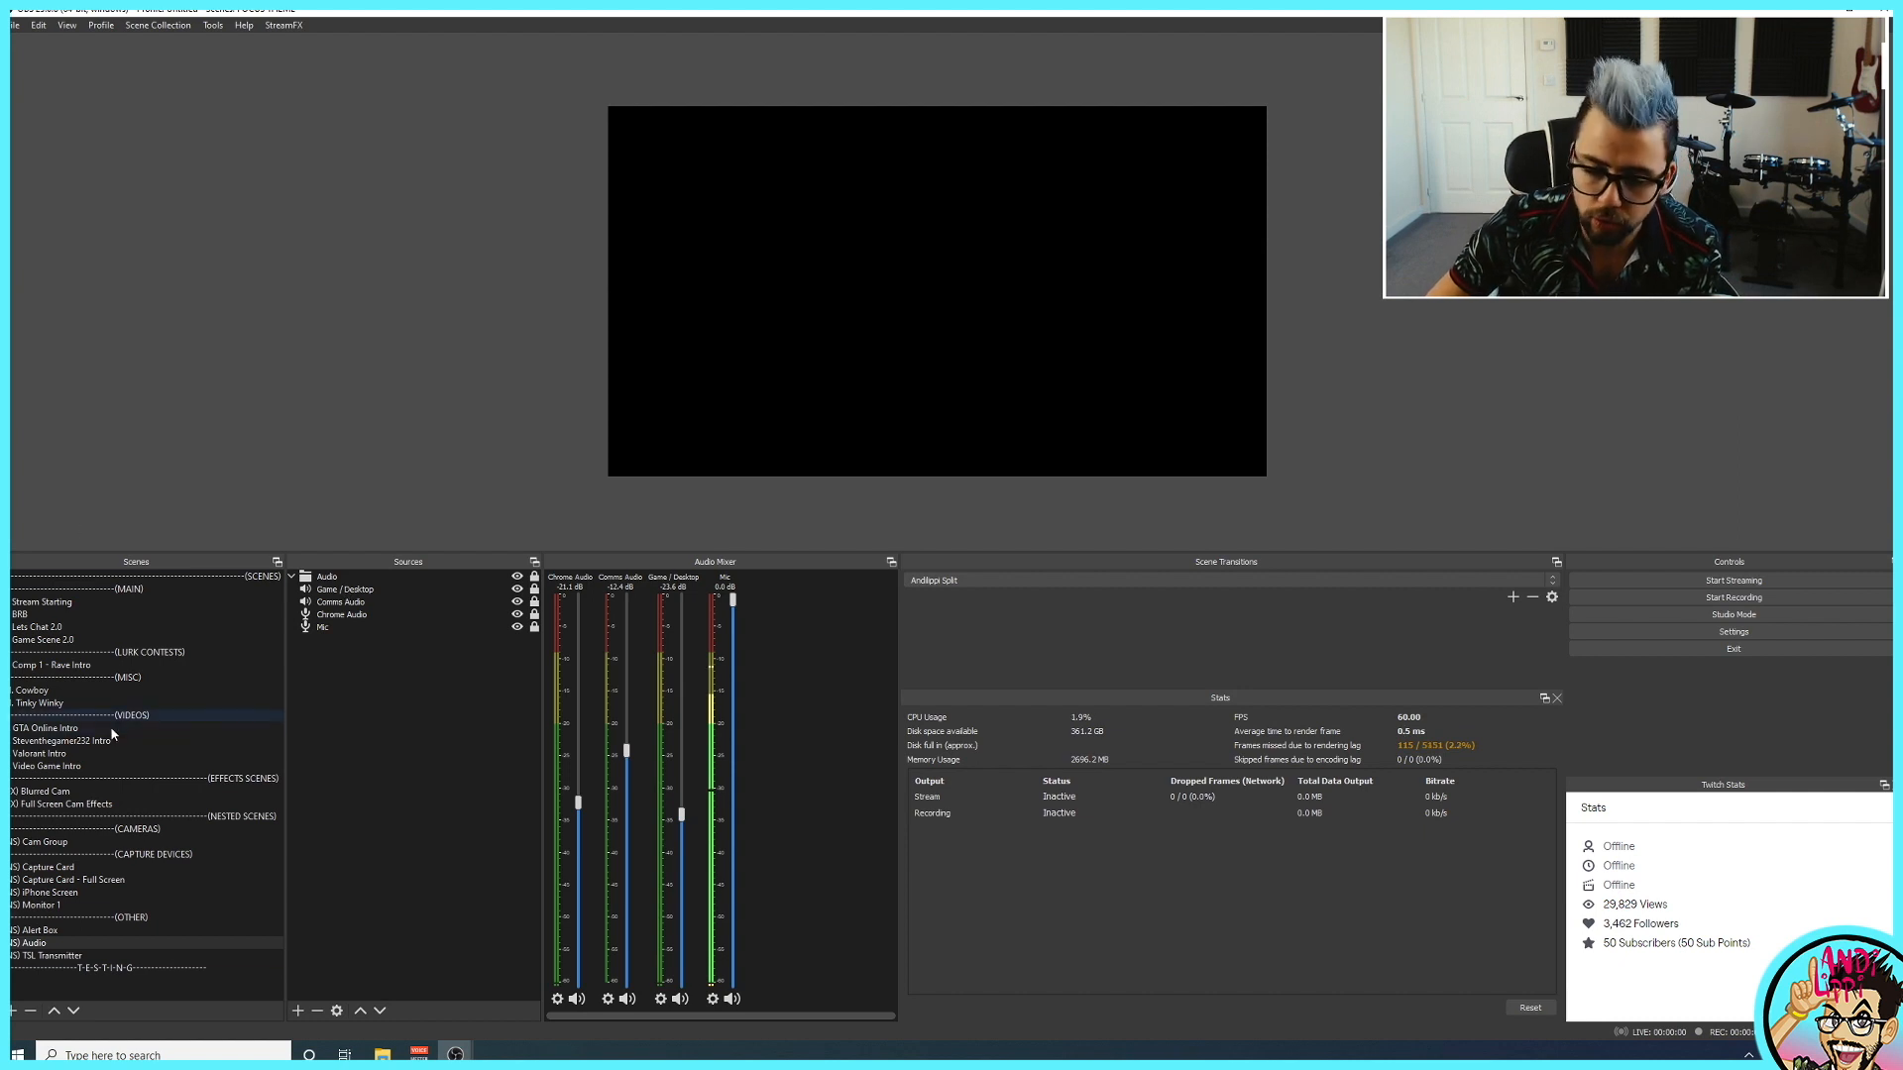
Browse the NS Audio and Cam Group scenes, collapsing and re-expanding the grouped audio sources.
left_click(30, 943)
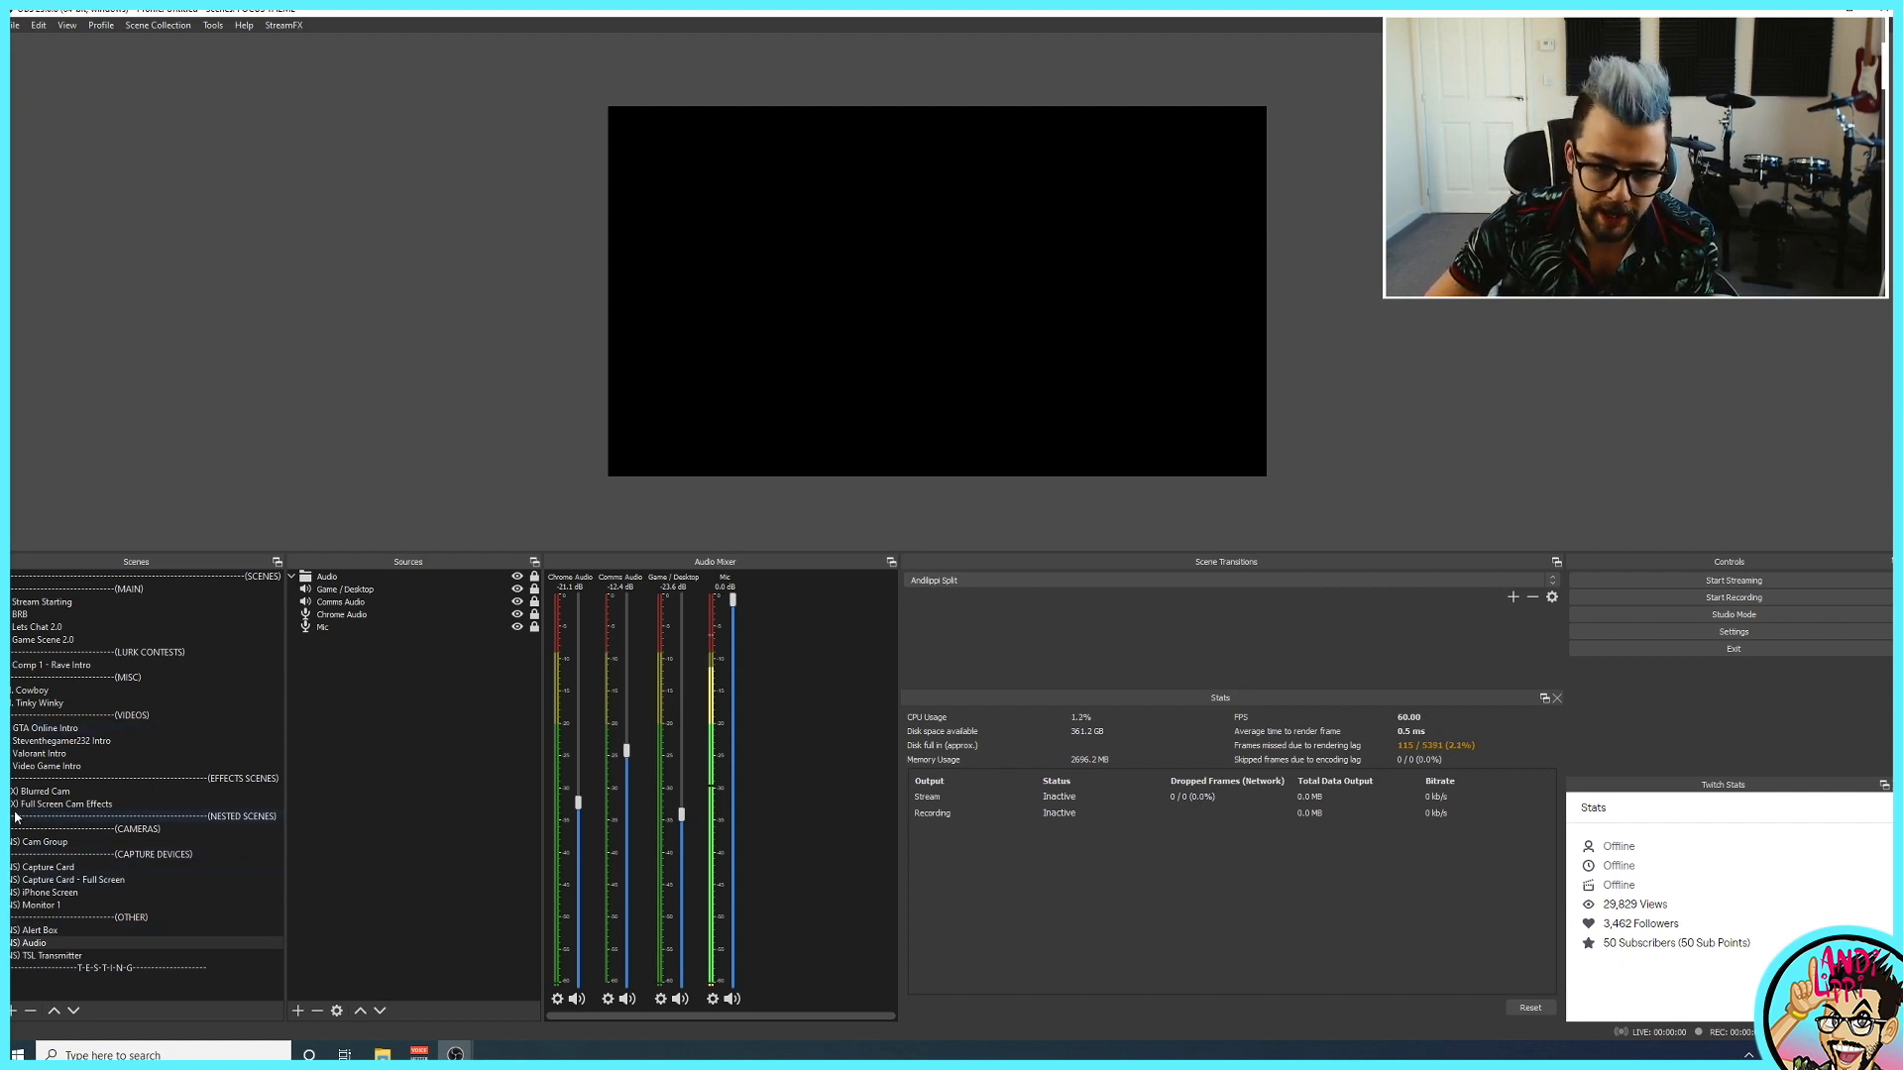
left_click(42, 842)
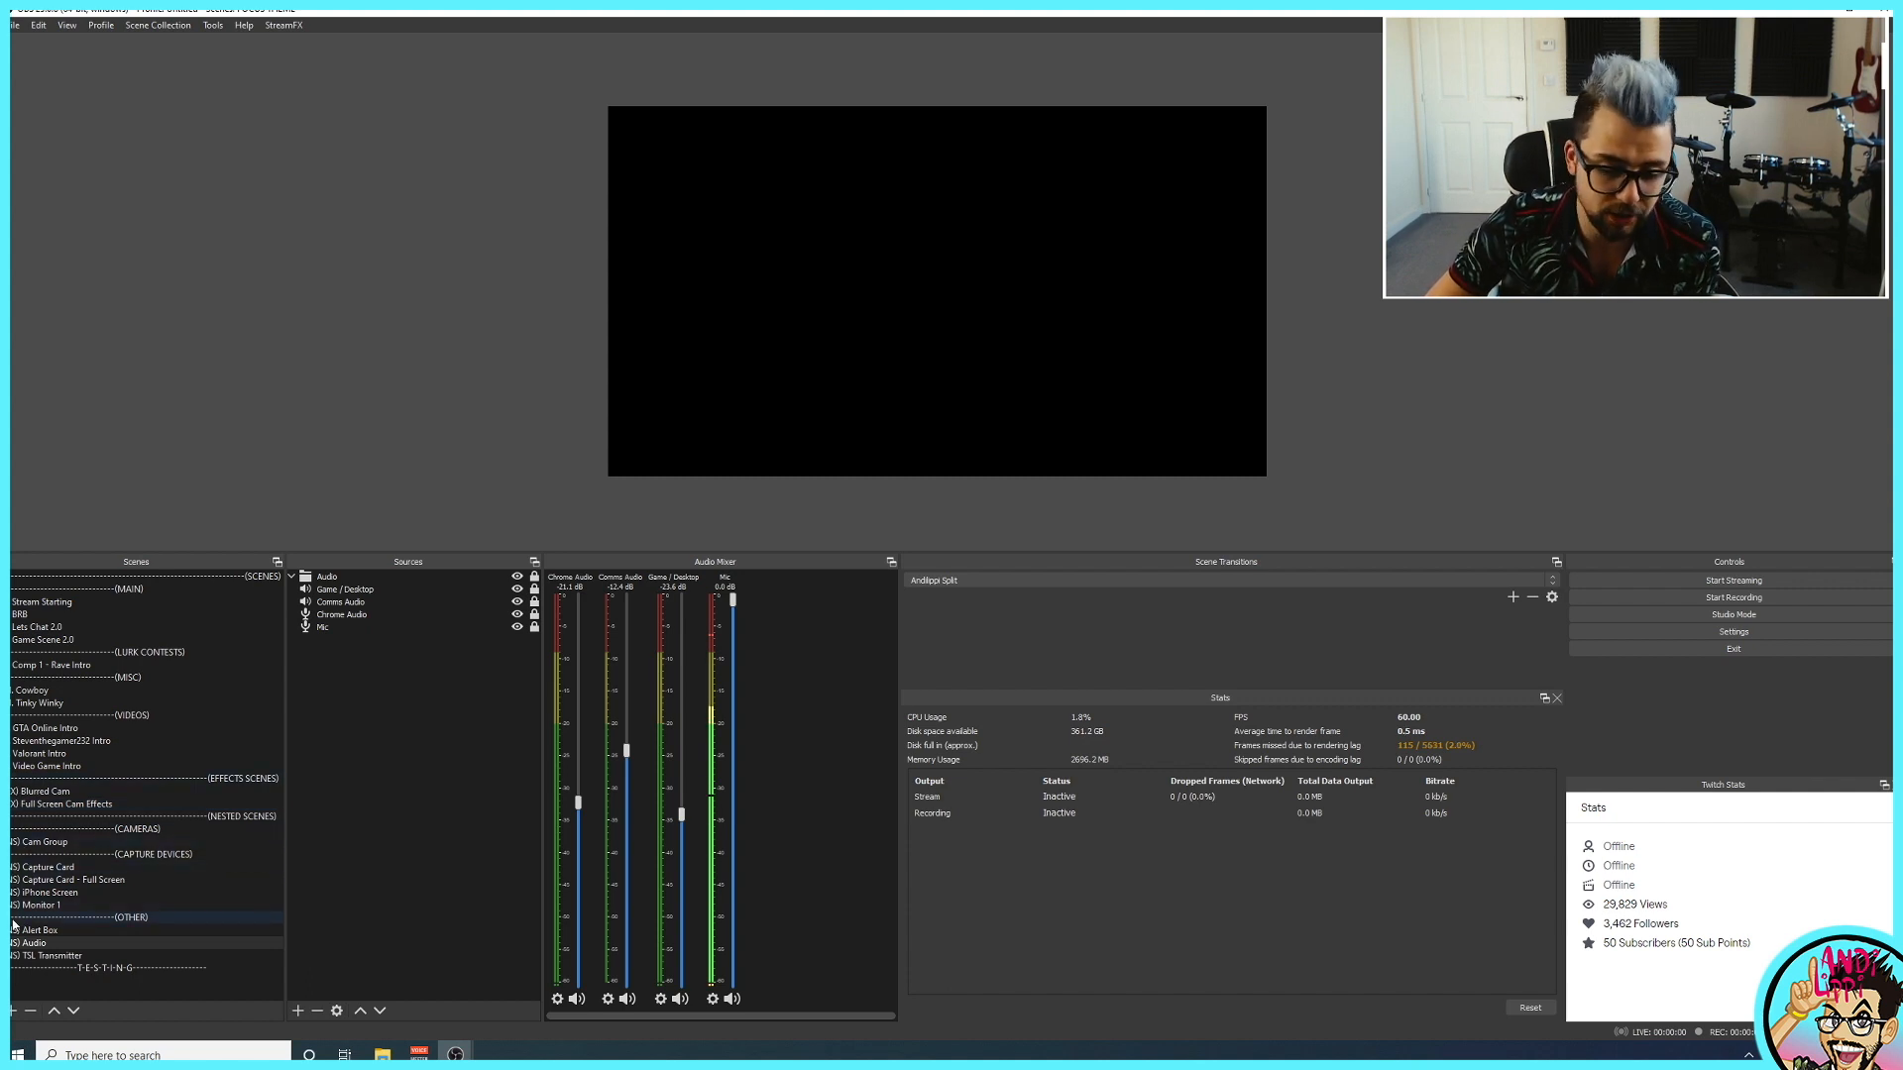
left_click(55, 956)
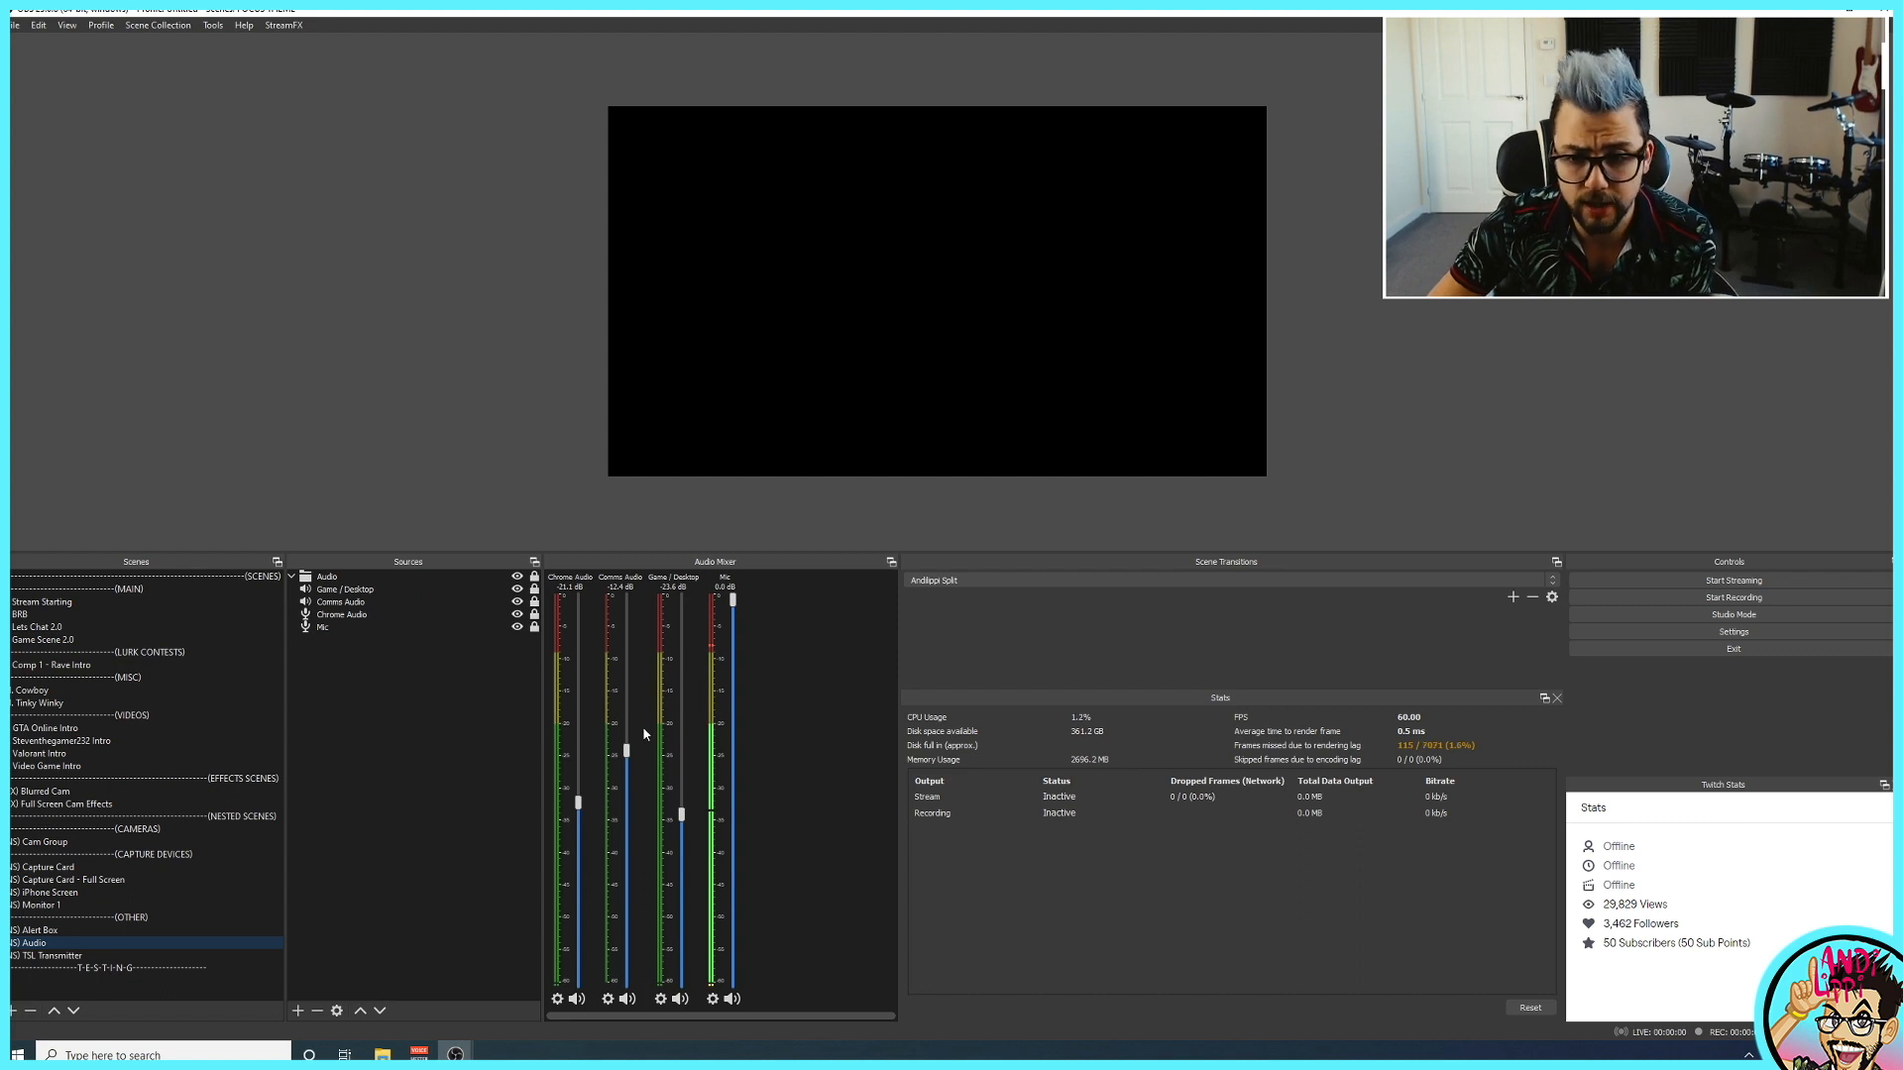
mouse_move(683, 741)
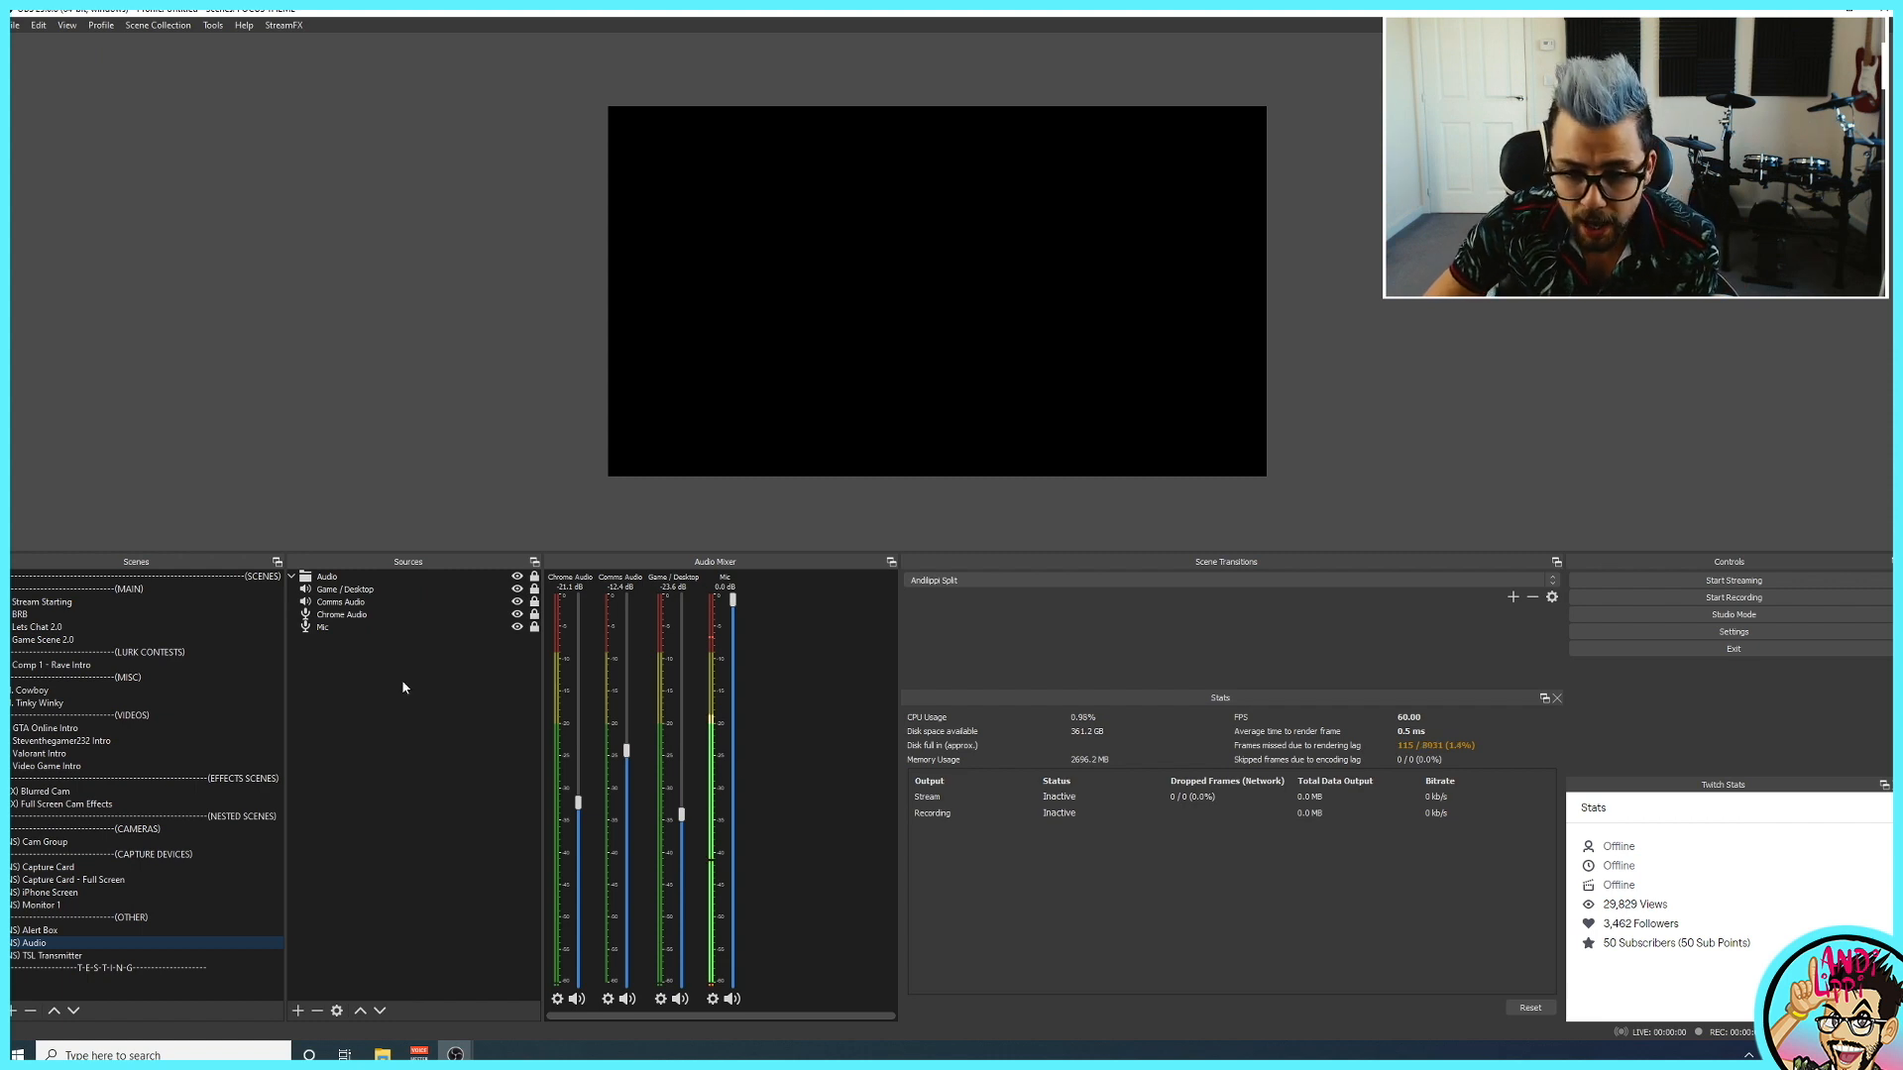
mouse_move(339, 656)
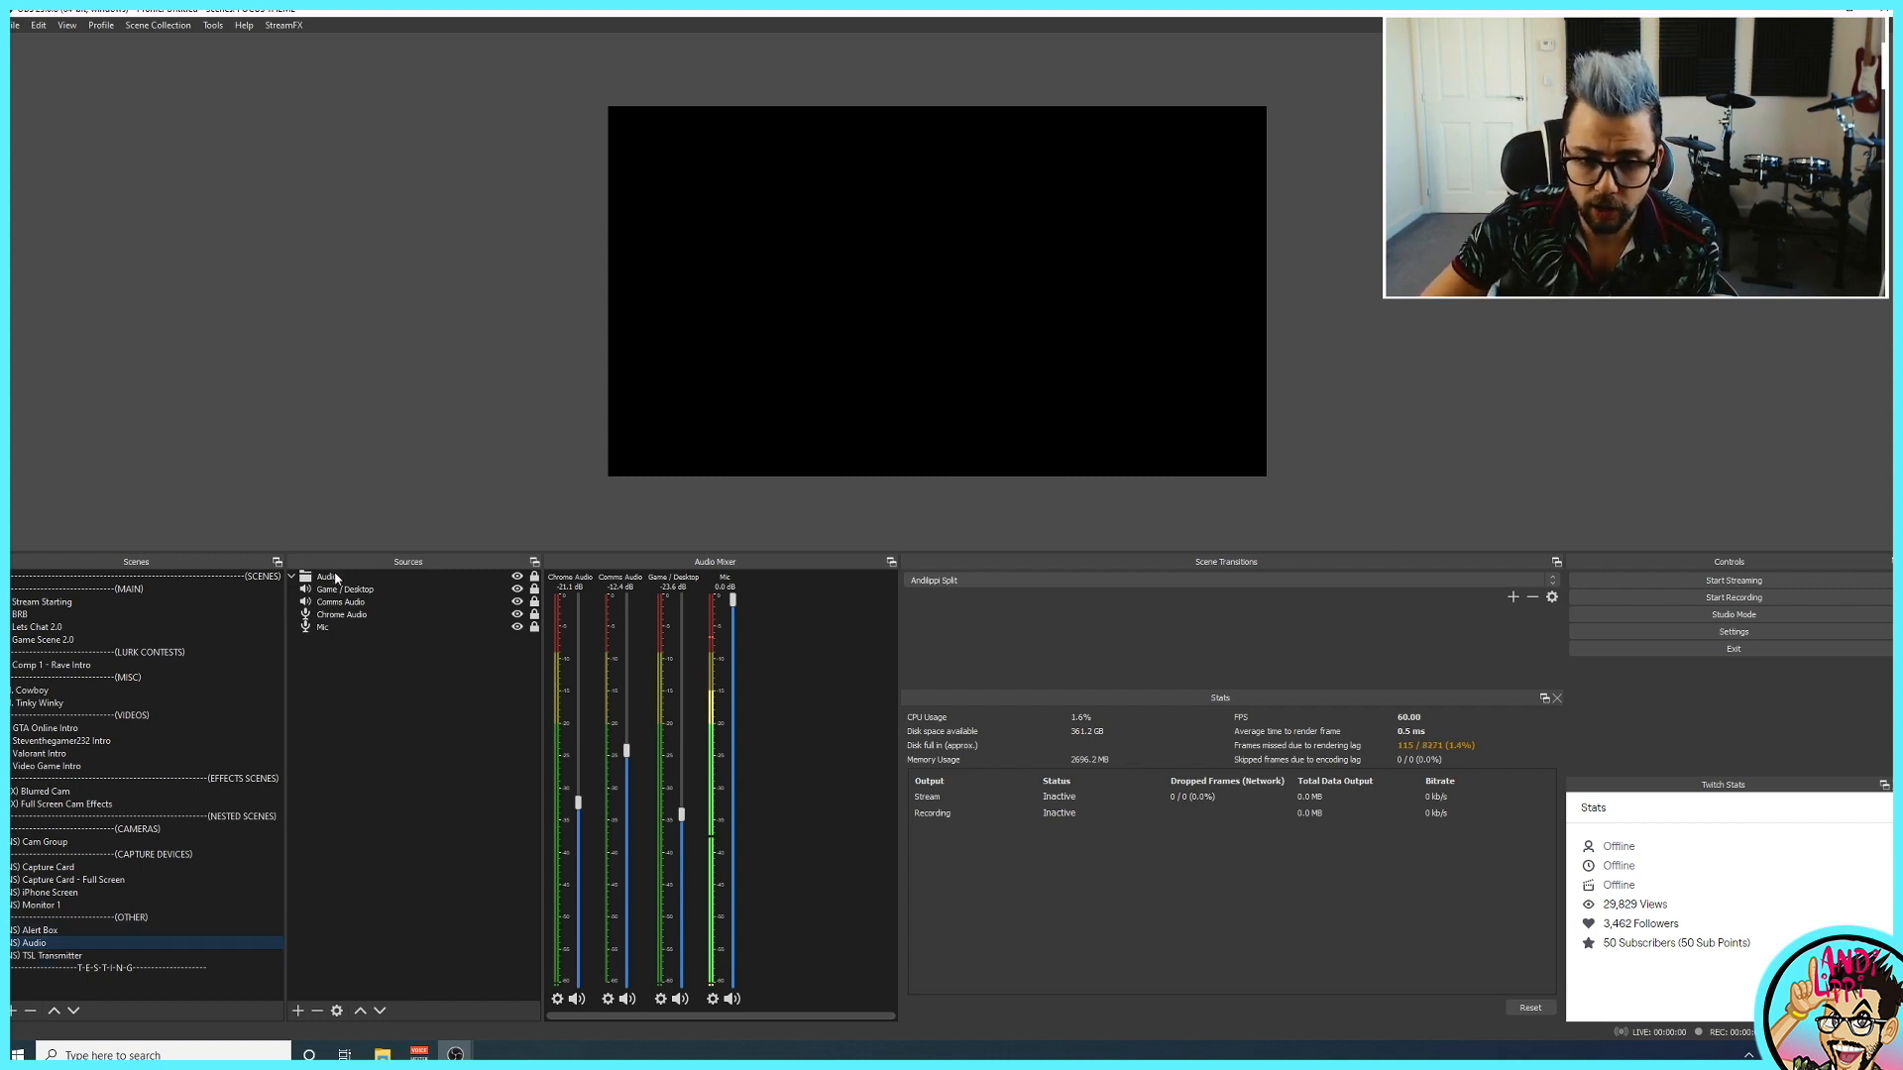
left_click(291, 575)
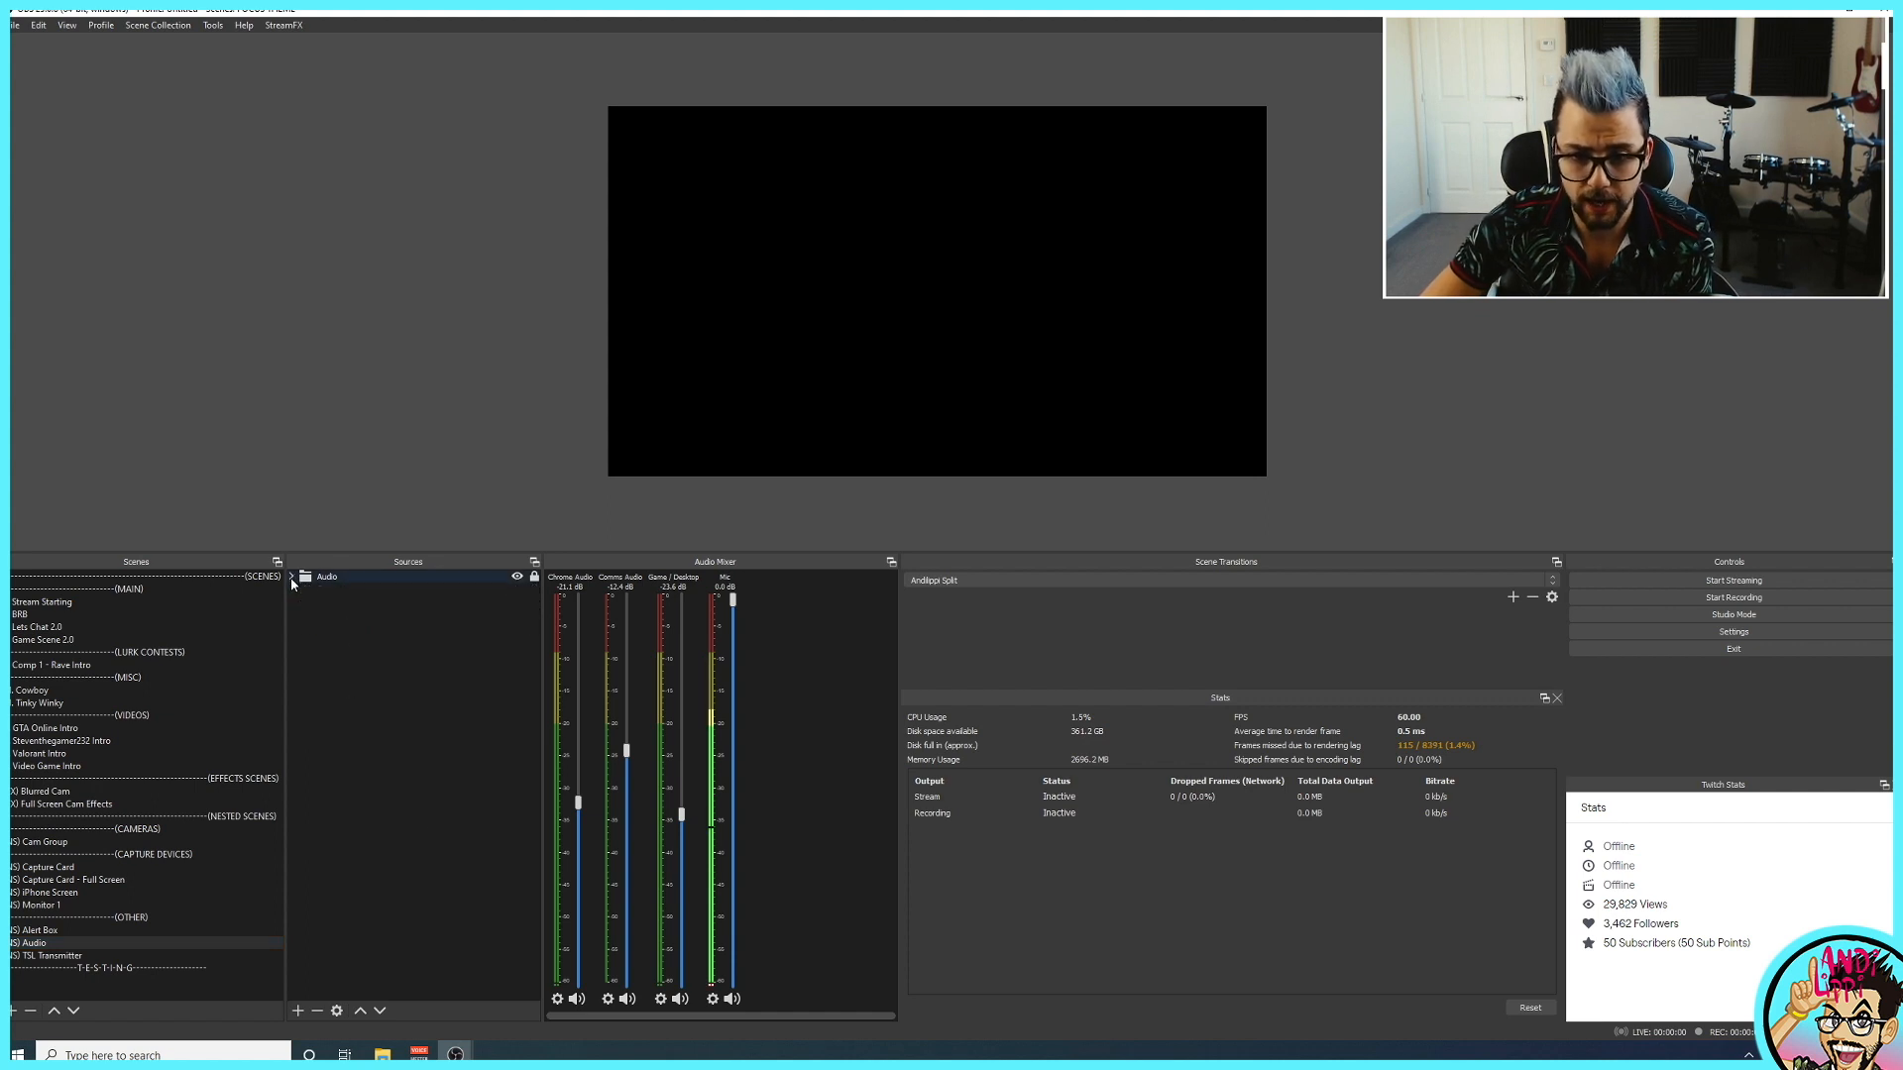
left_click(293, 577)
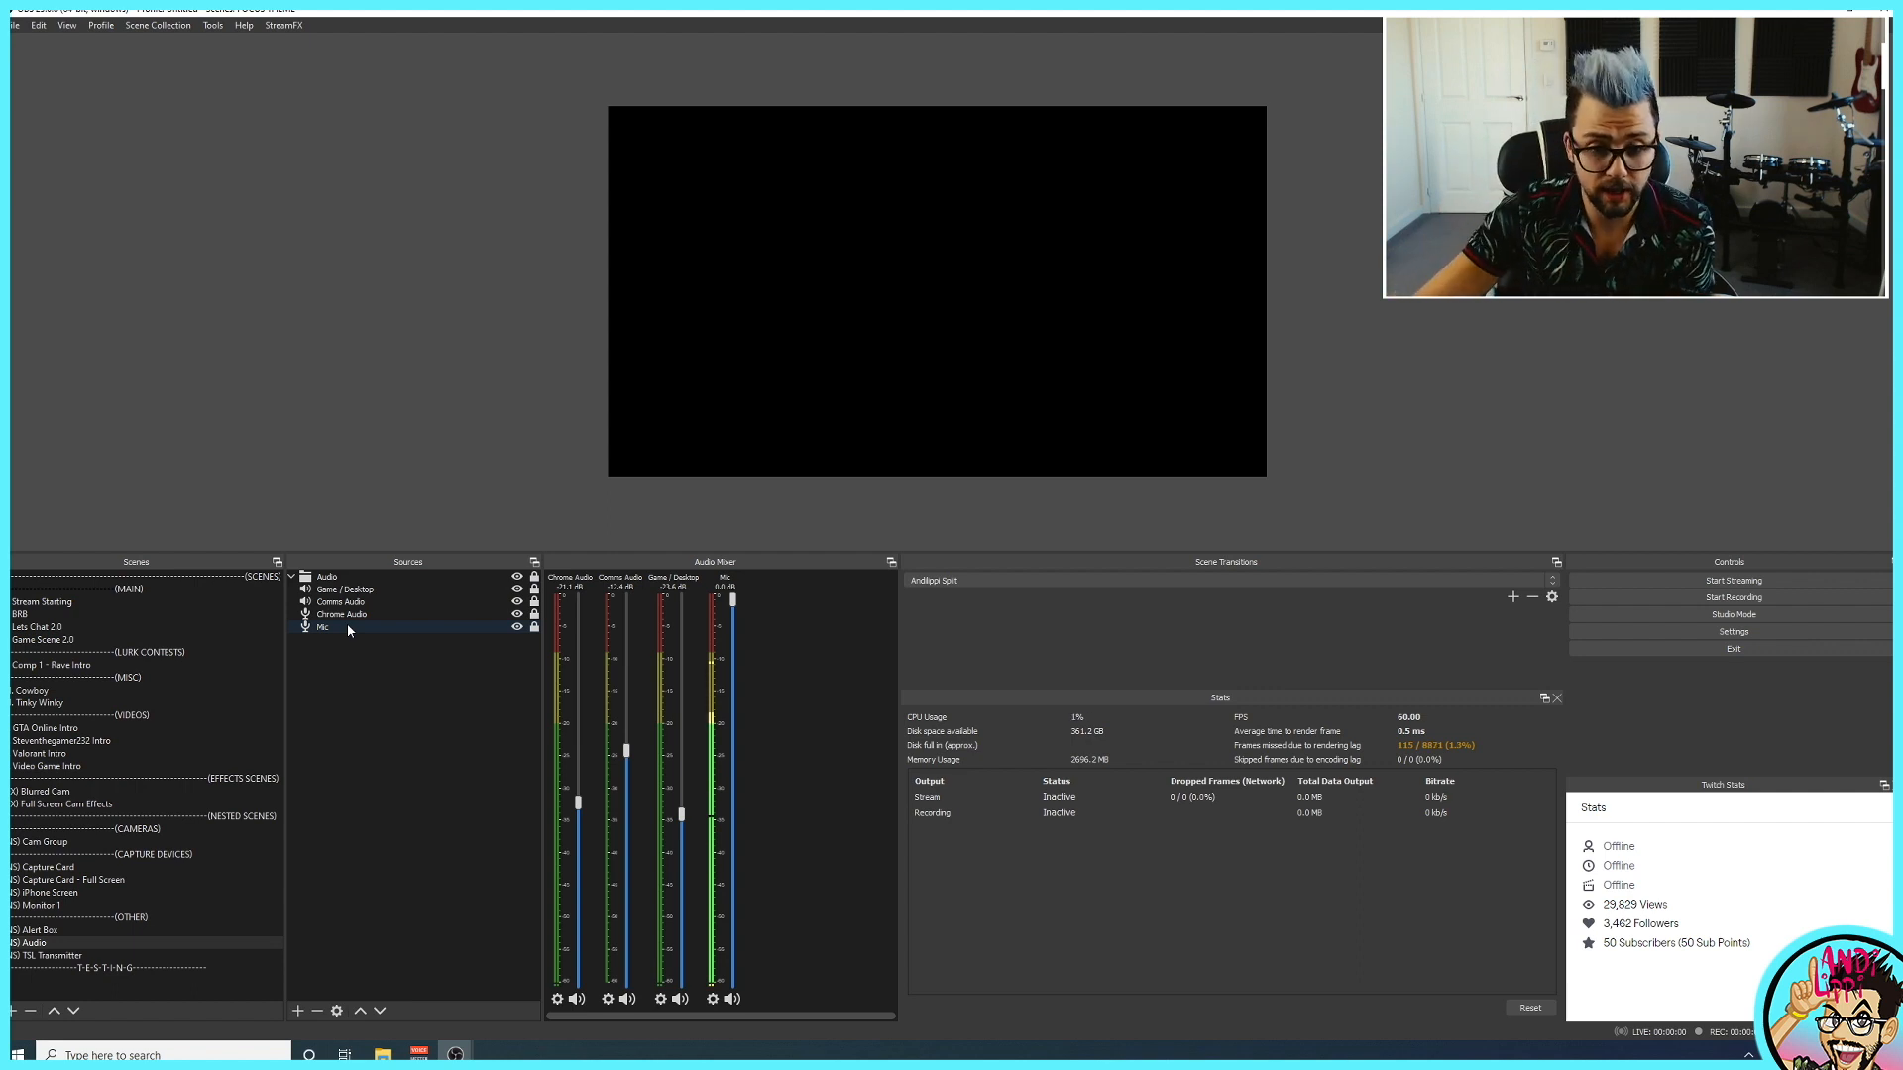
Switch between Lets Chat 2.0 and NS Audio, ending on Lets Chat 2.0 with the nested Audio source listed.
left_click(36, 627)
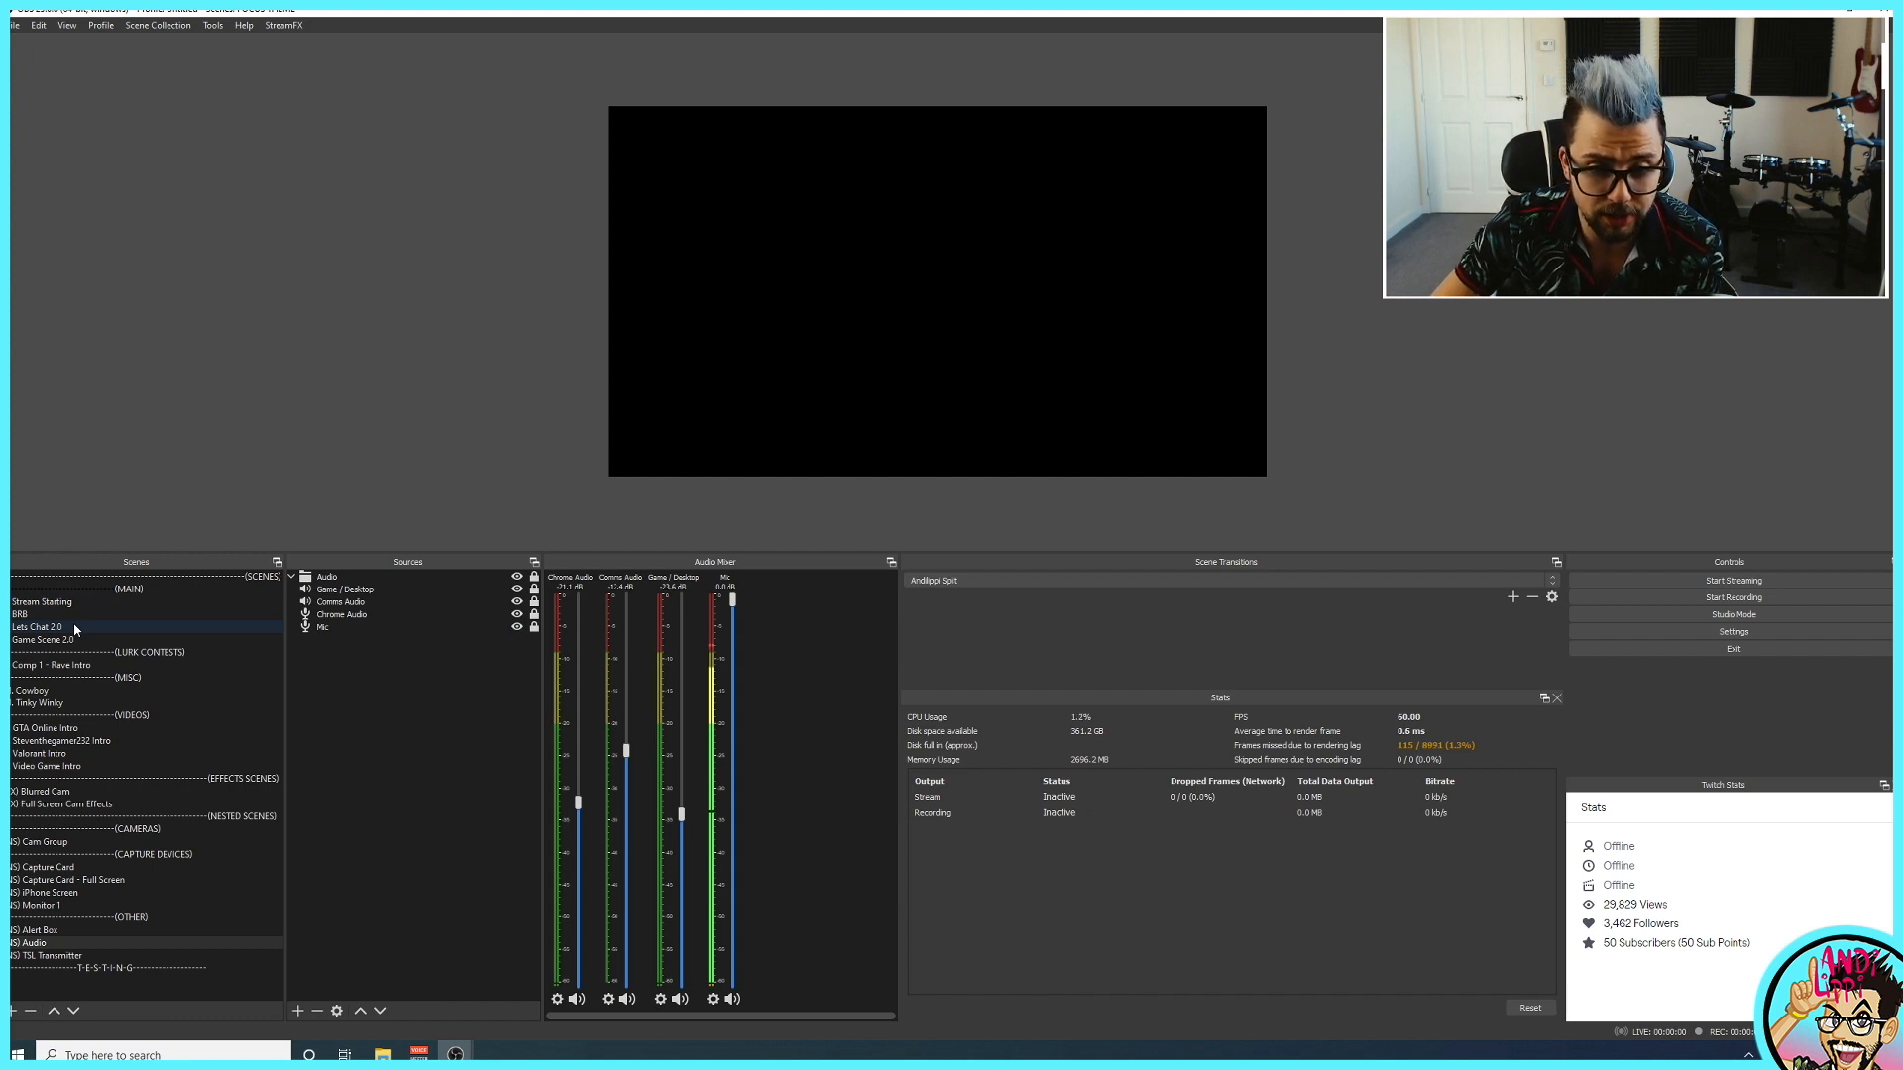
left_click(36, 626)
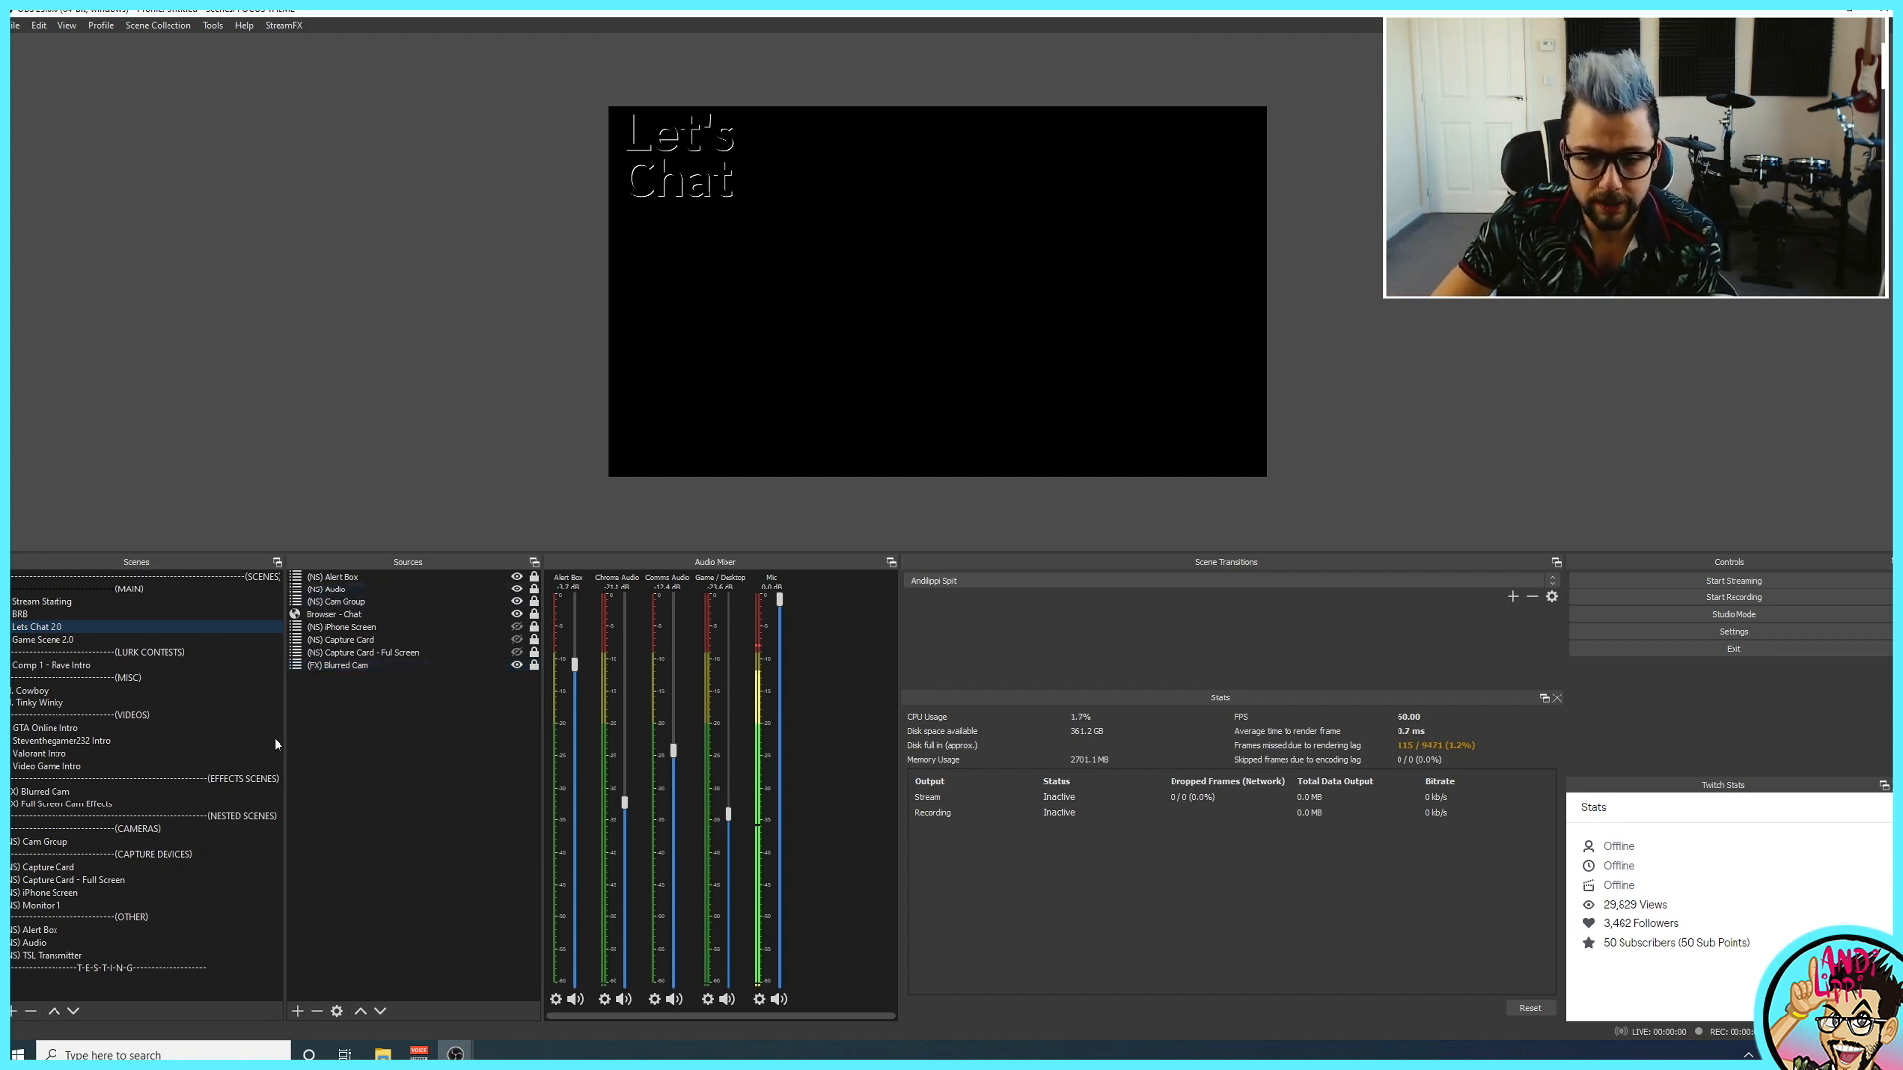
left_click(30, 944)
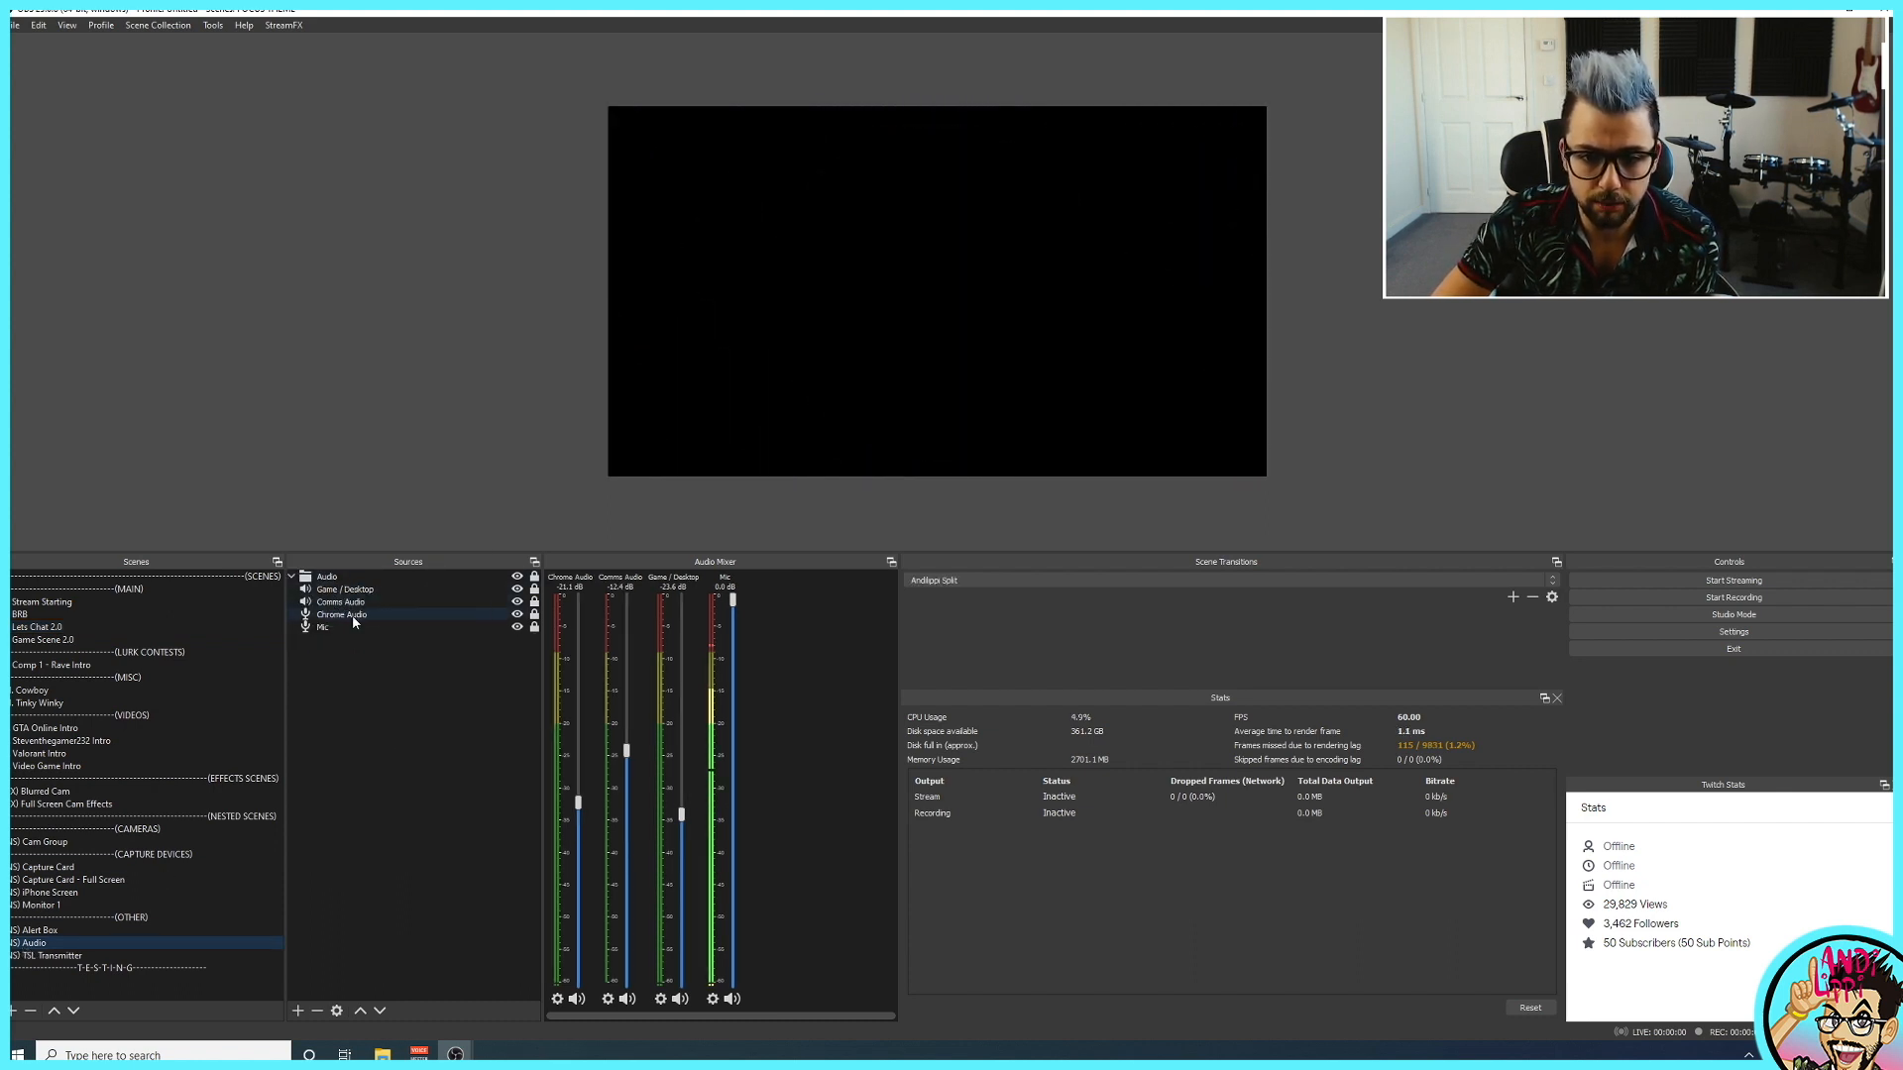
left_click(36, 626)
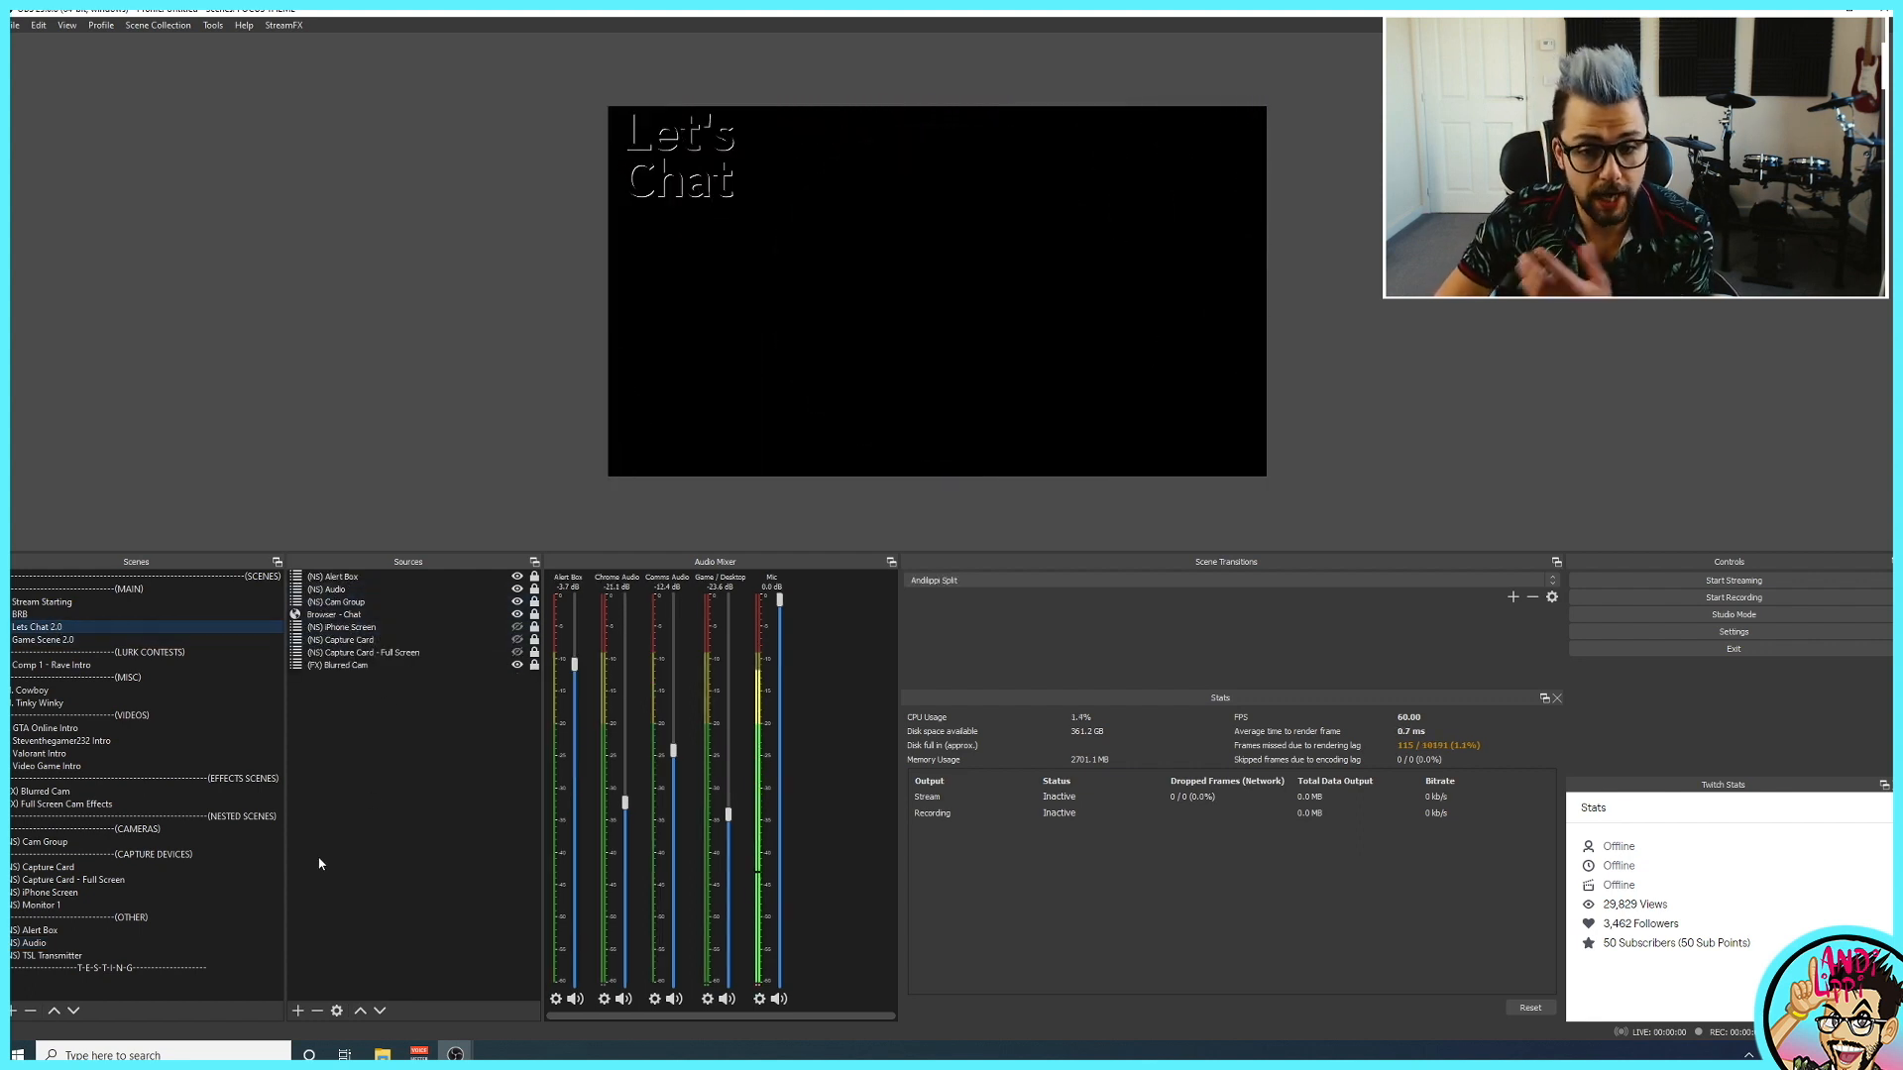
Create a new test scene with its default name in the testing section.
left_click(14, 1009)
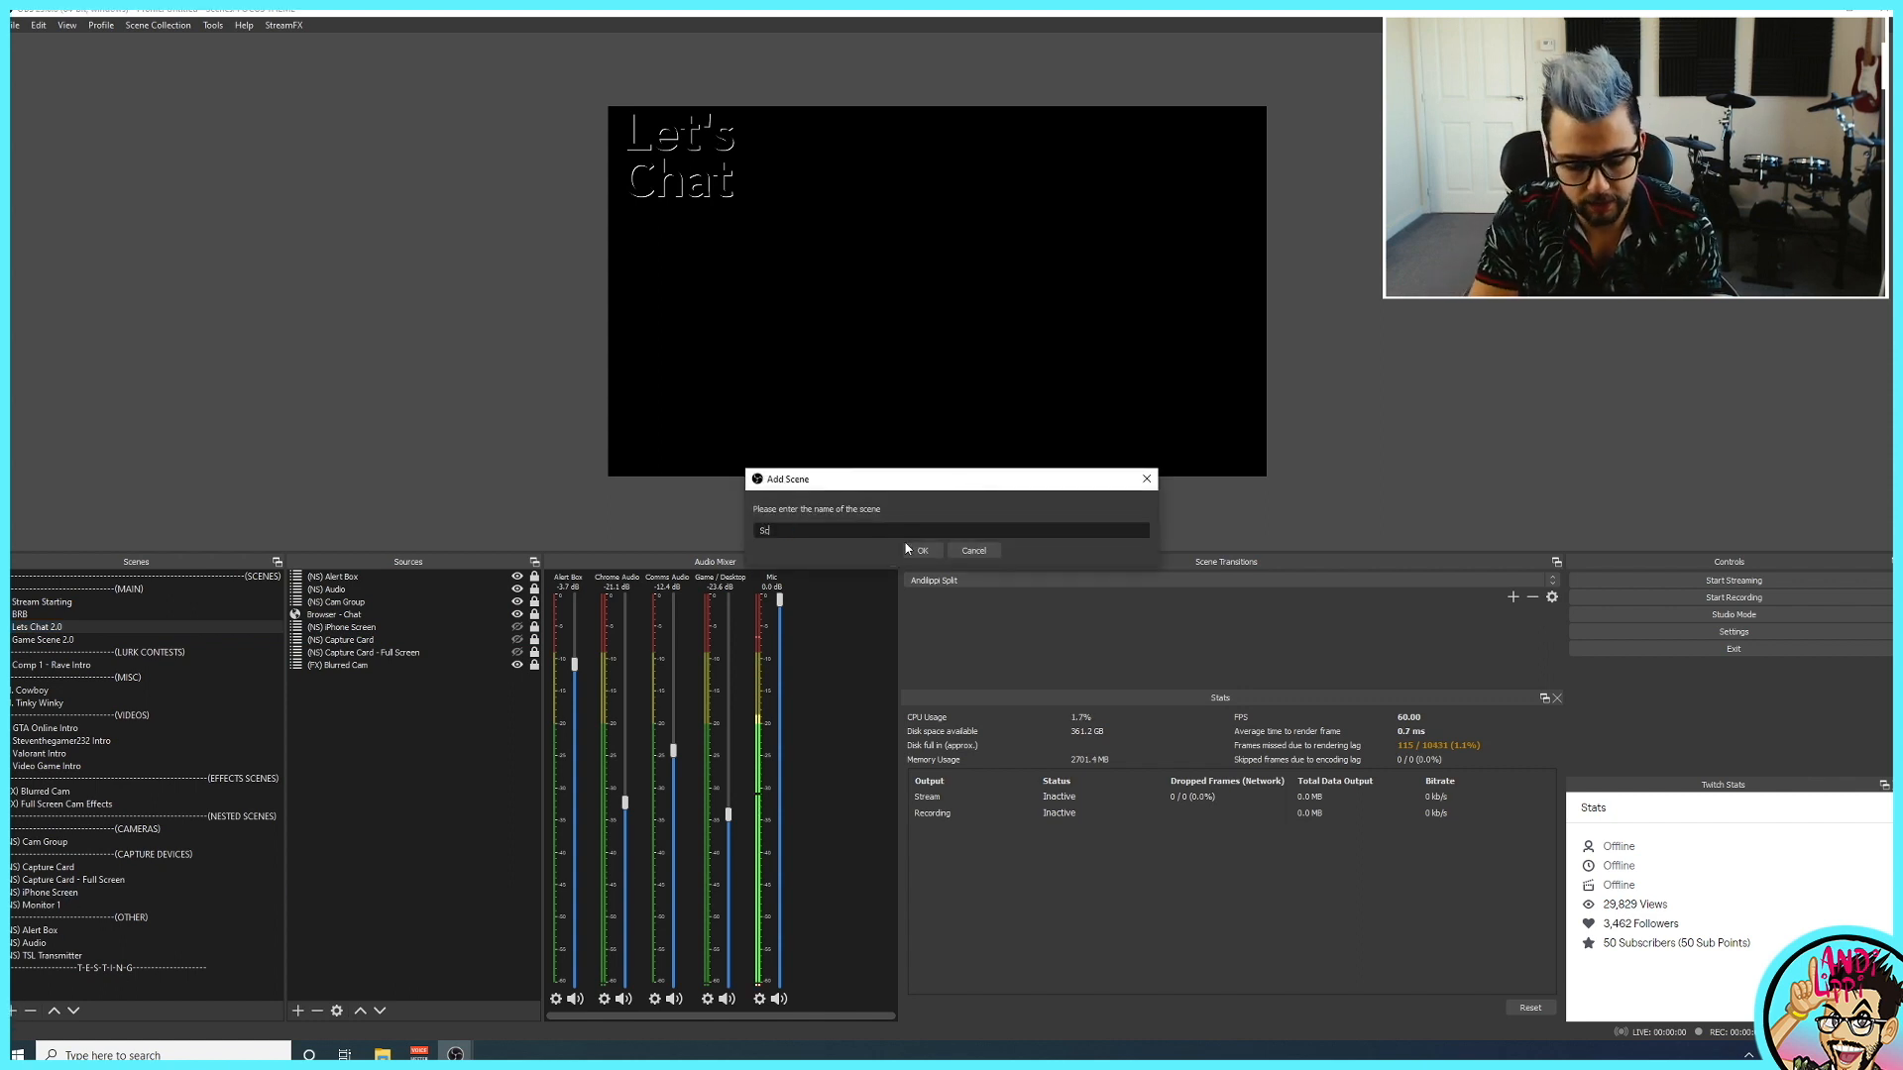
left_click(920, 549)
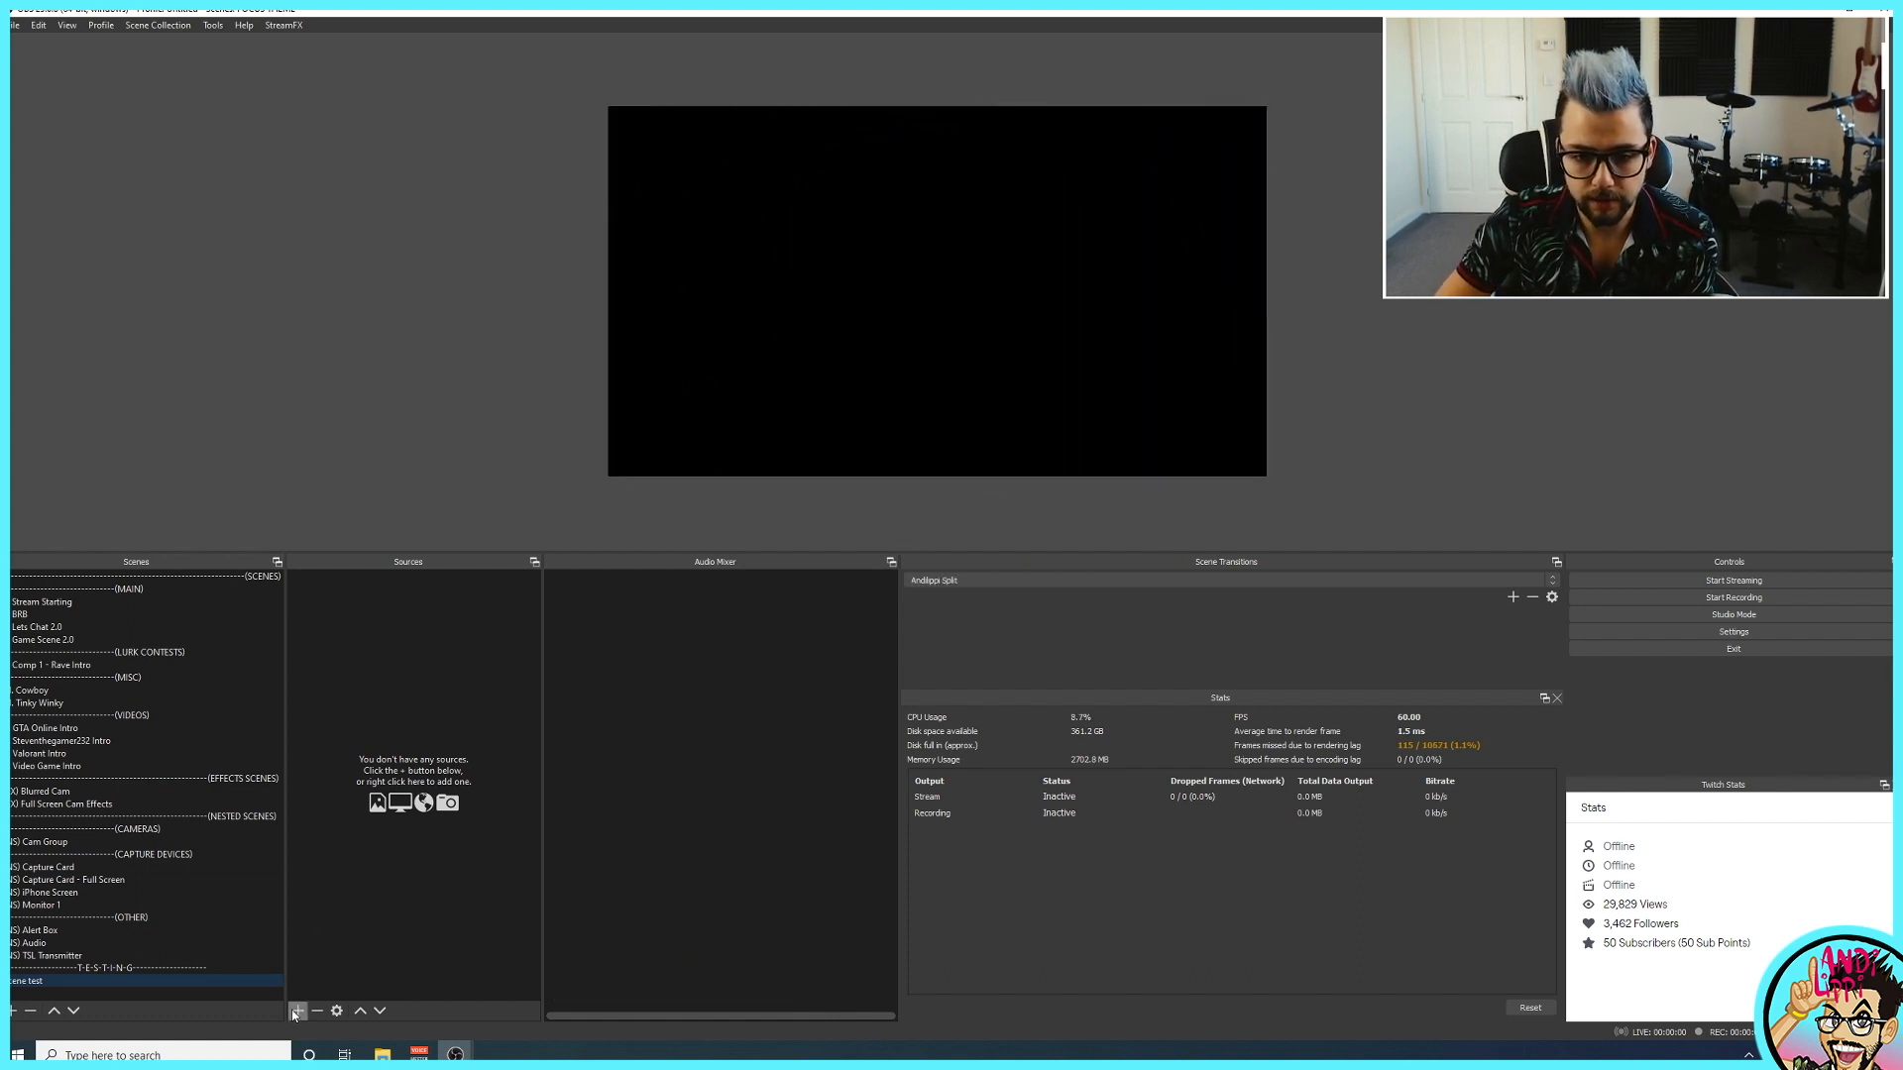
Add the existing [NS] Audio scene as the test scene's sole source.
left_click(298, 1011)
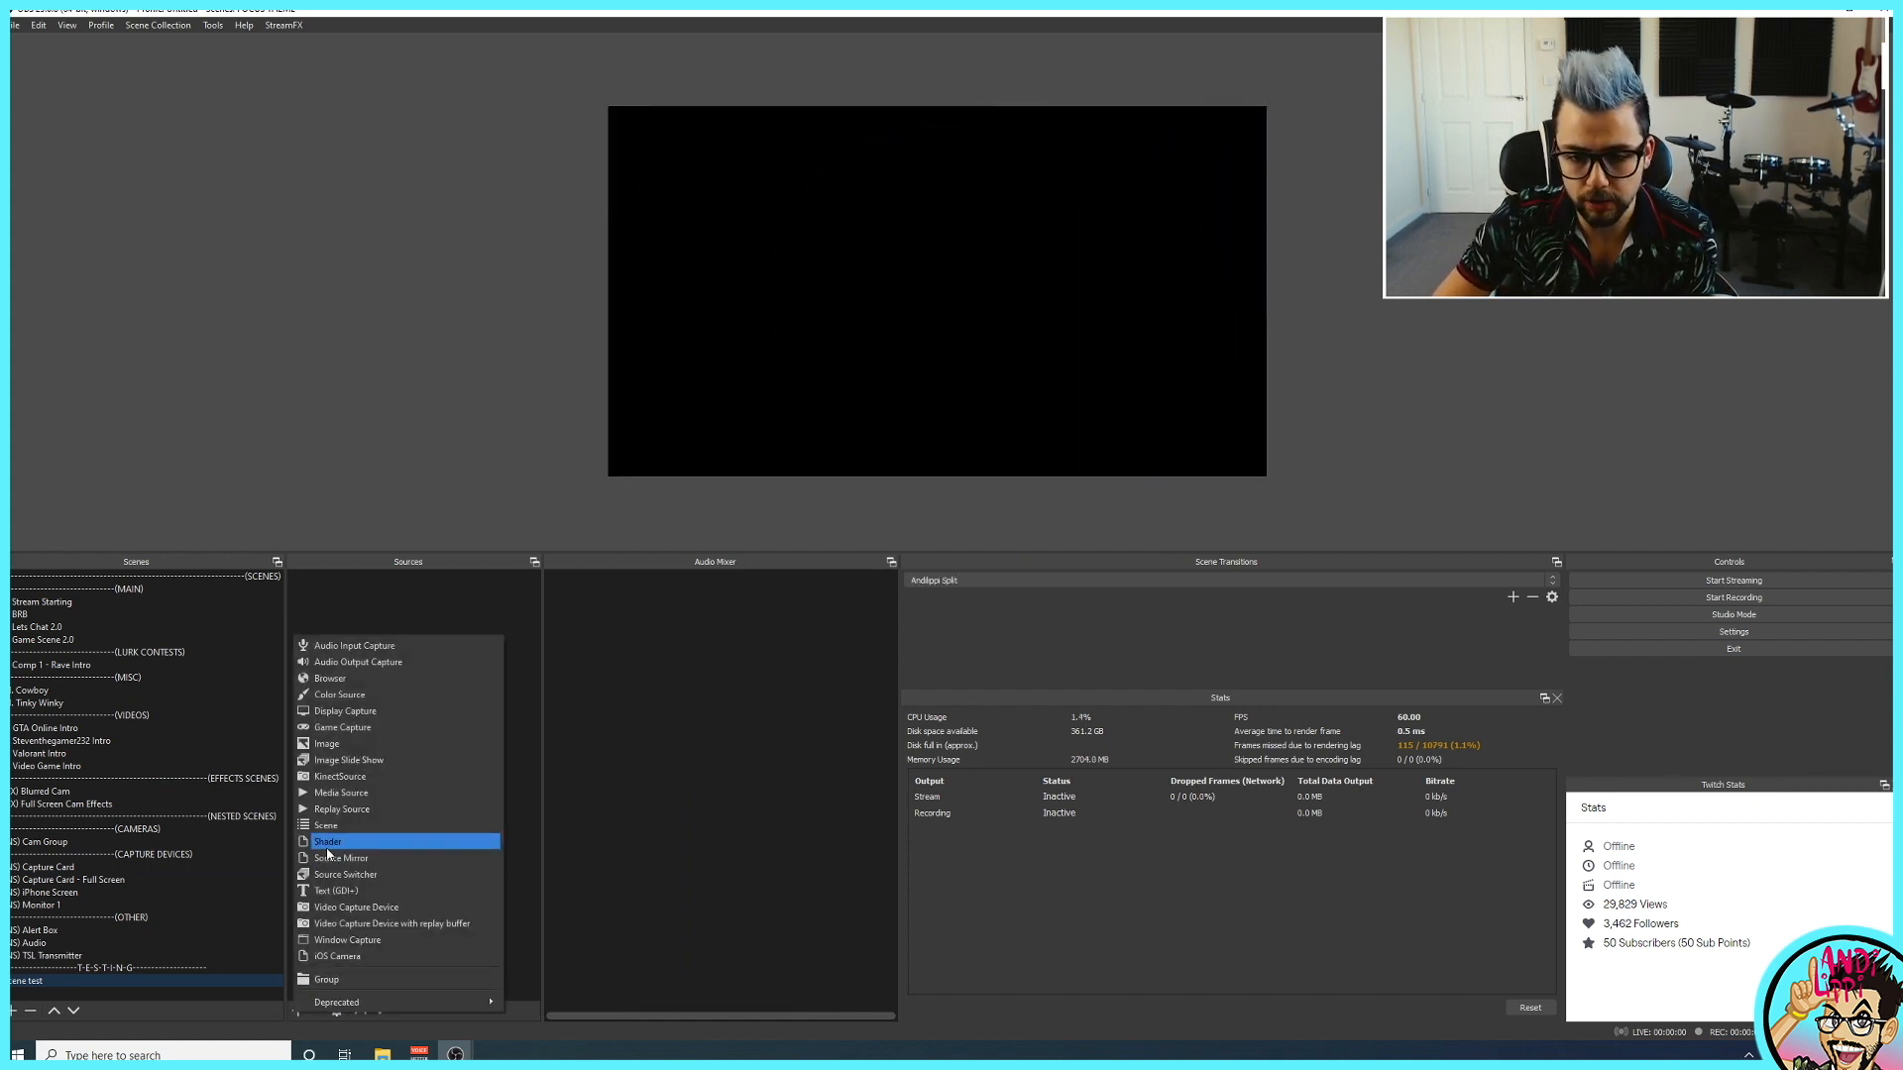
mouse_move(326, 825)
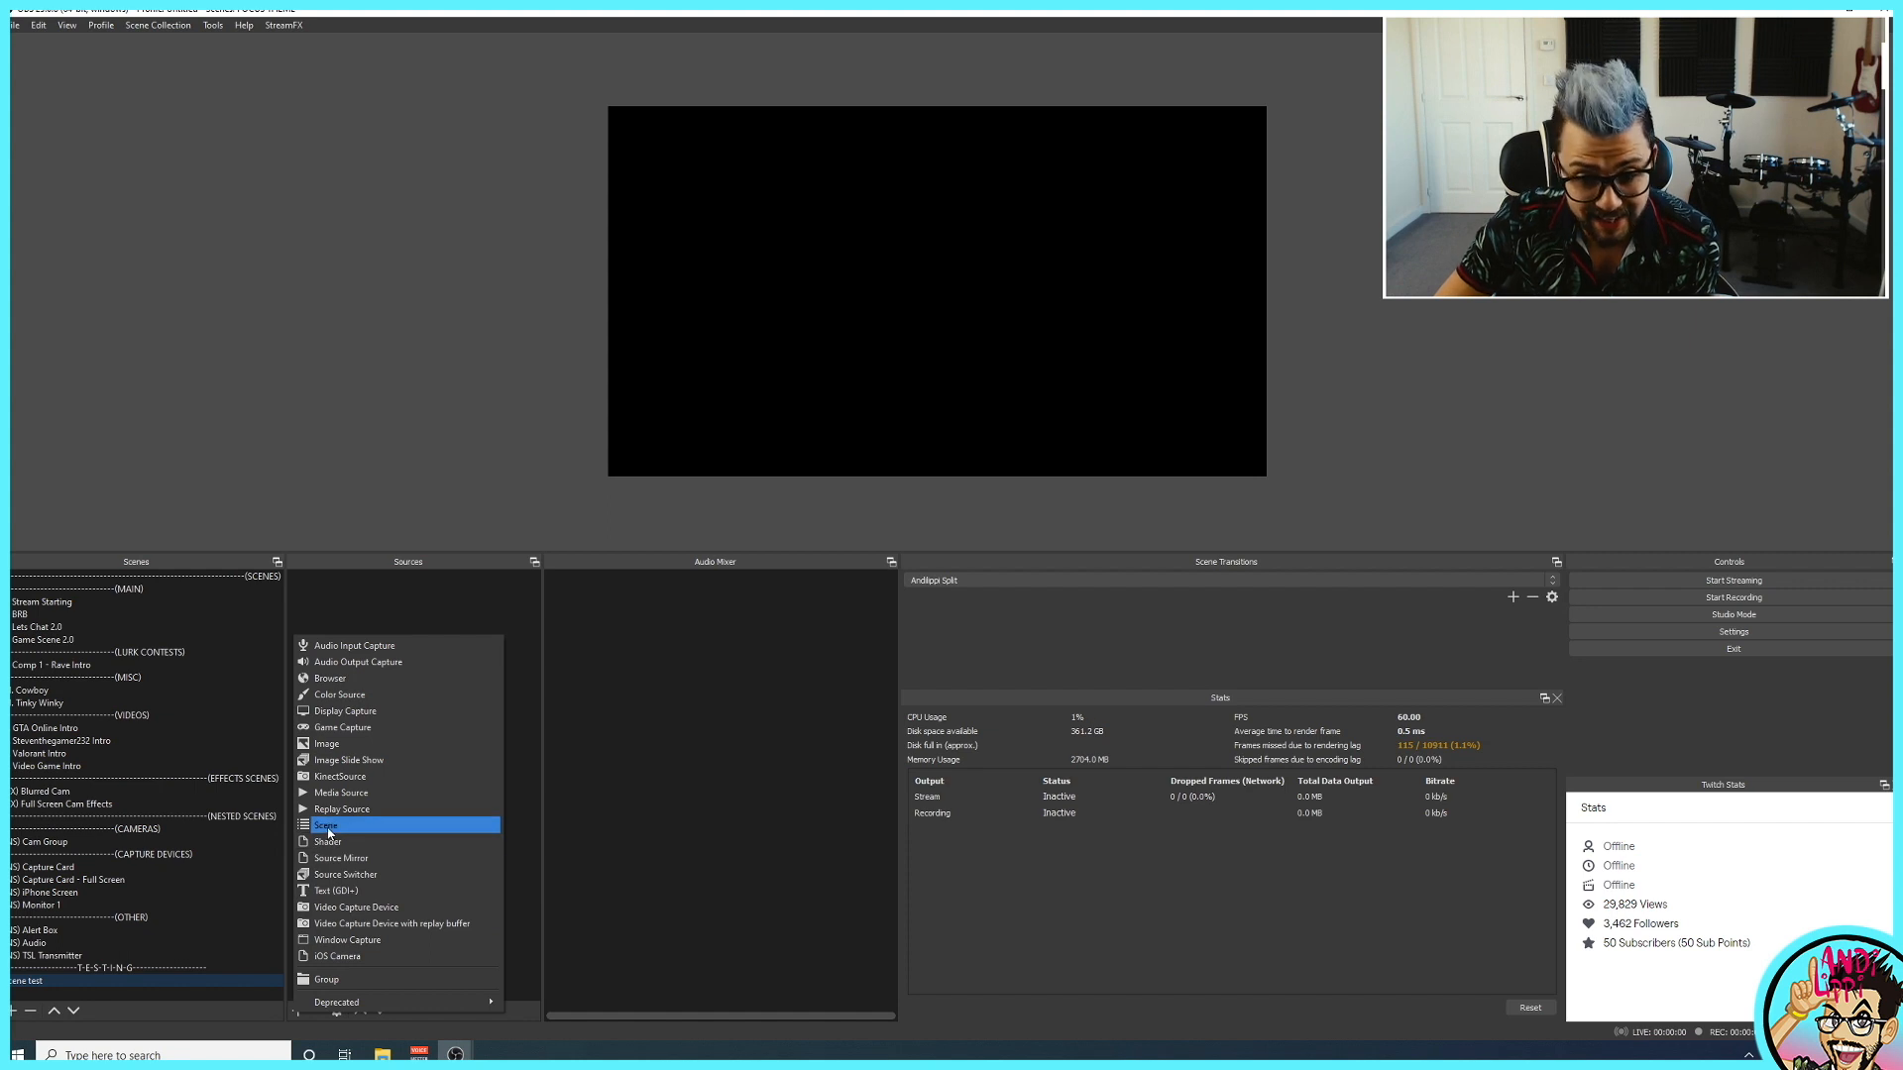
left_click(326, 824)
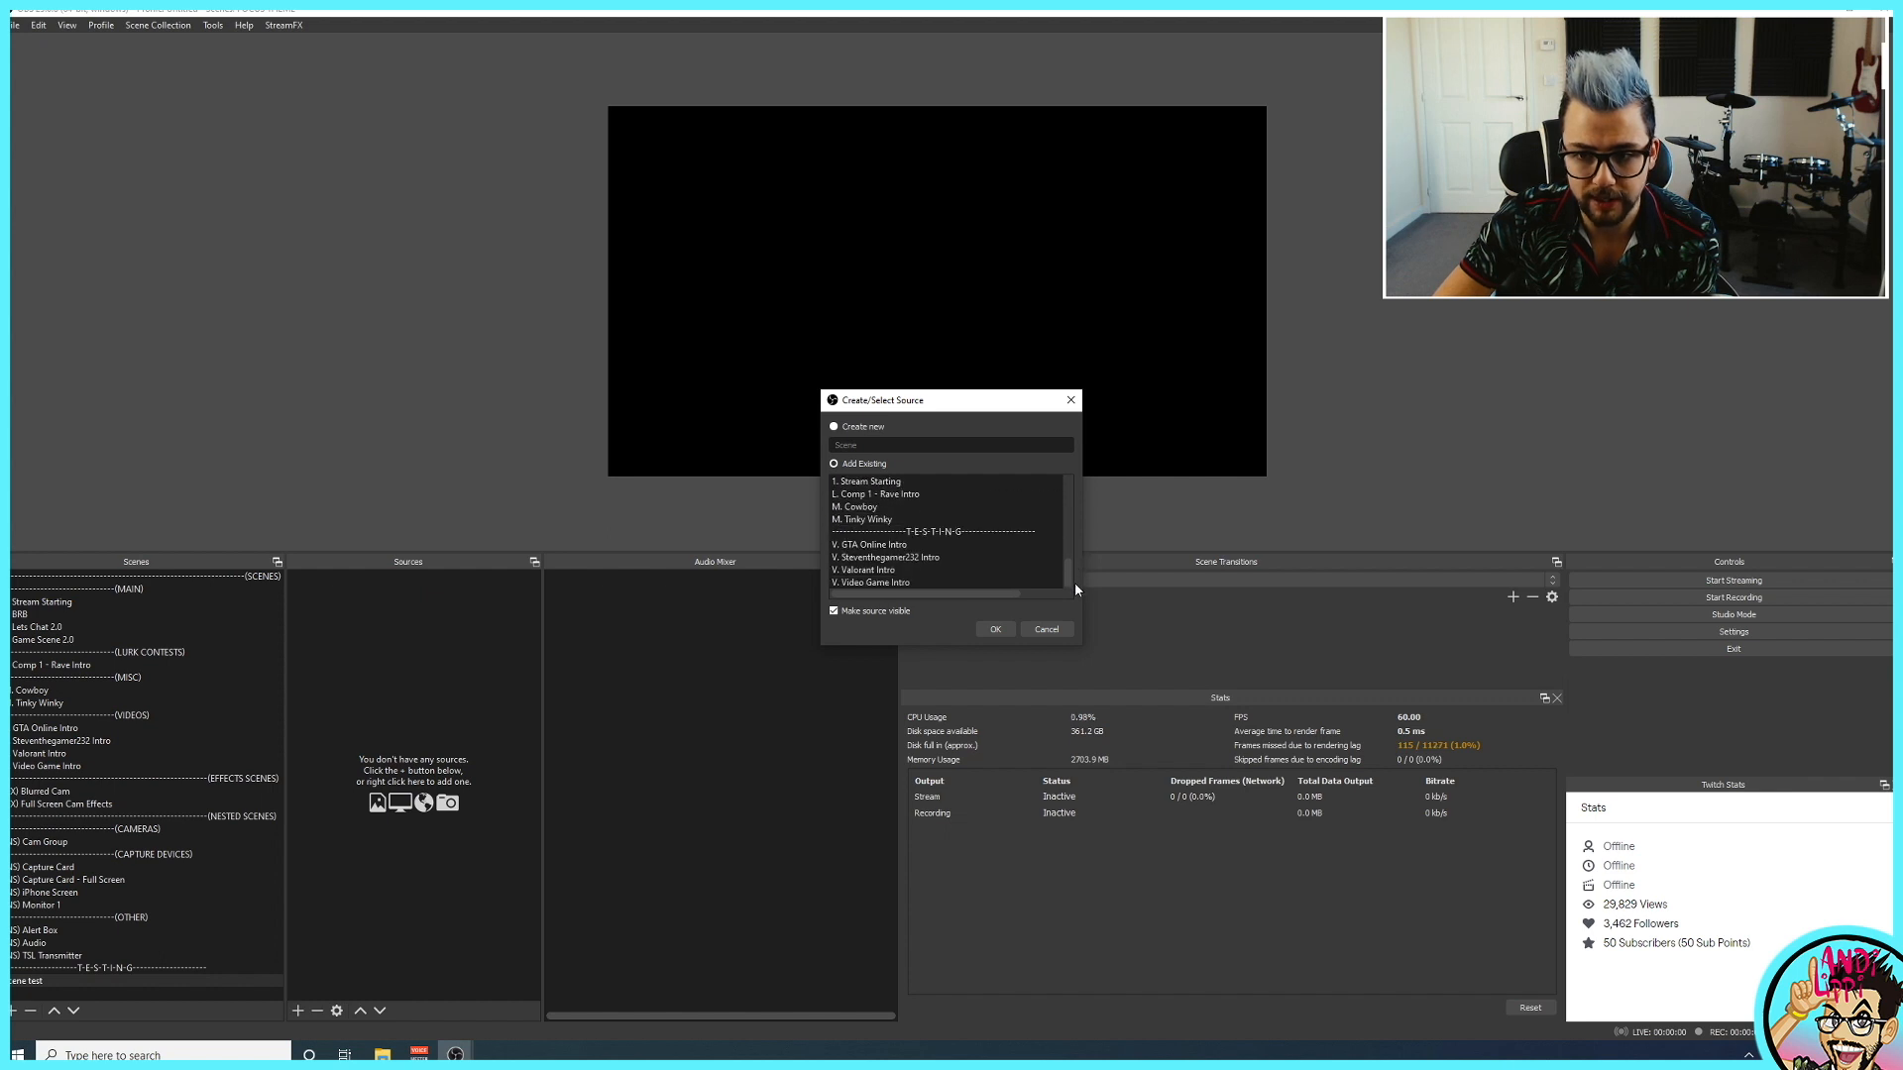
scroll("down", 3)
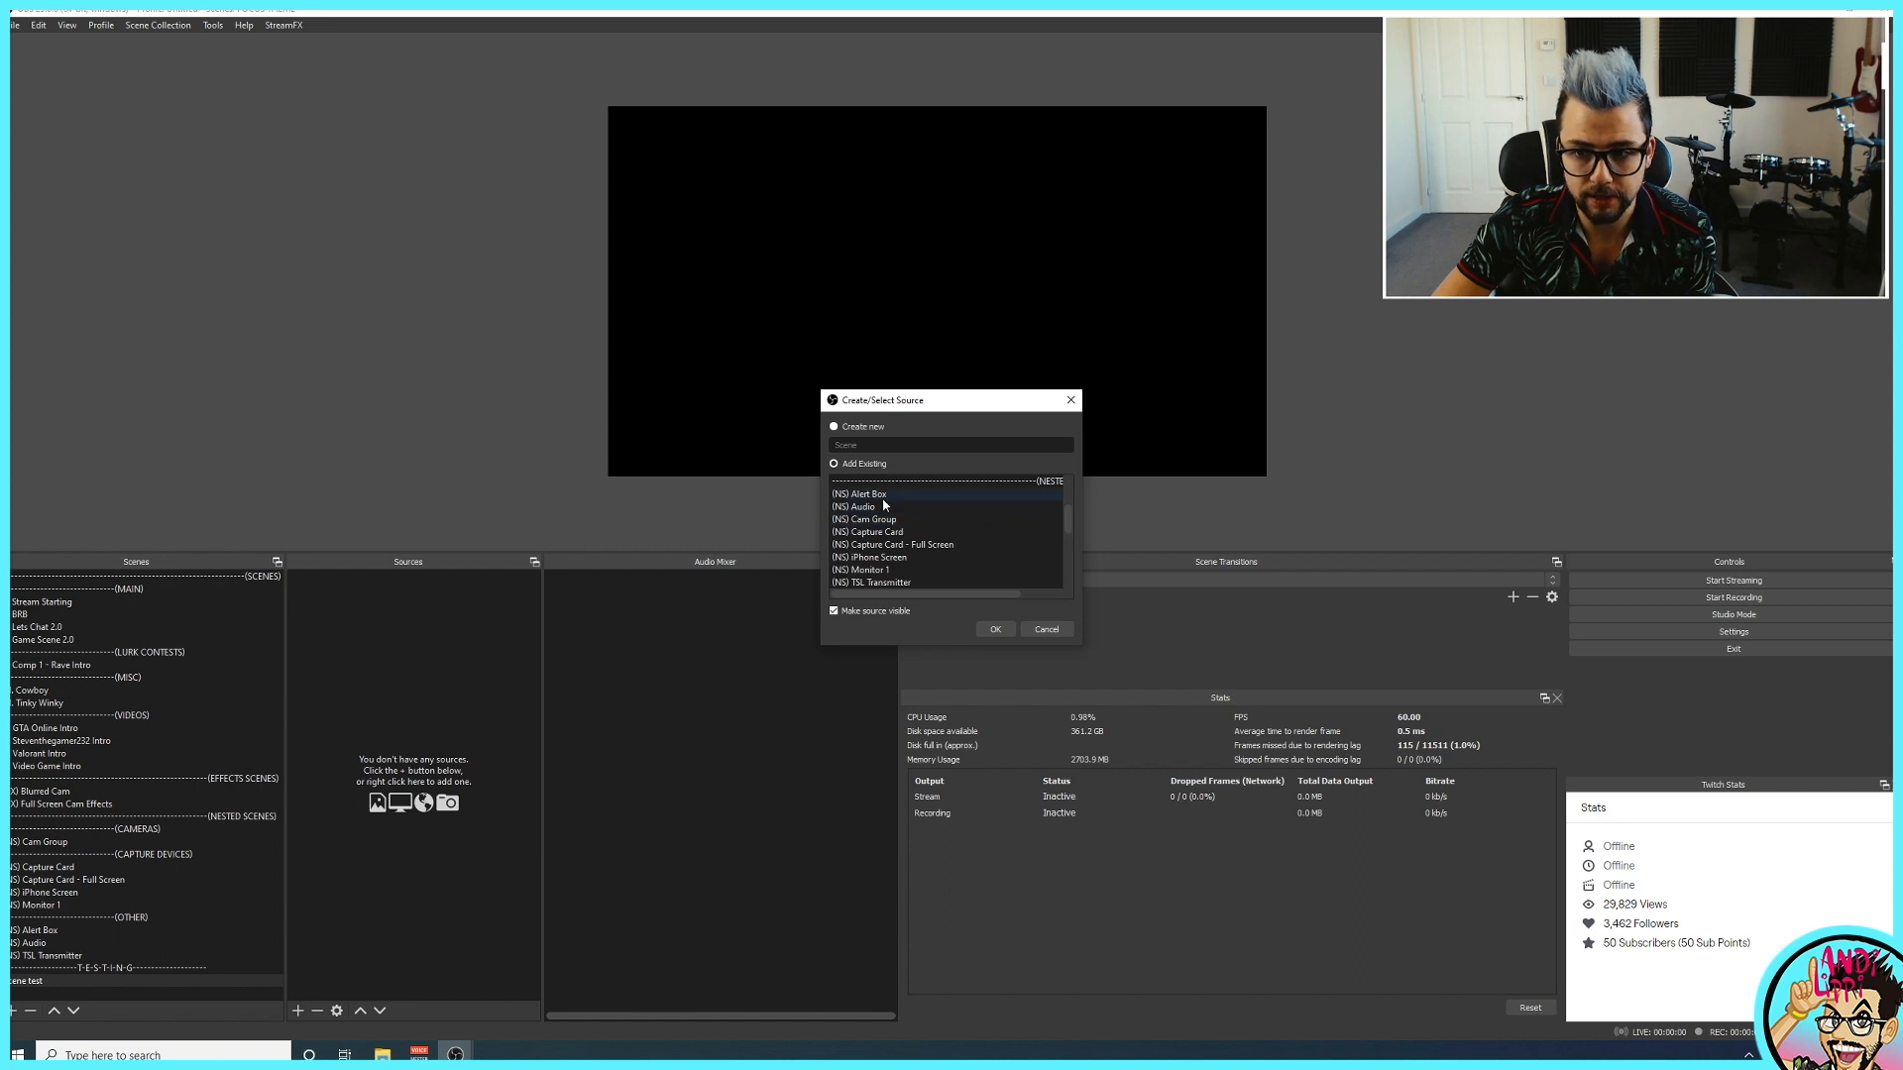
left_click(858, 505)
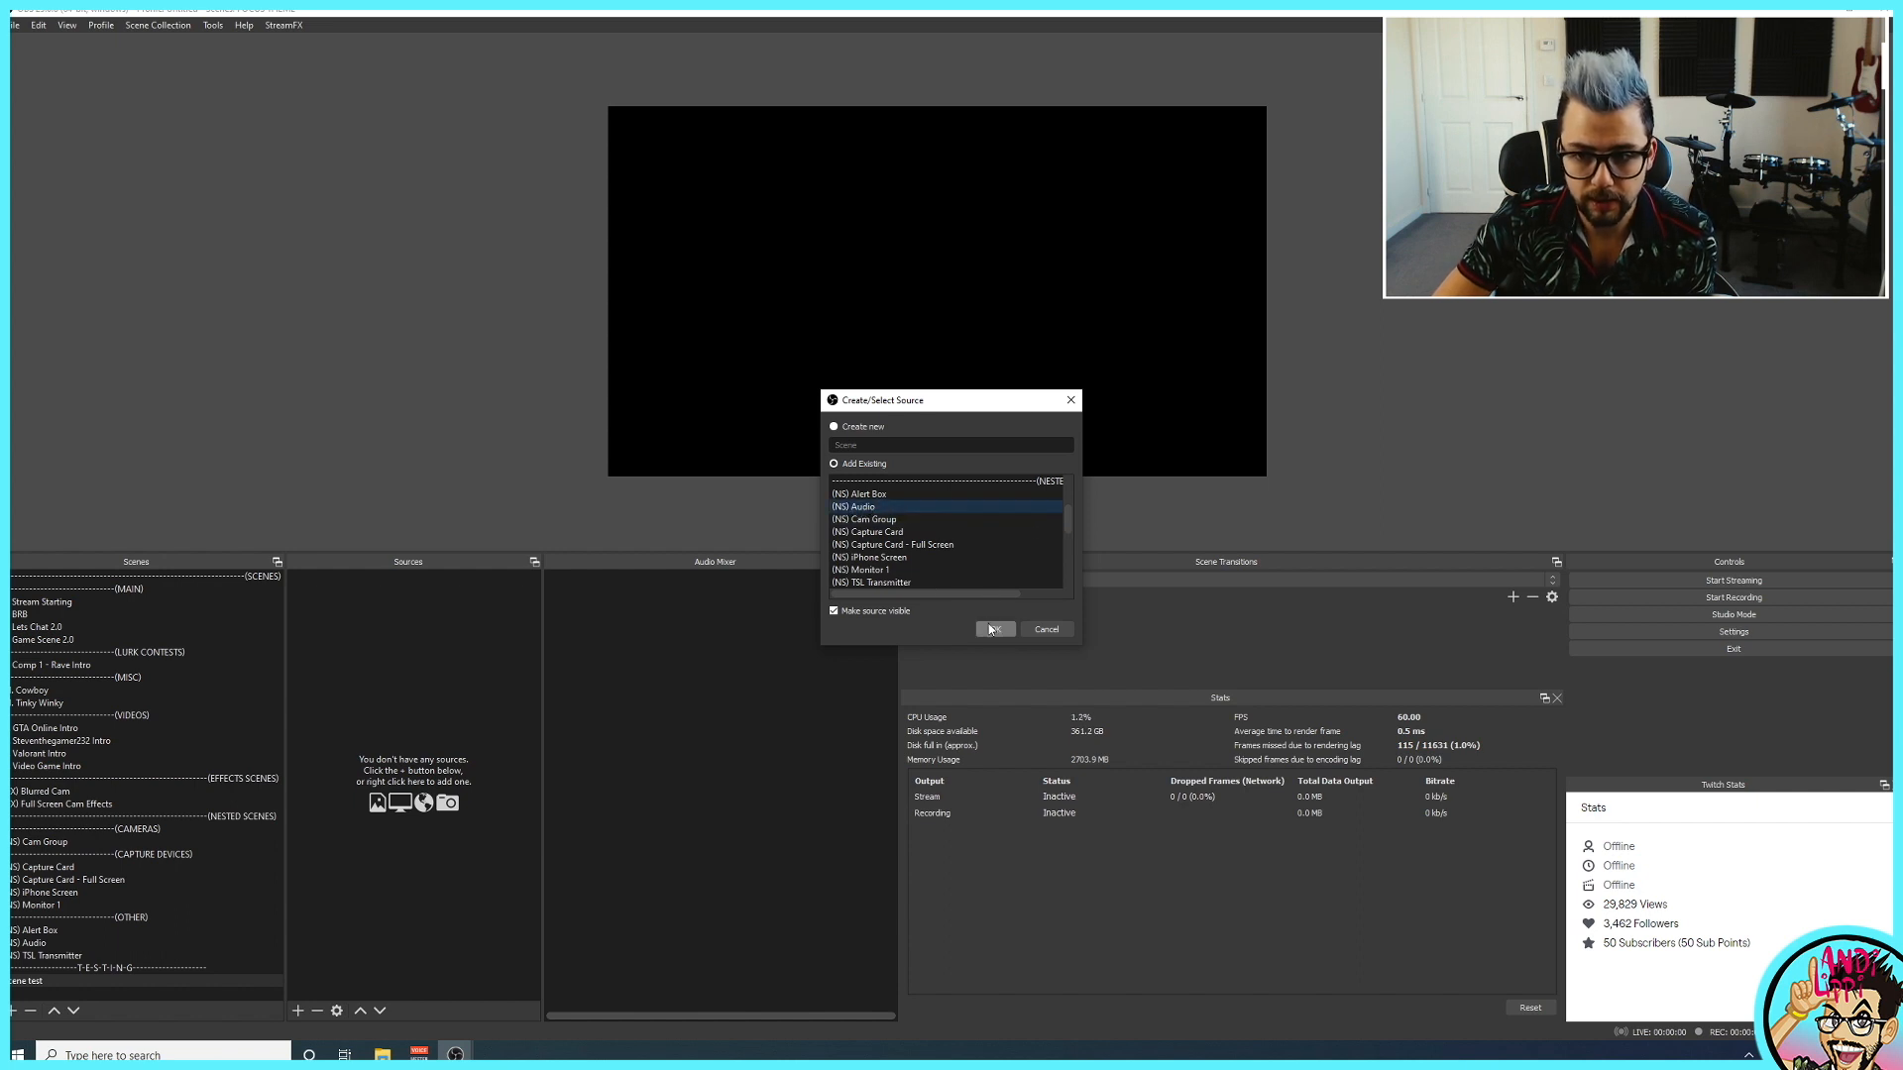
left_click(993, 628)
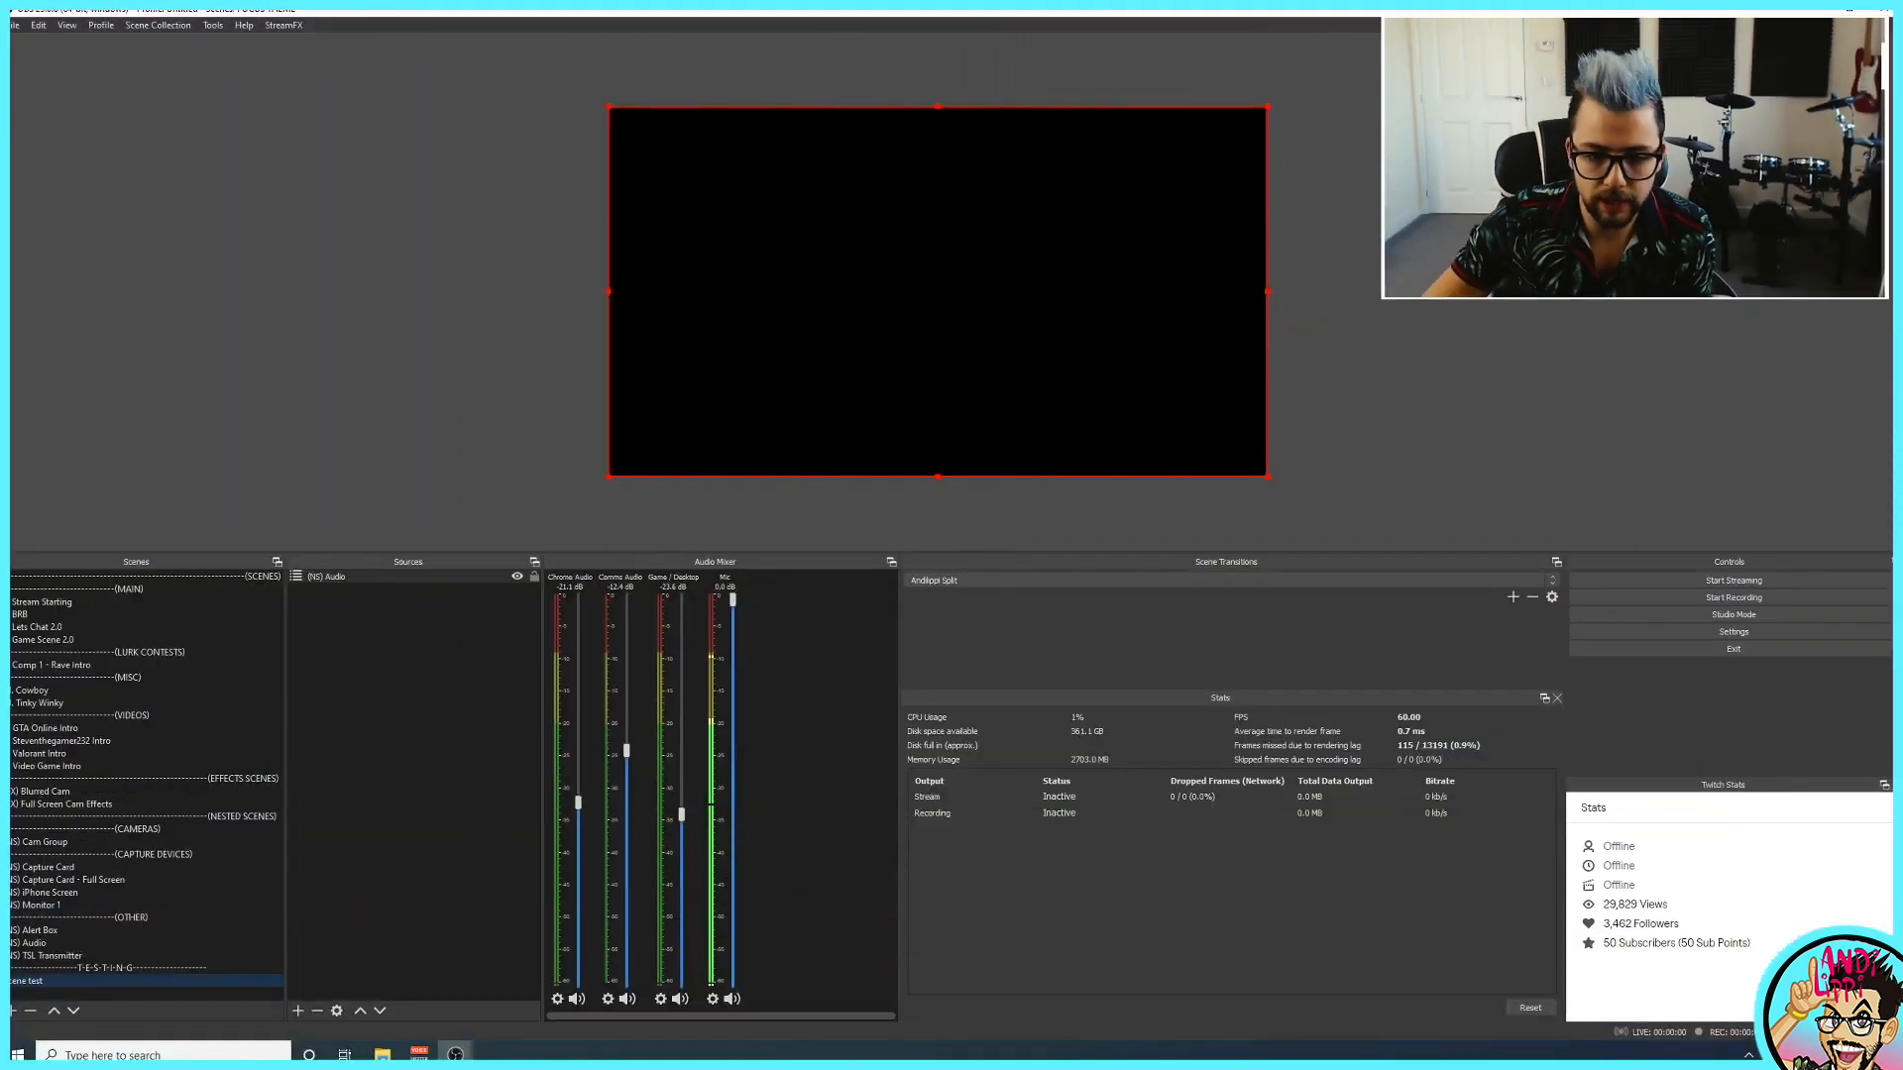
Show the (NS) Cam Group scene and its single camera source, dismissing the source options menu.
left_click(42, 840)
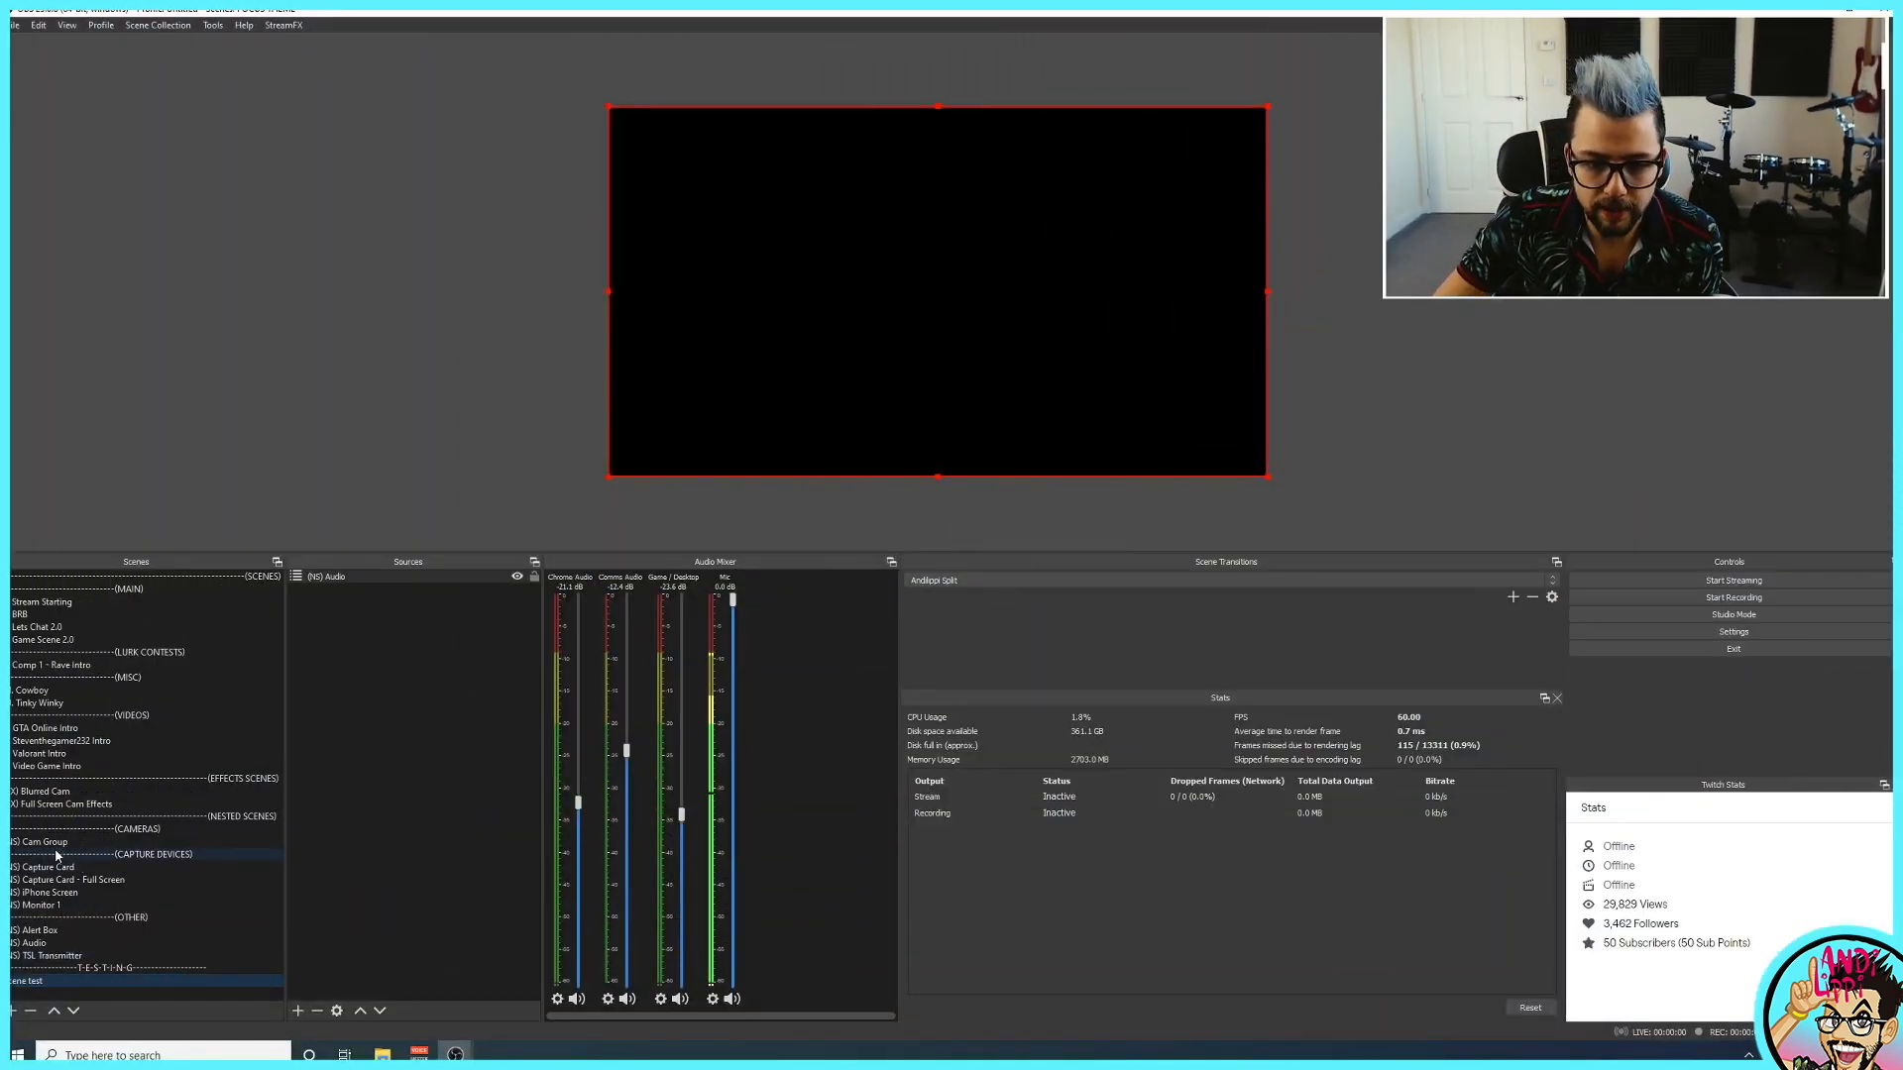
left_click(46, 842)
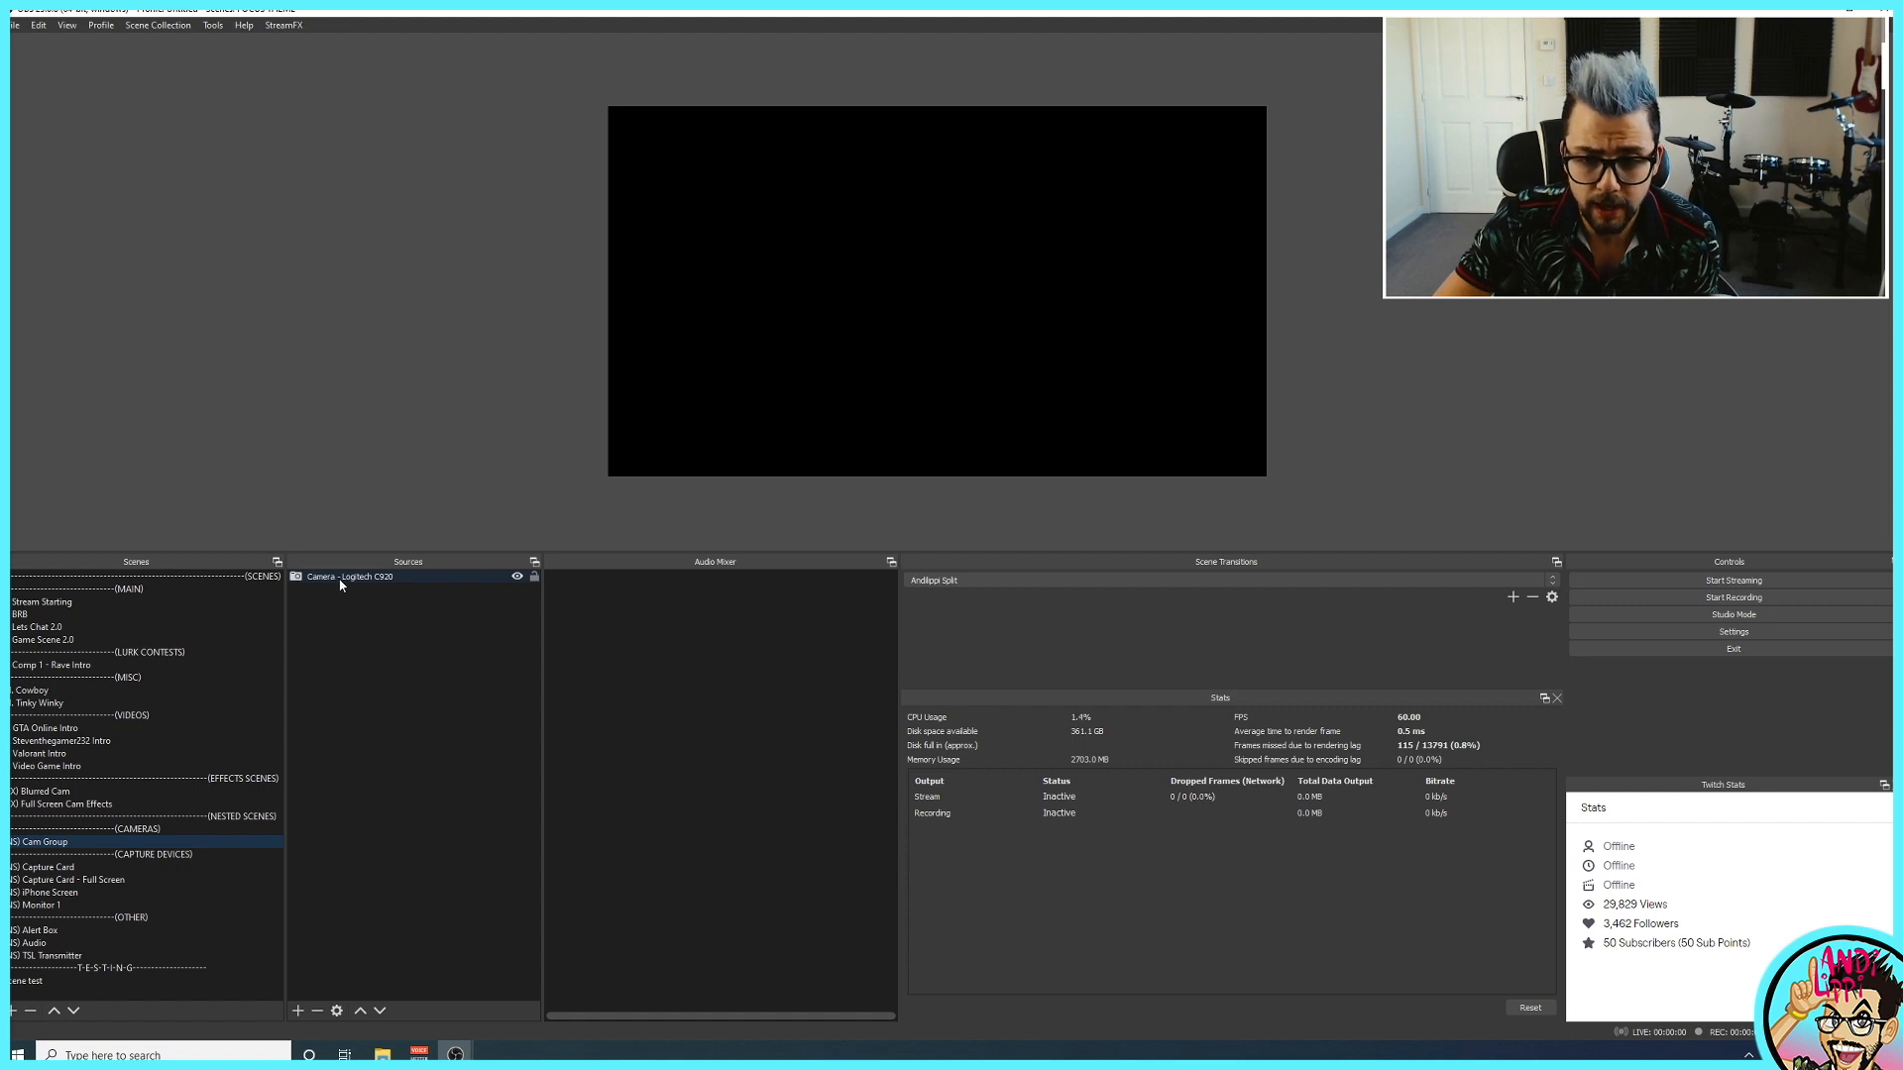
mouse_move(450, 581)
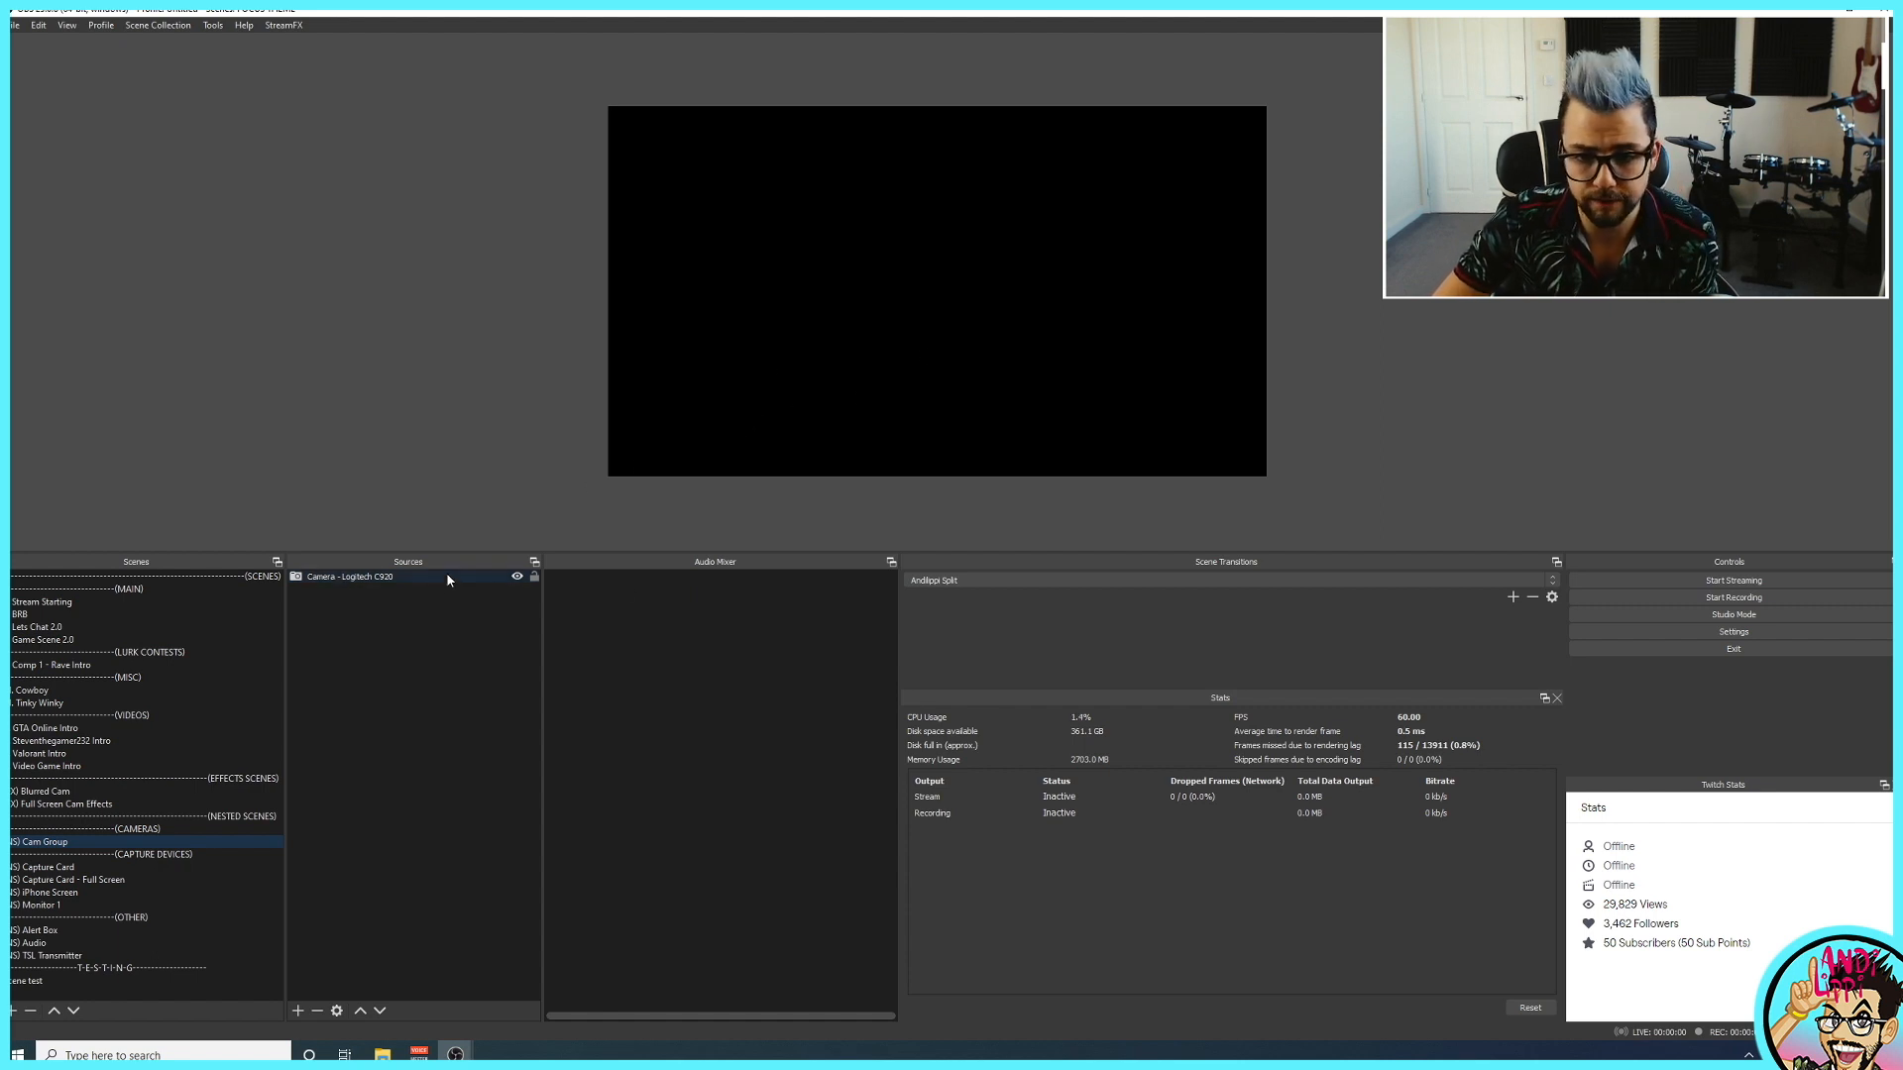
right_click(353, 577)
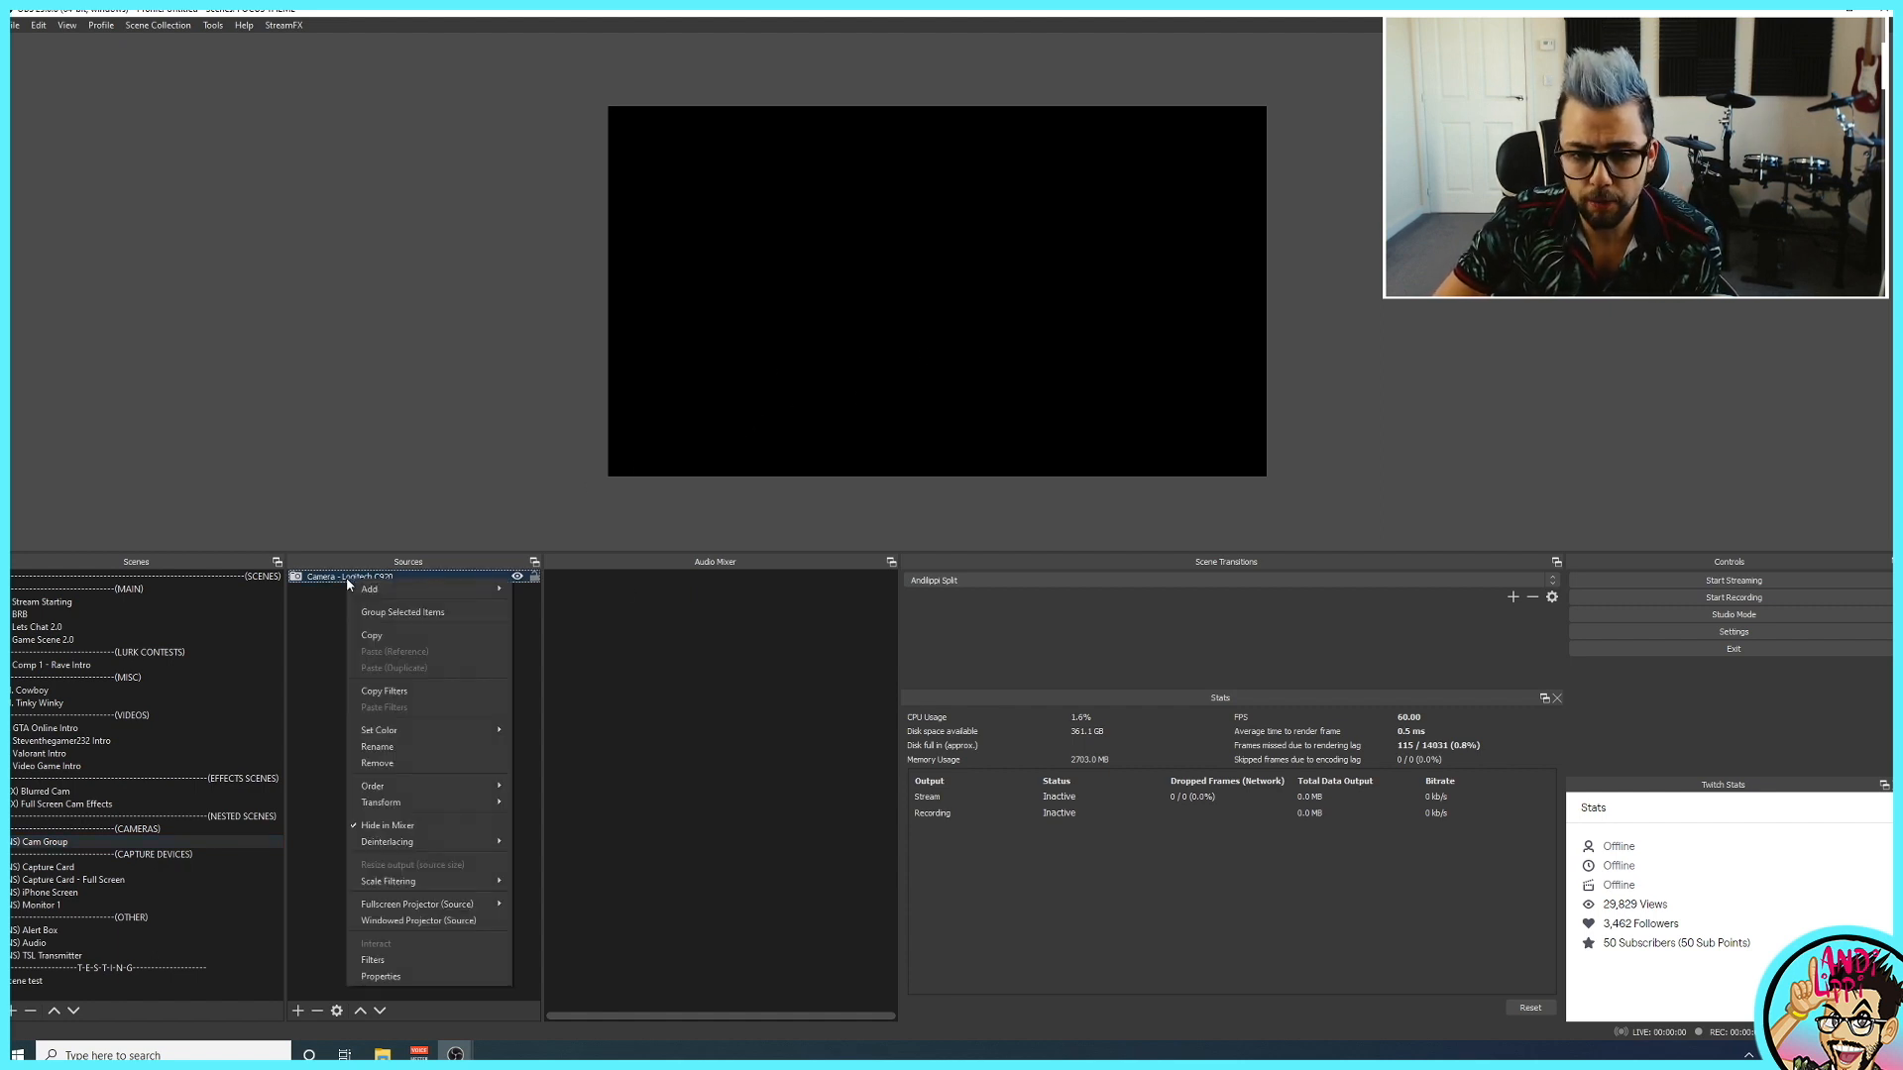
left_click(373, 959)
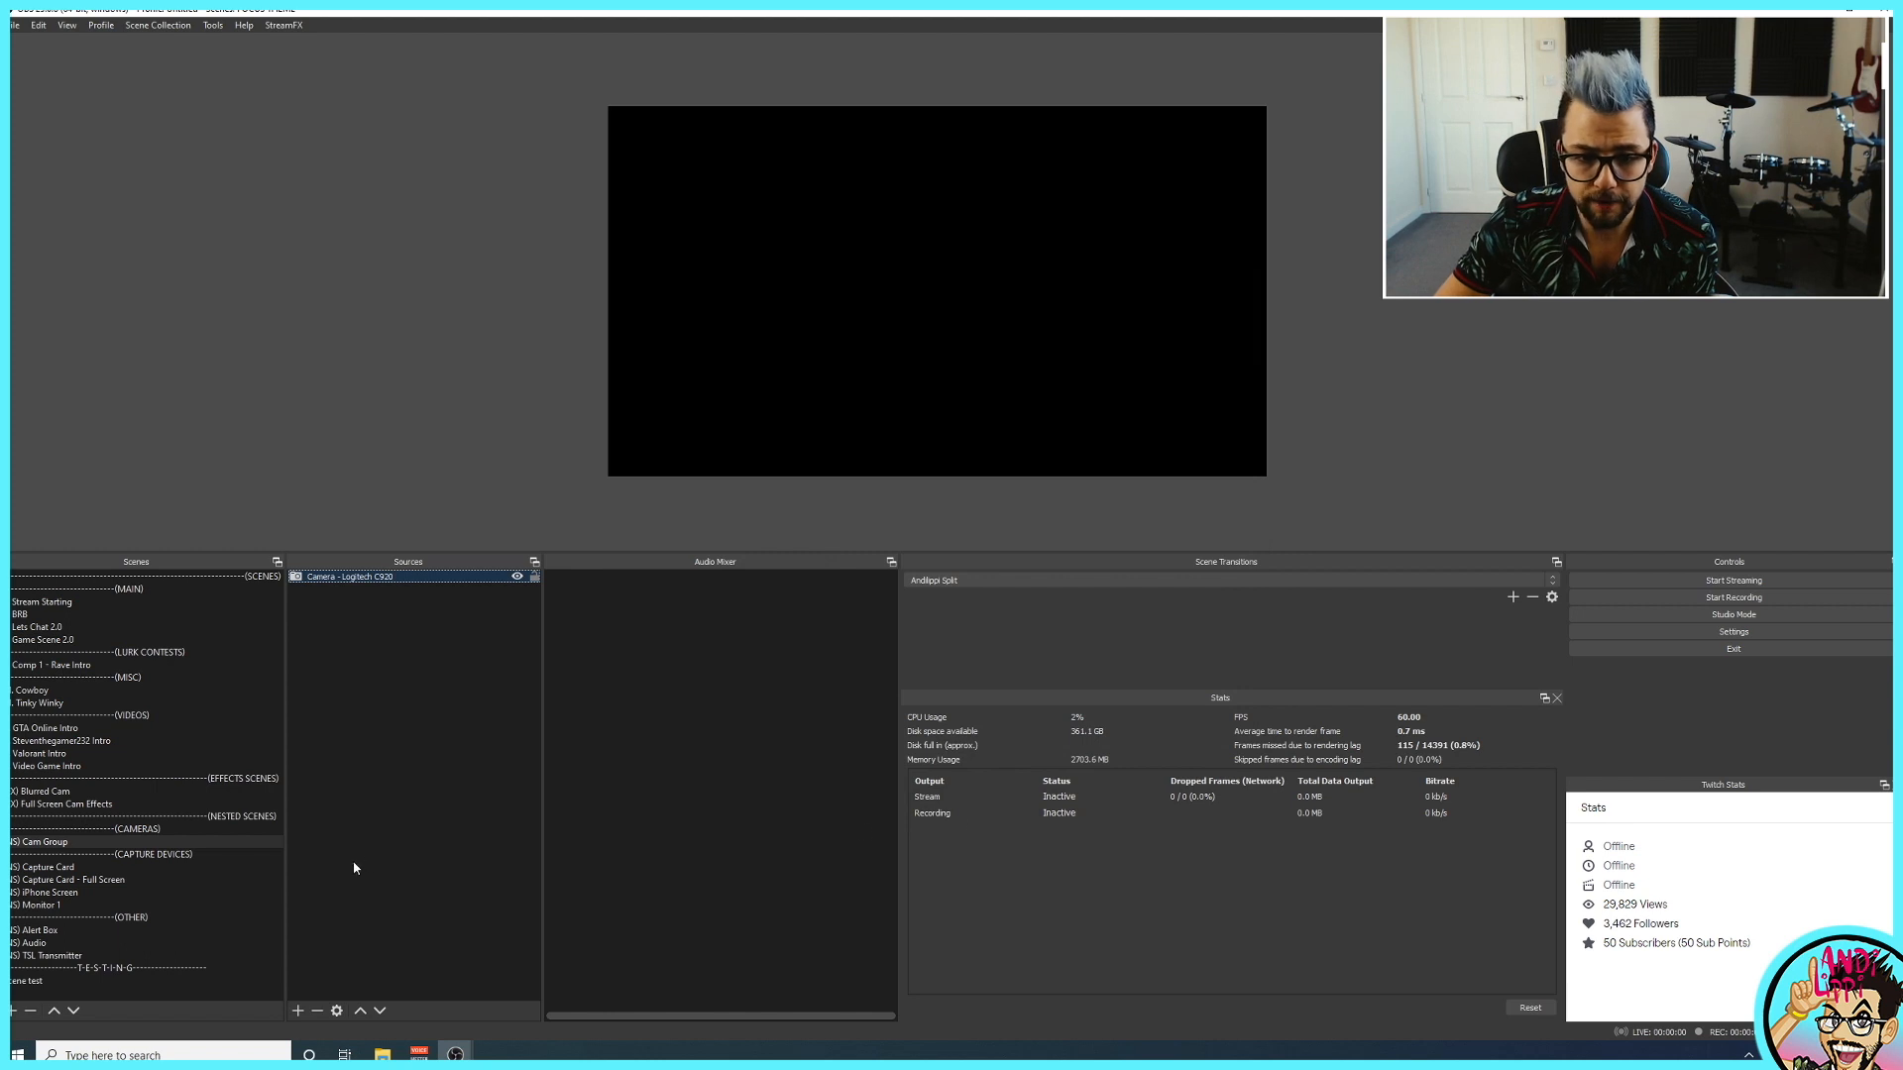
Review the Cam Group scene's filters (Freeze, Color Correction, 3D Transform, Drunk Cam) and close the window.
right_click(40, 843)
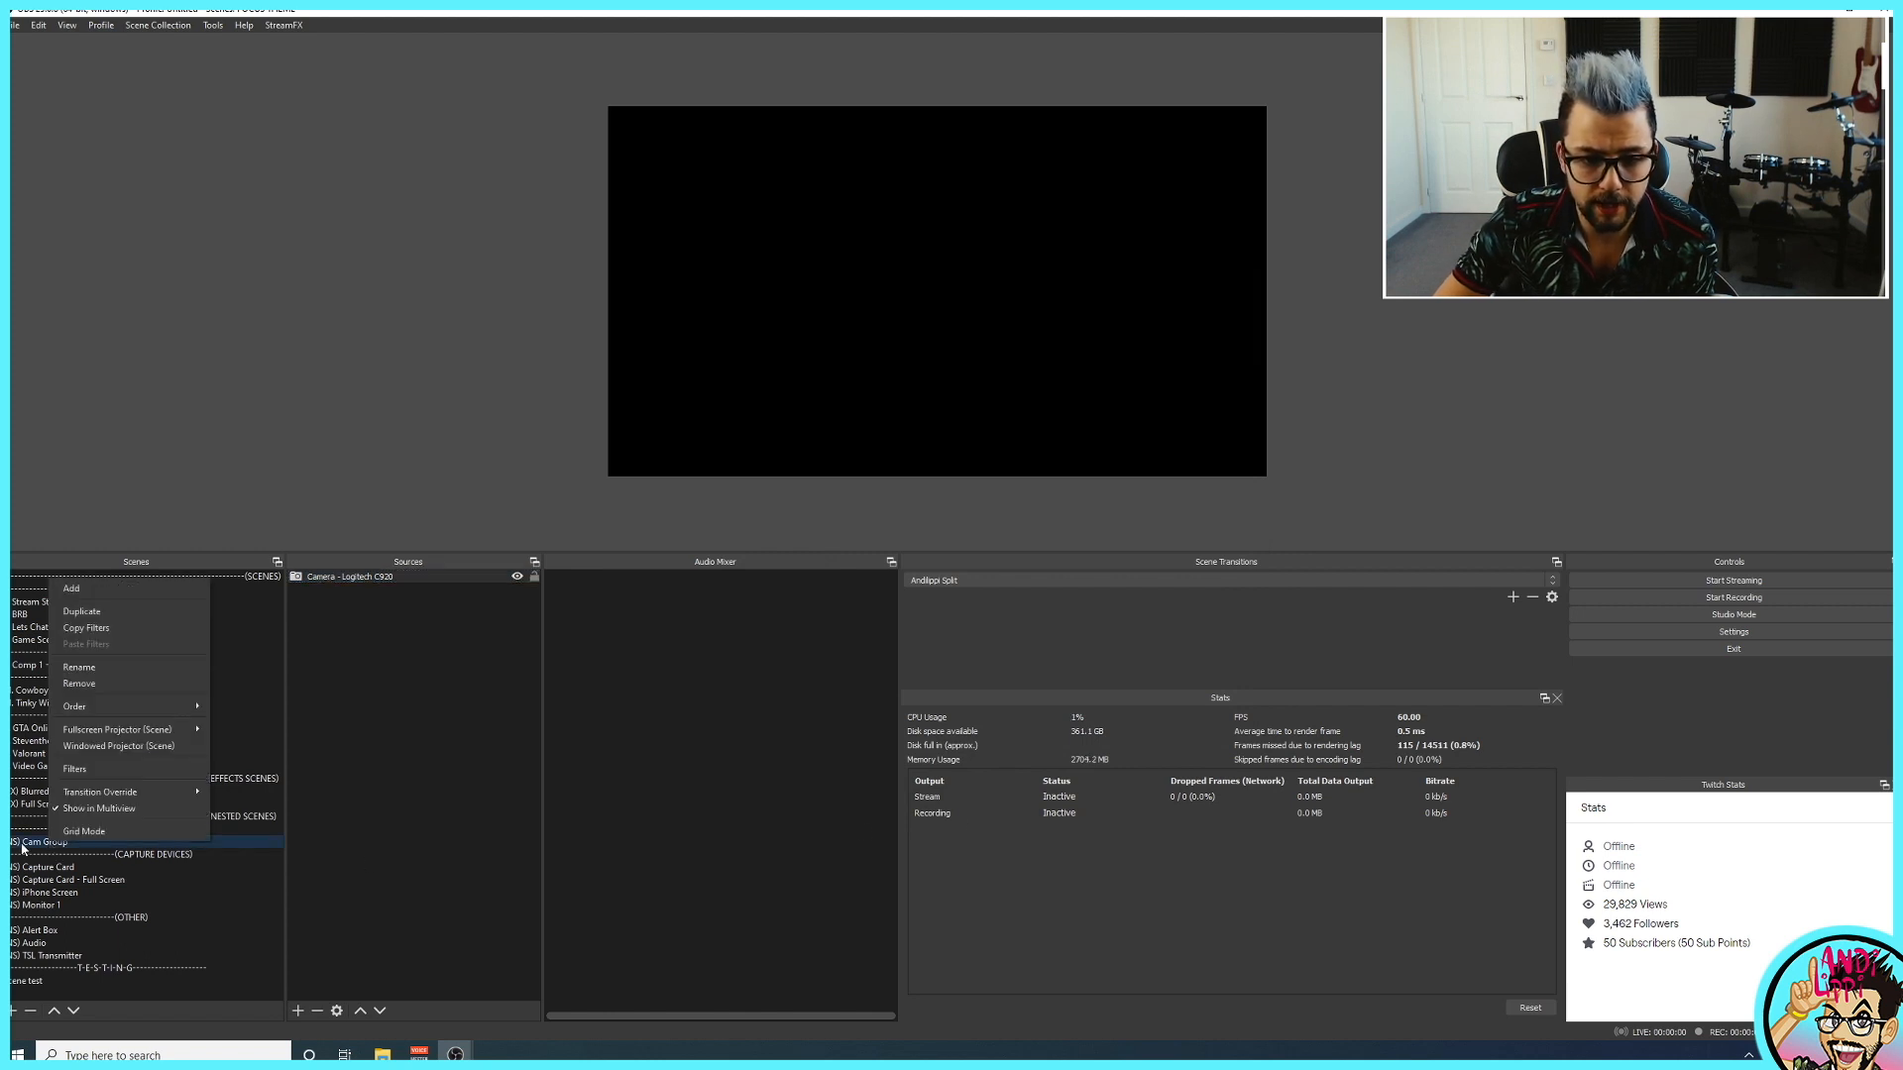
left_click(74, 769)
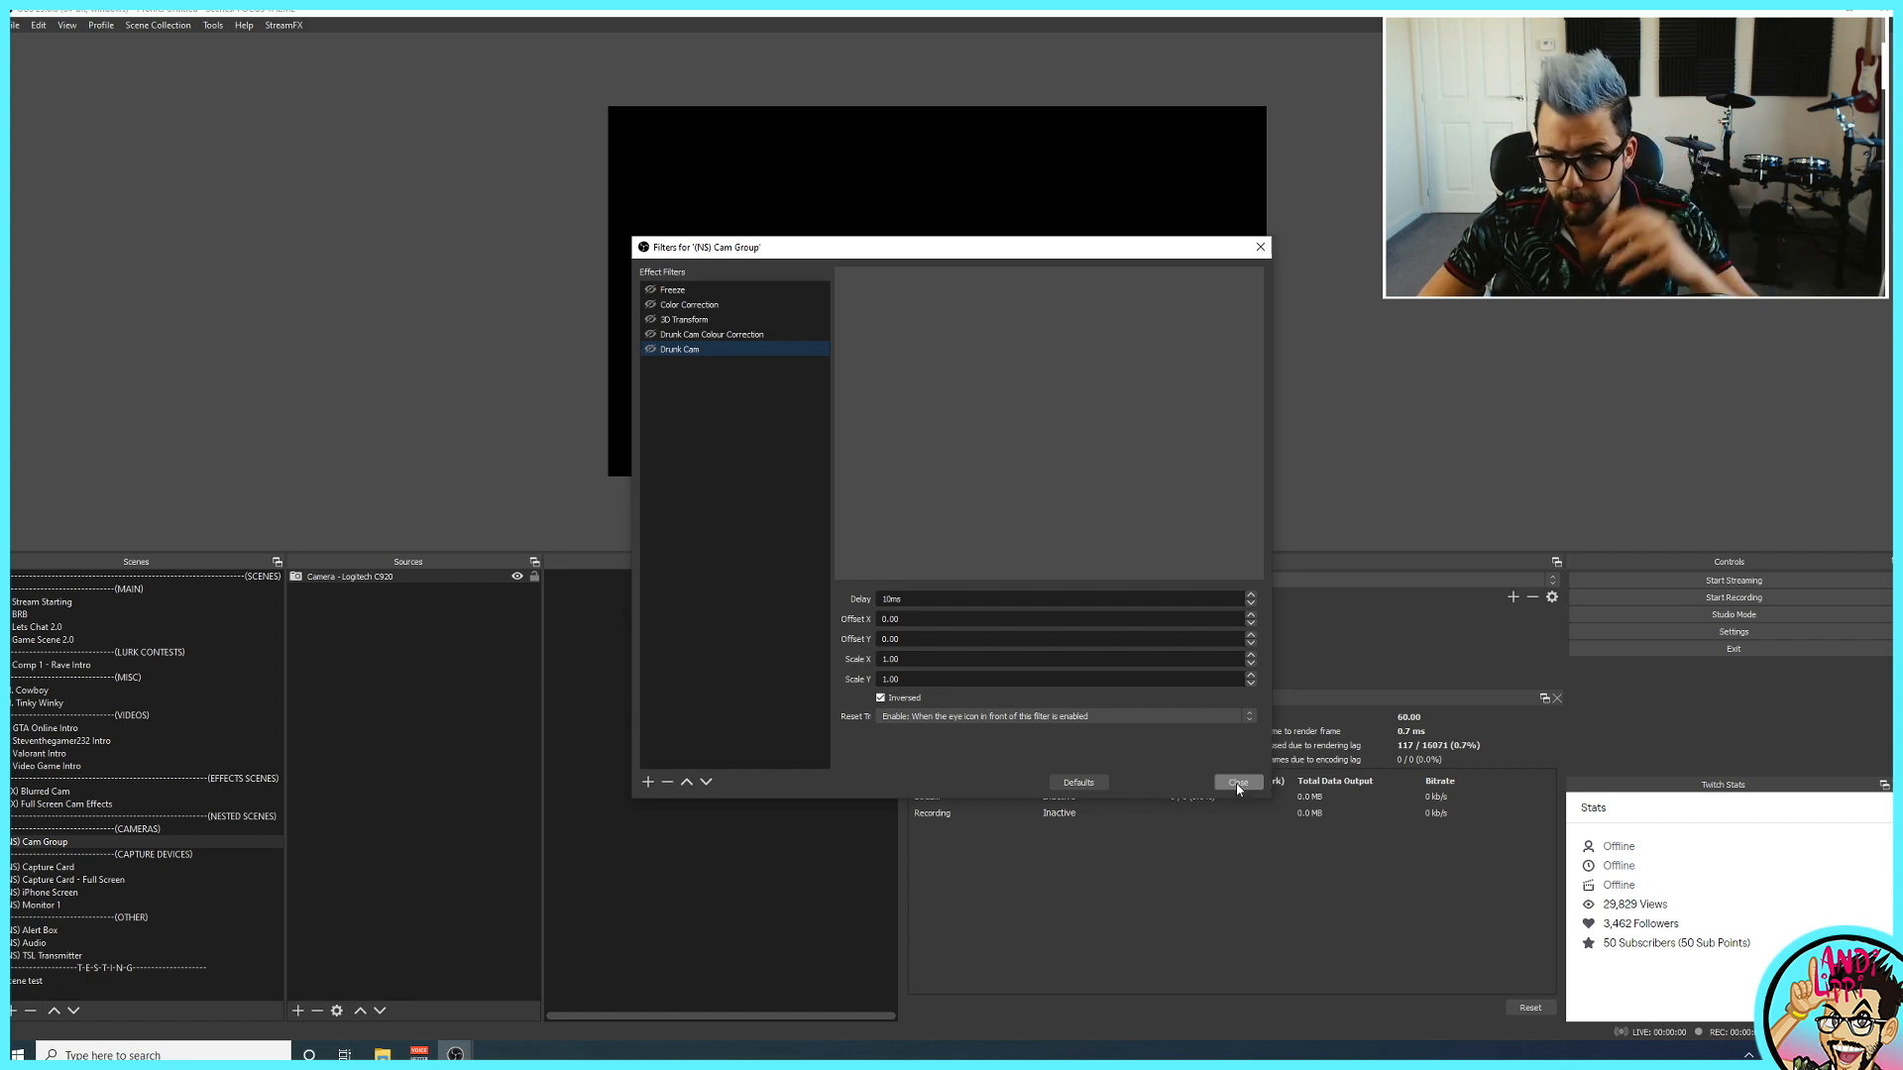
left_click(1235, 781)
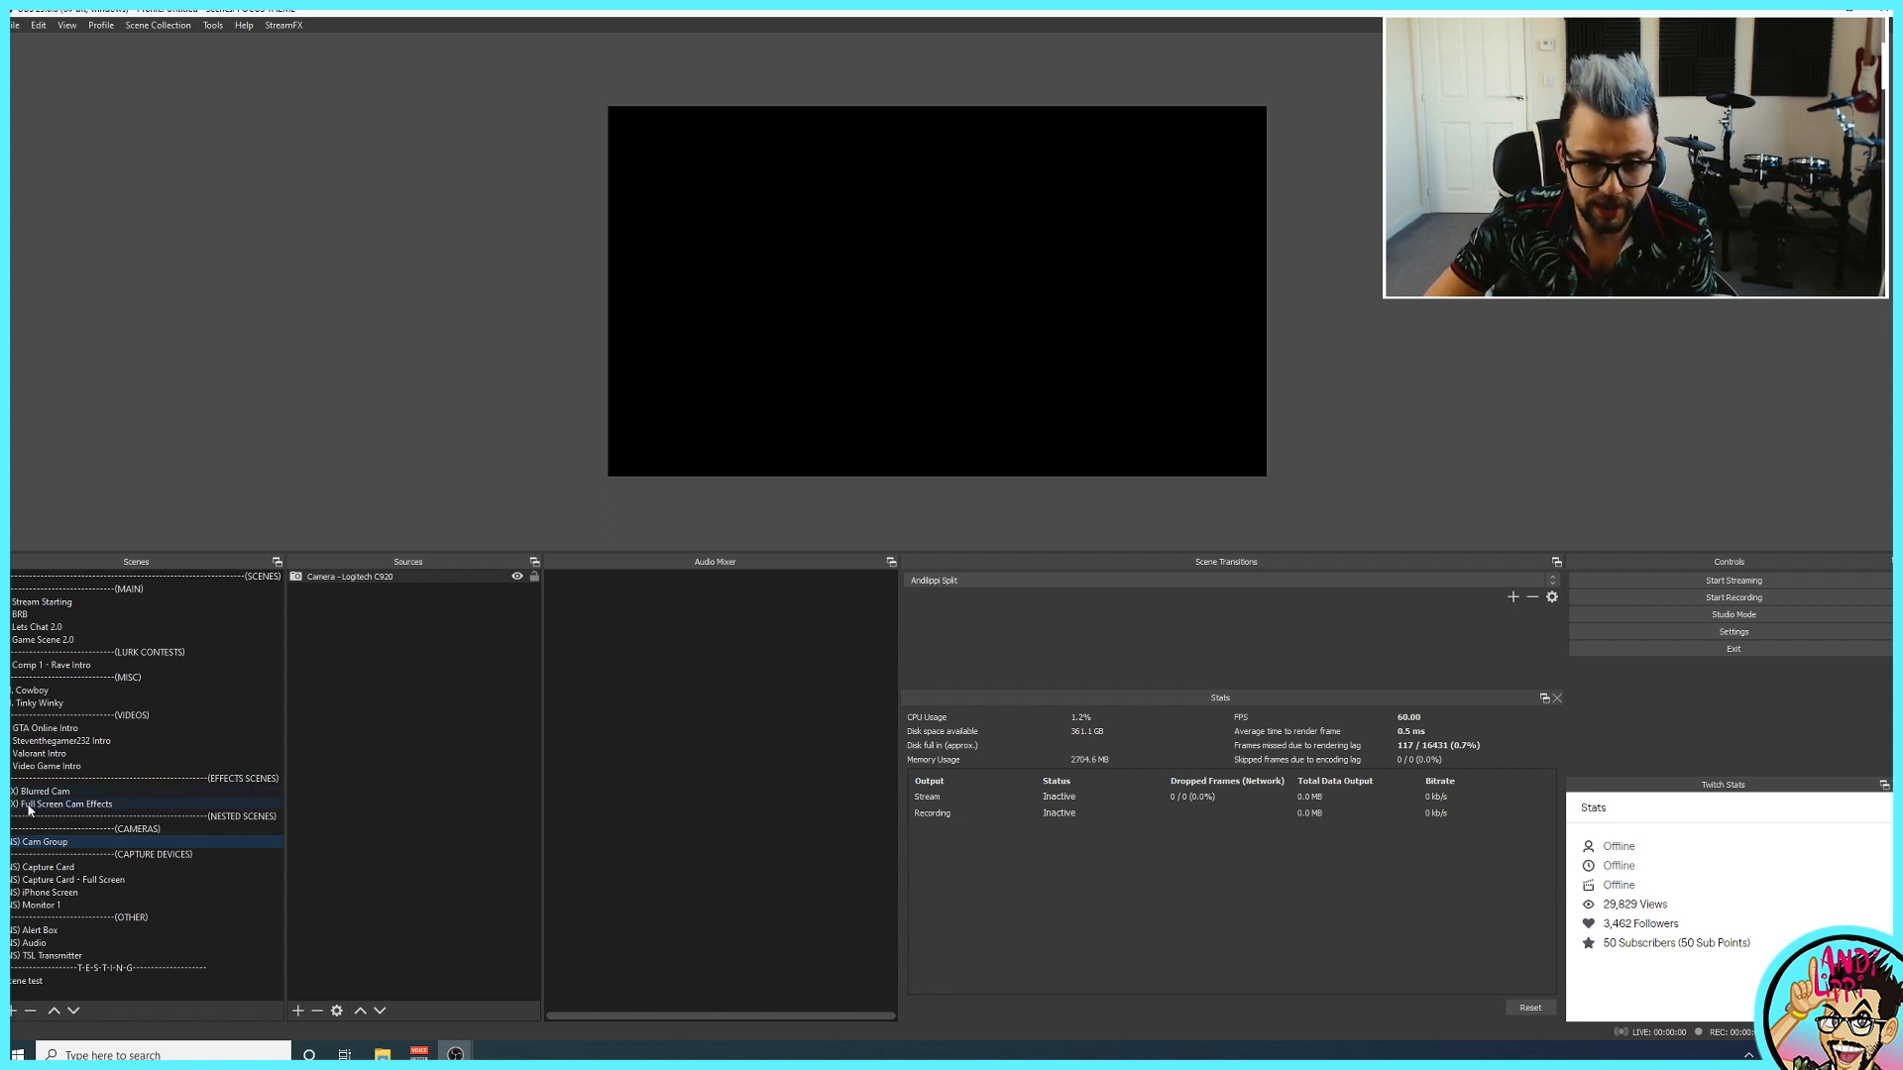
Browse the Blurred Cam, Lets Chat 2.0 and Full Screen Cam Effects scenes.
left_click(41, 791)
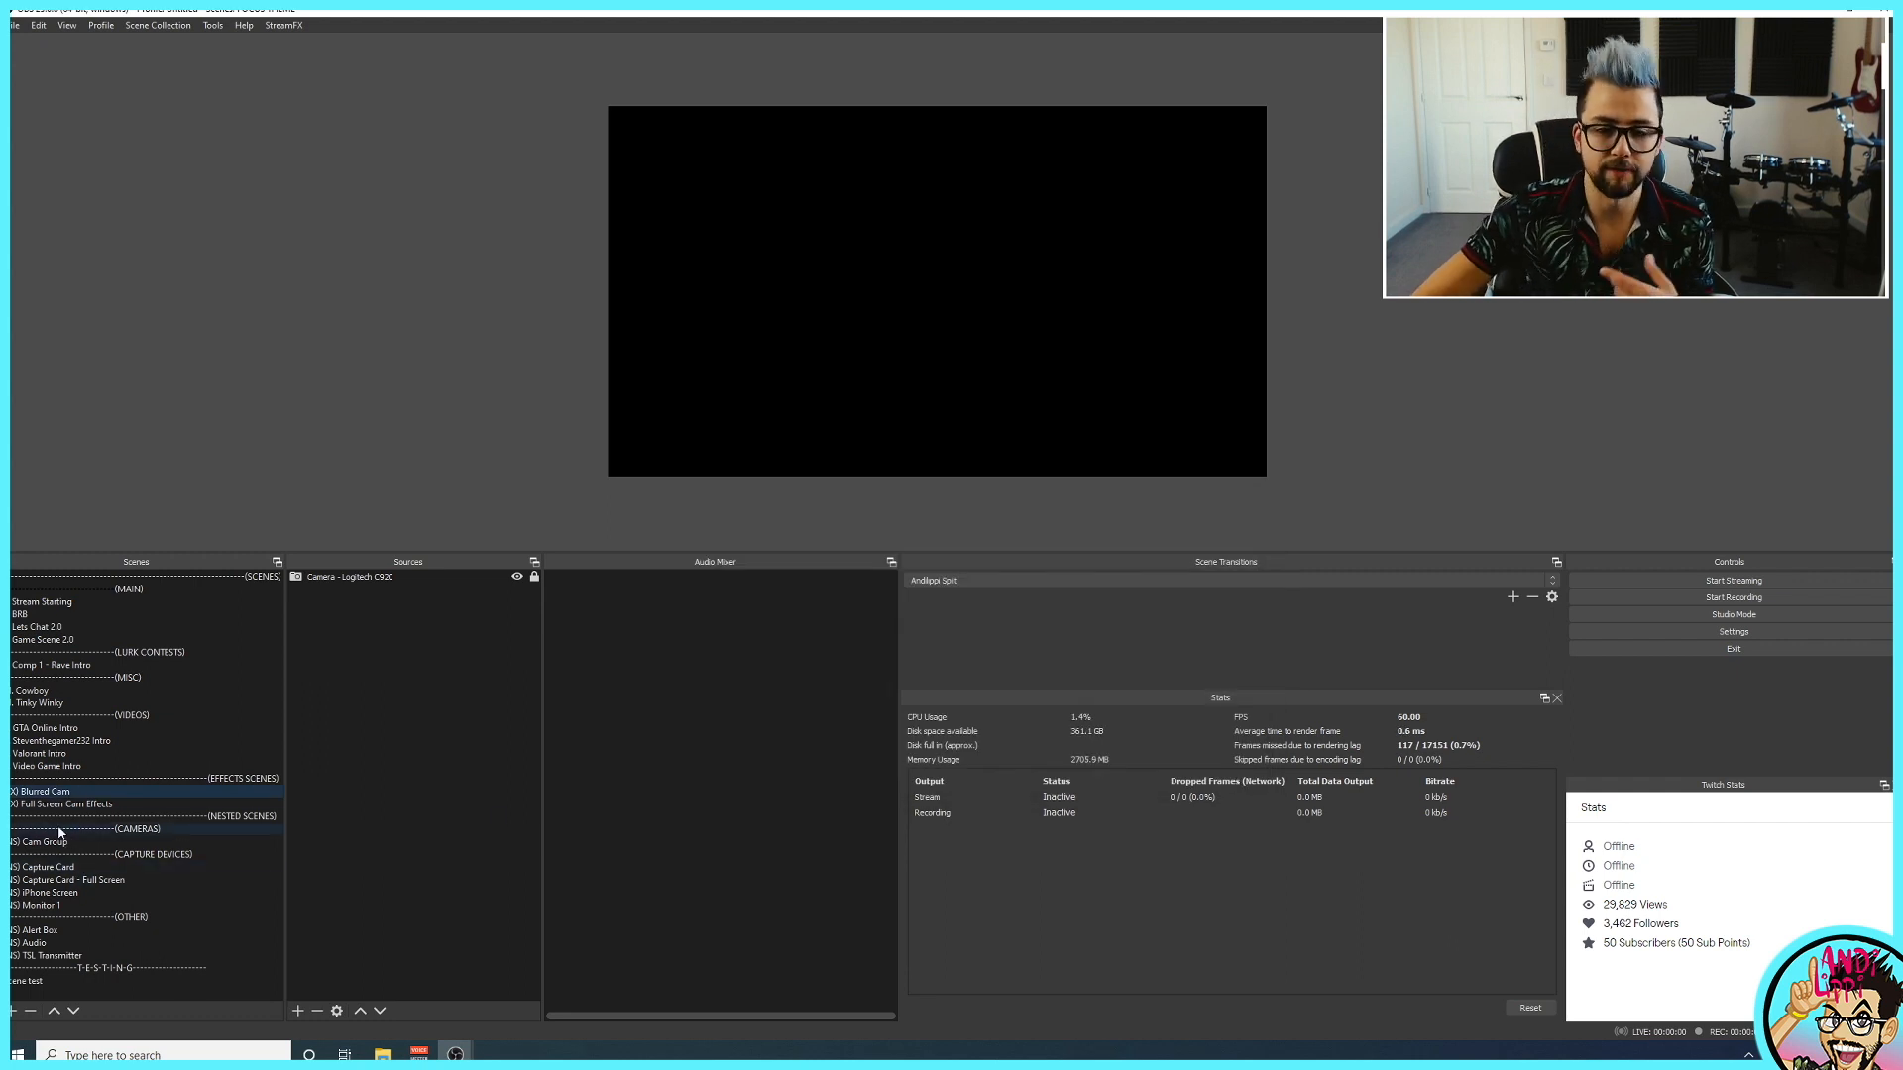
left_click(36, 626)
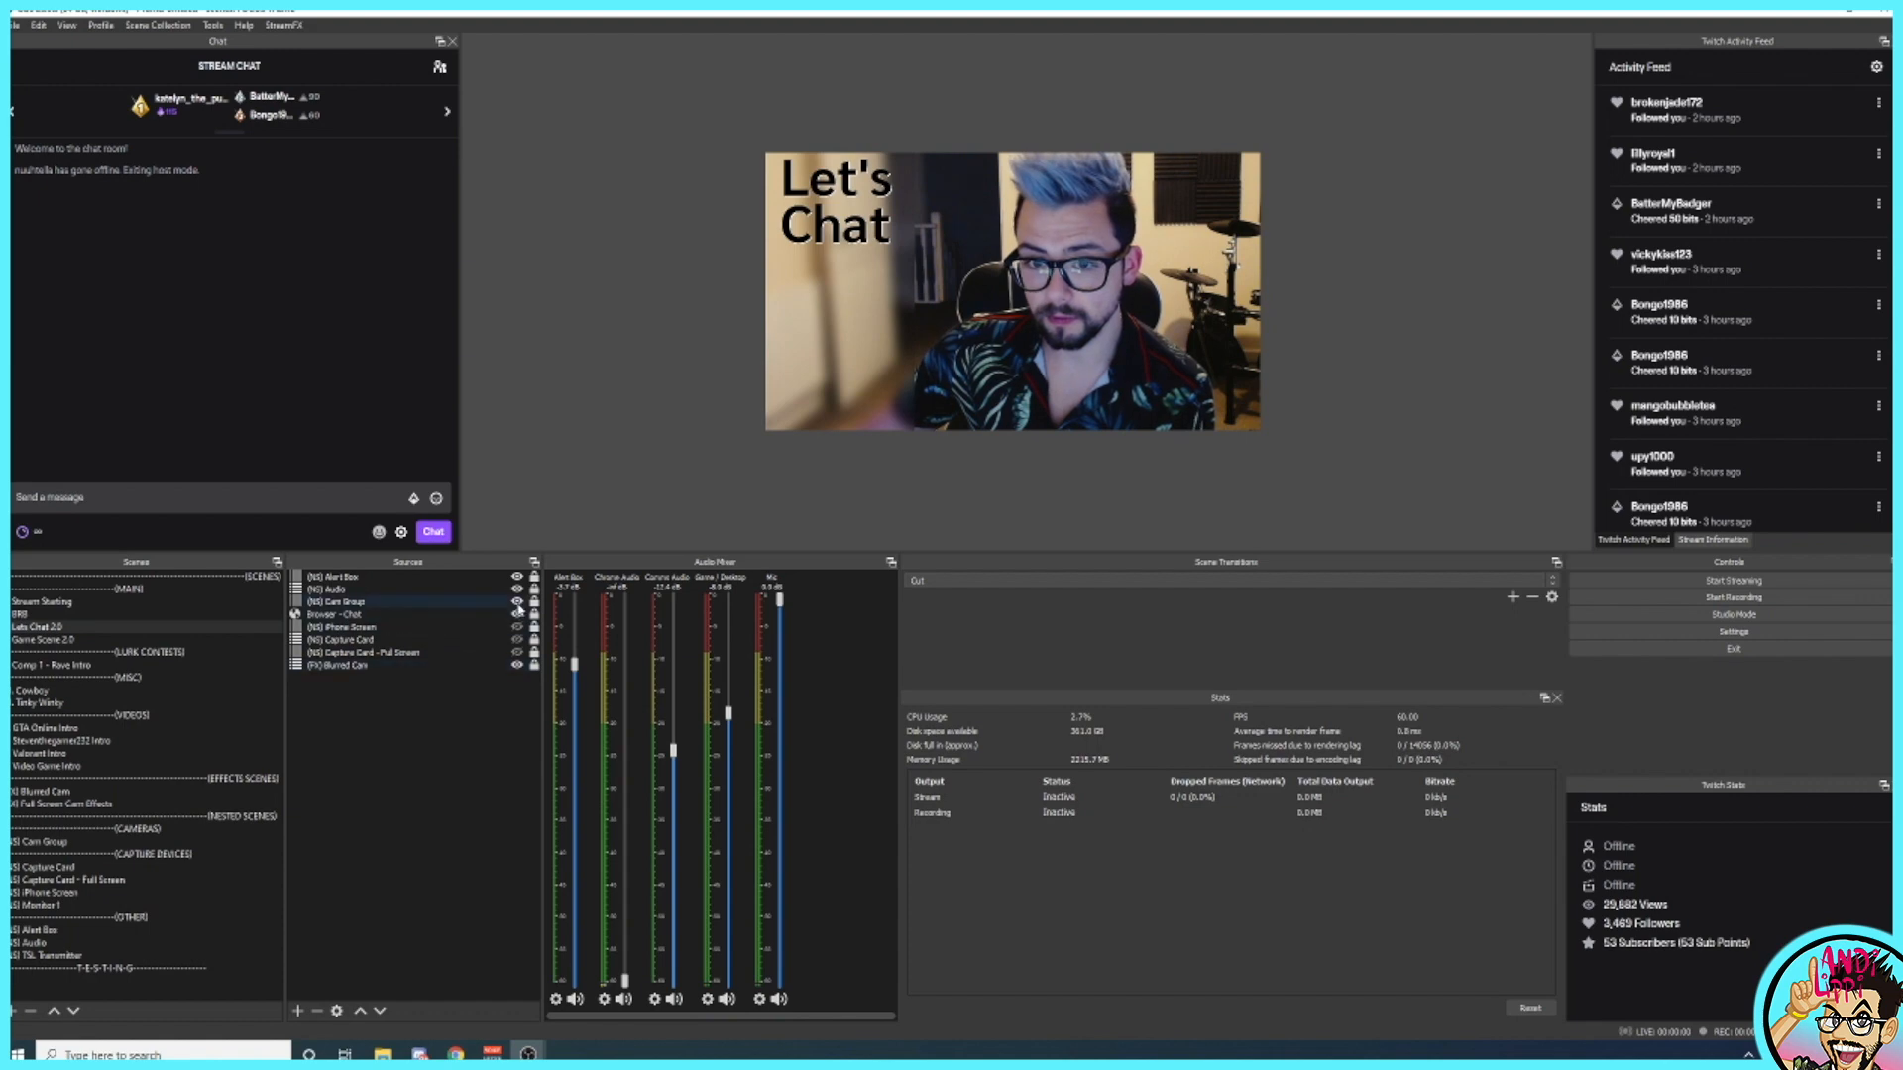
left_click(64, 803)
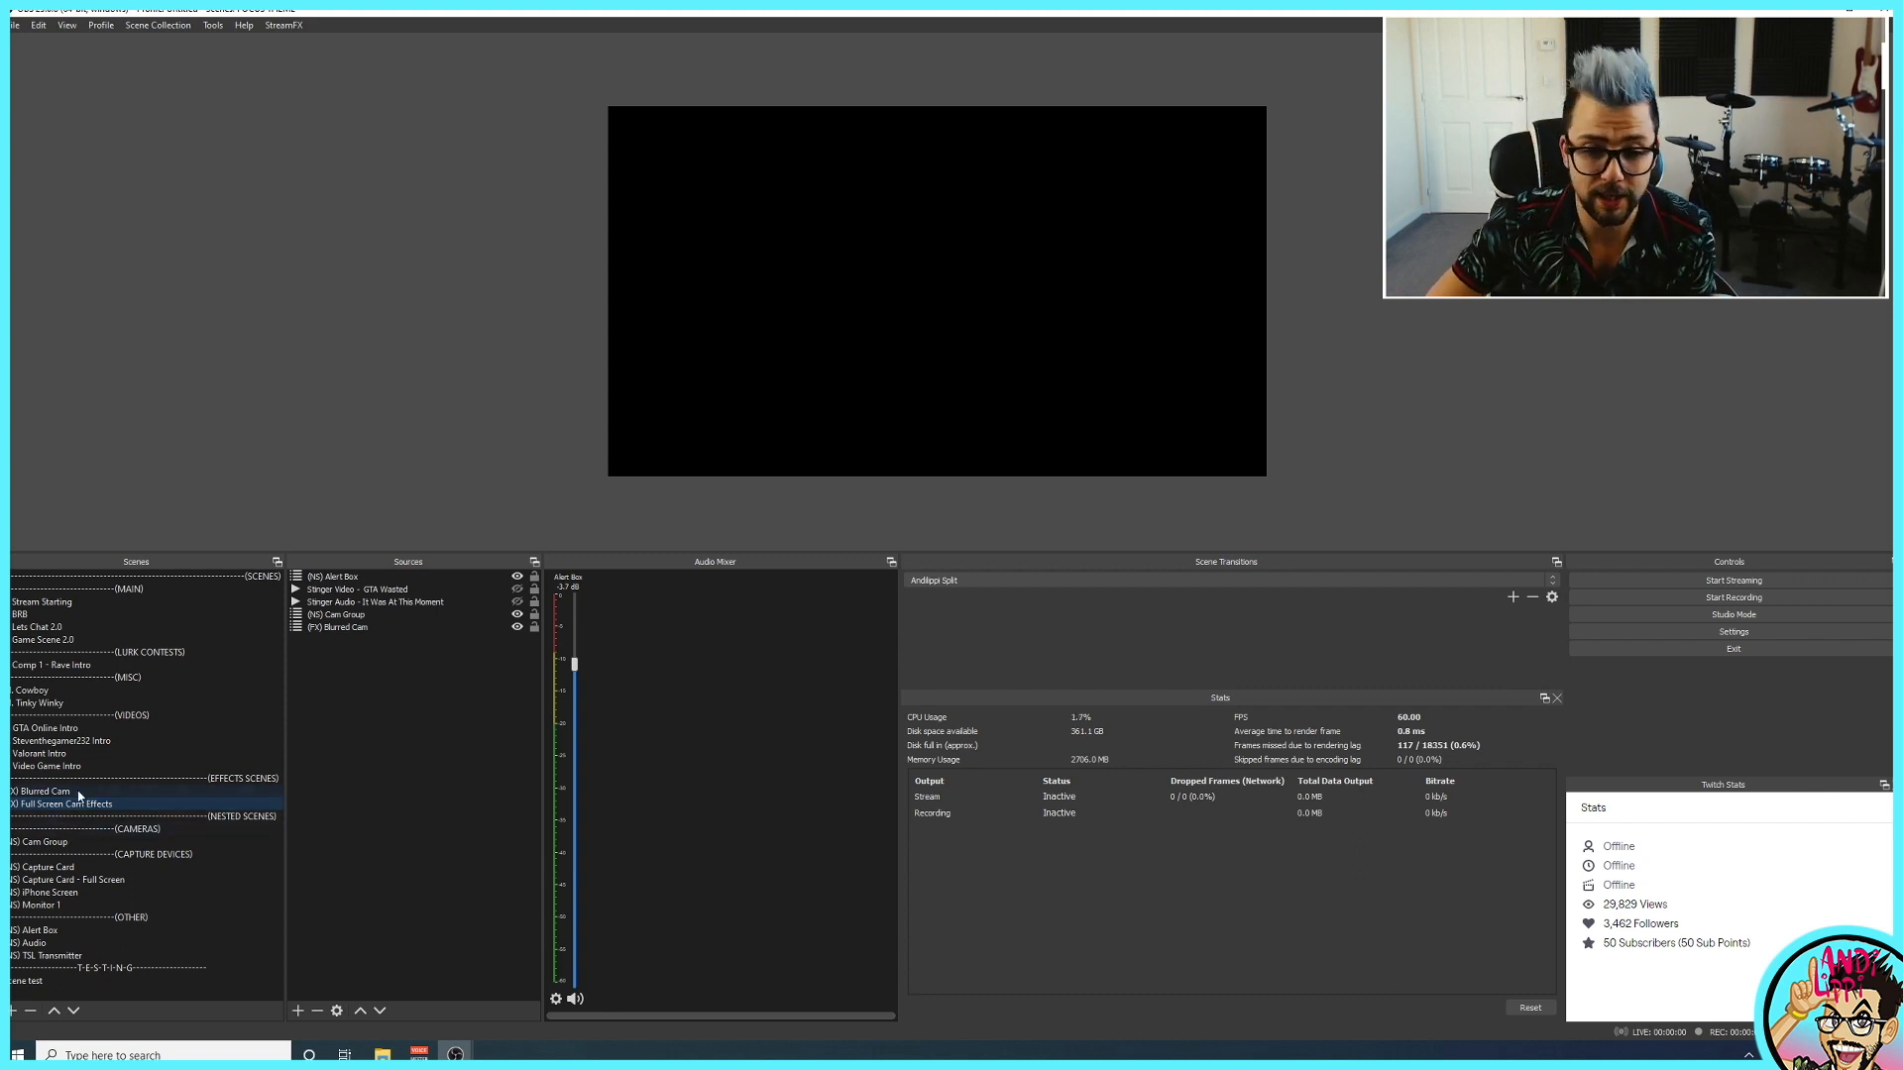
Review the Full Screen Cam Effects scene's filters, close them, and return to Lets Chat 2.0.
right_click(61, 803)
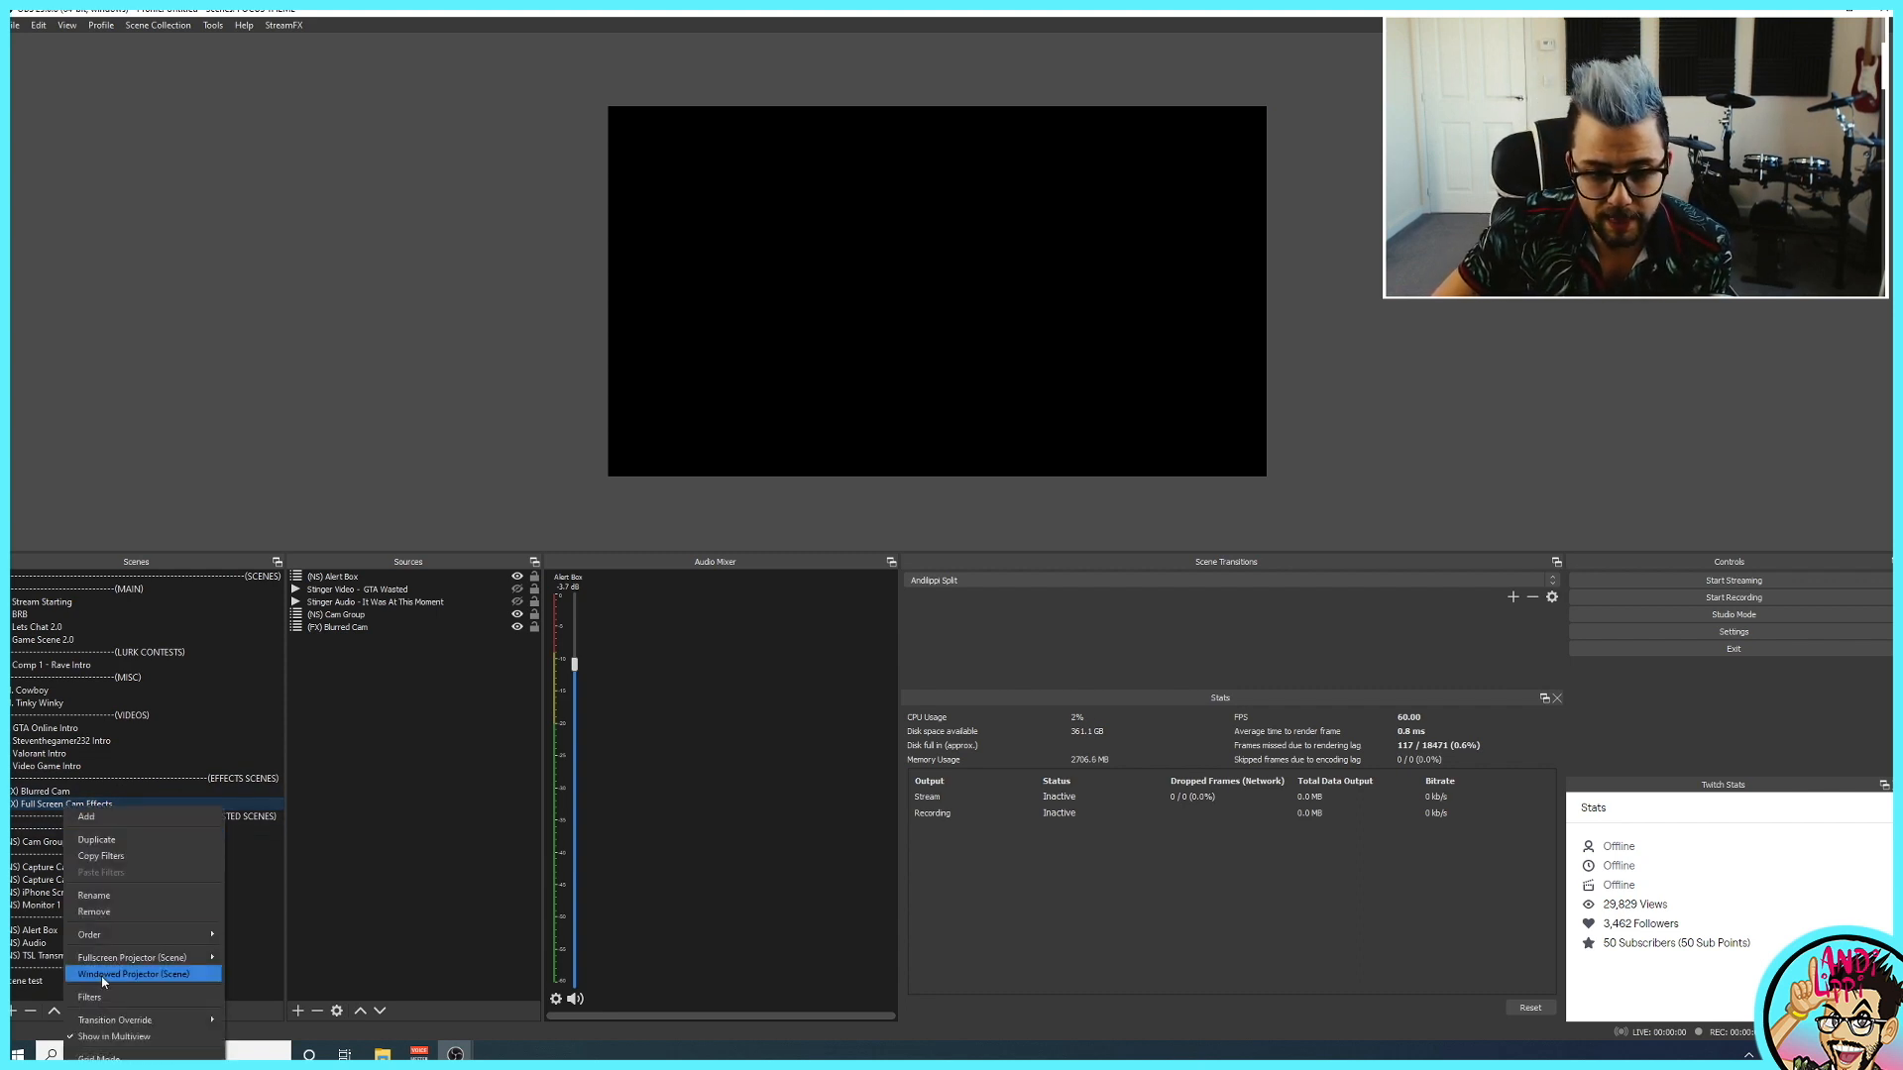
left_click(89, 998)
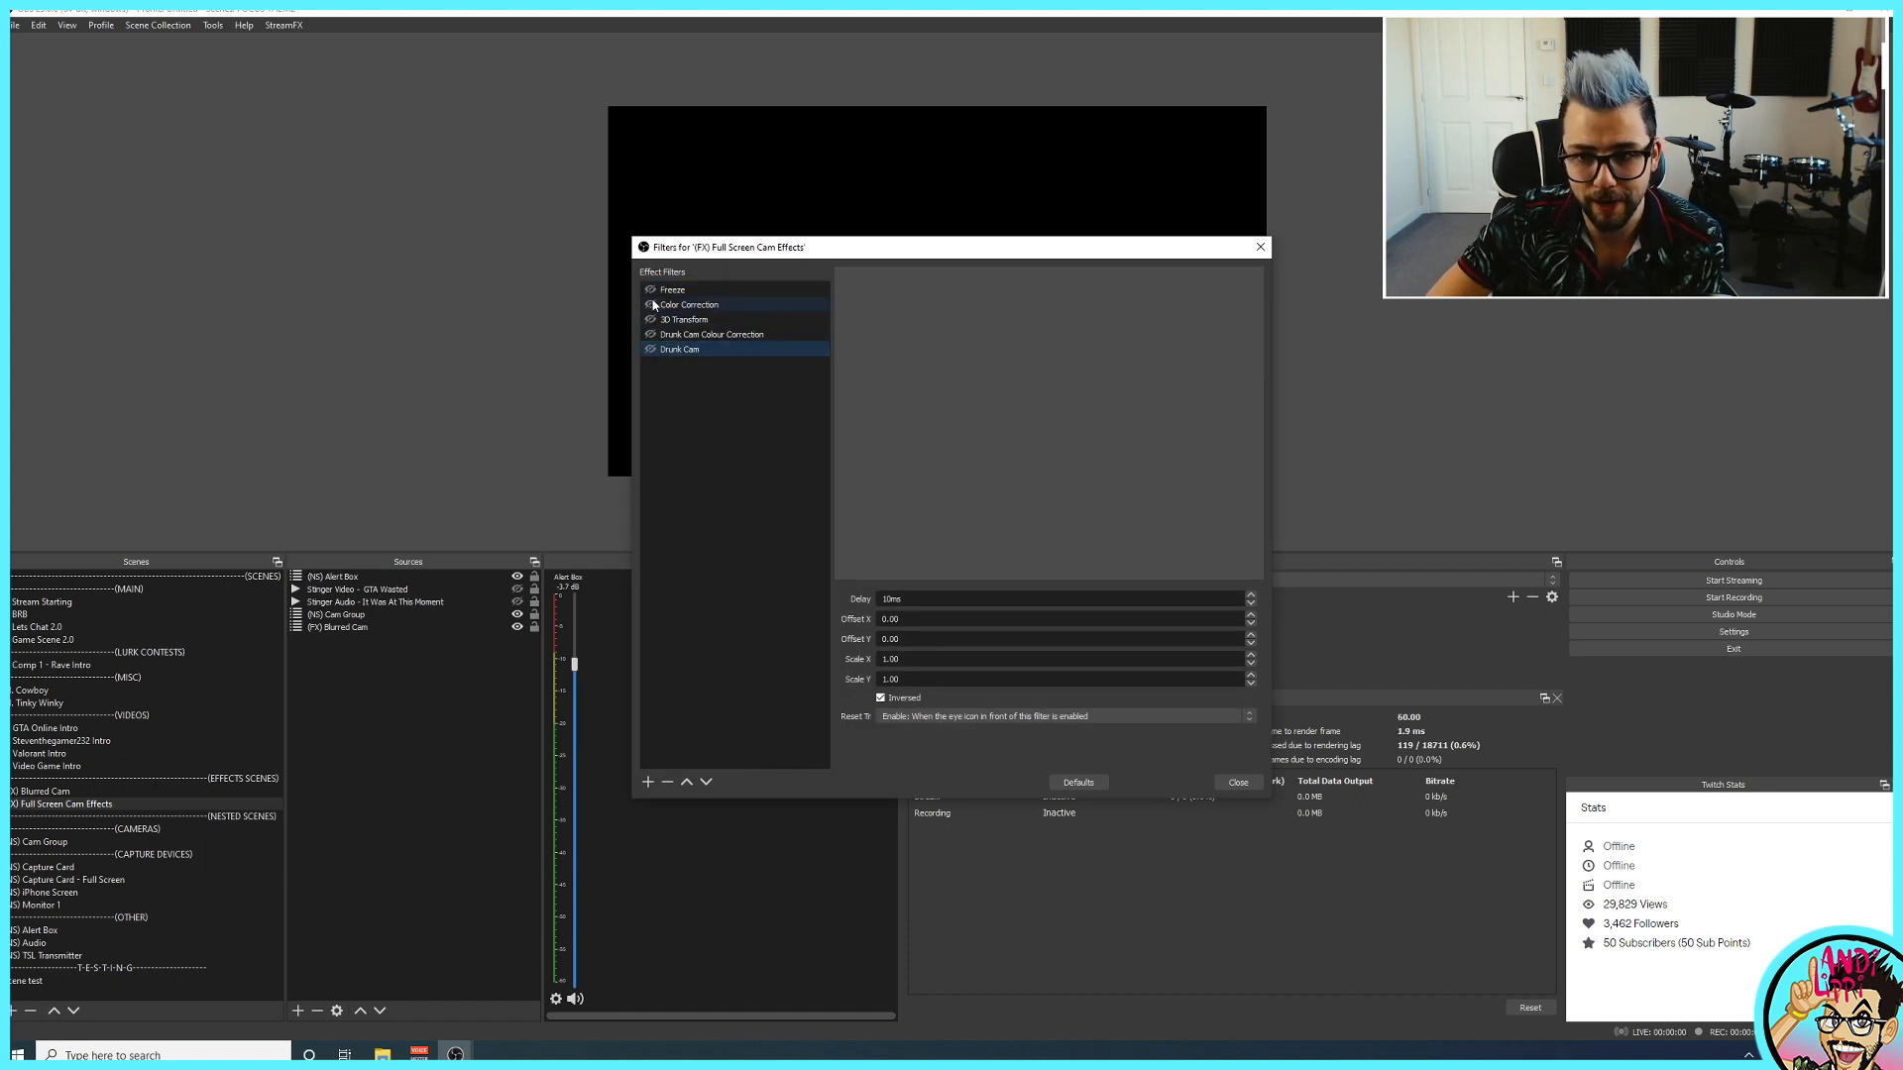
mouse_move(1259, 248)
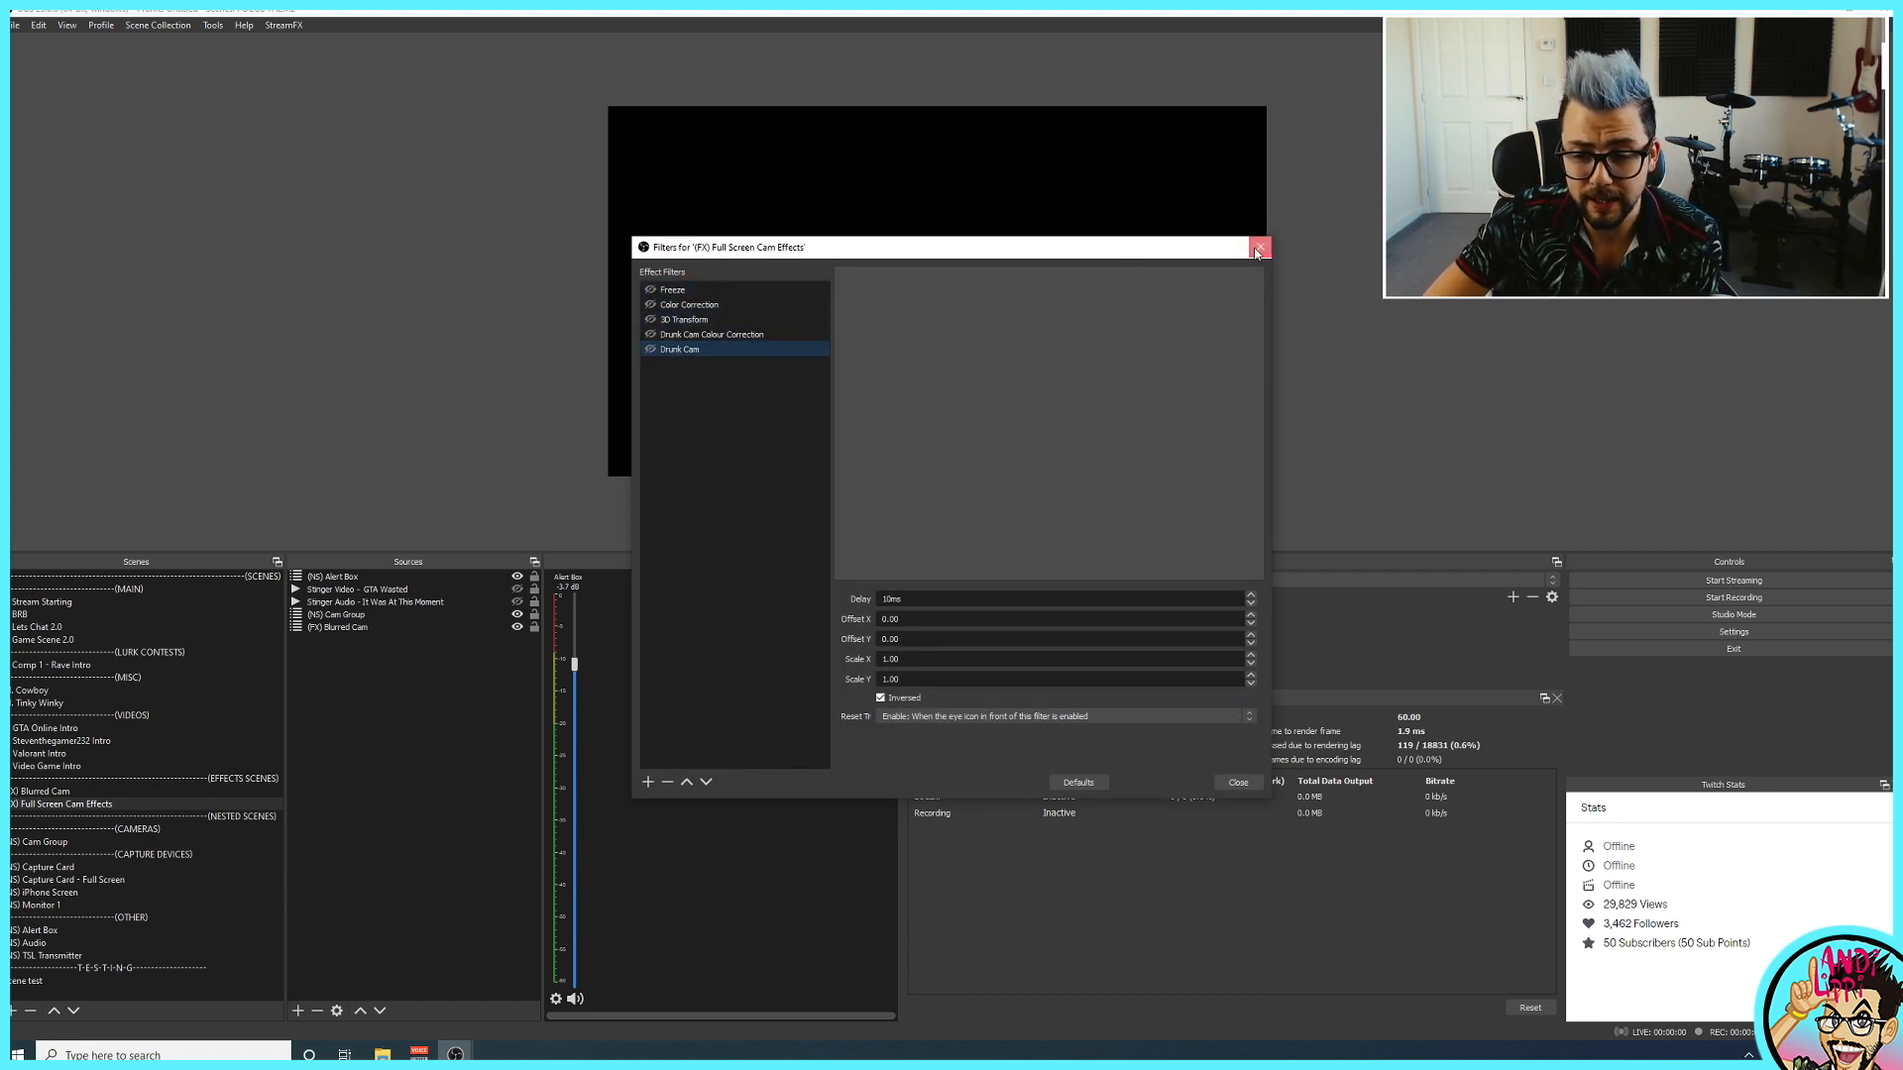
left_click(1259, 248)
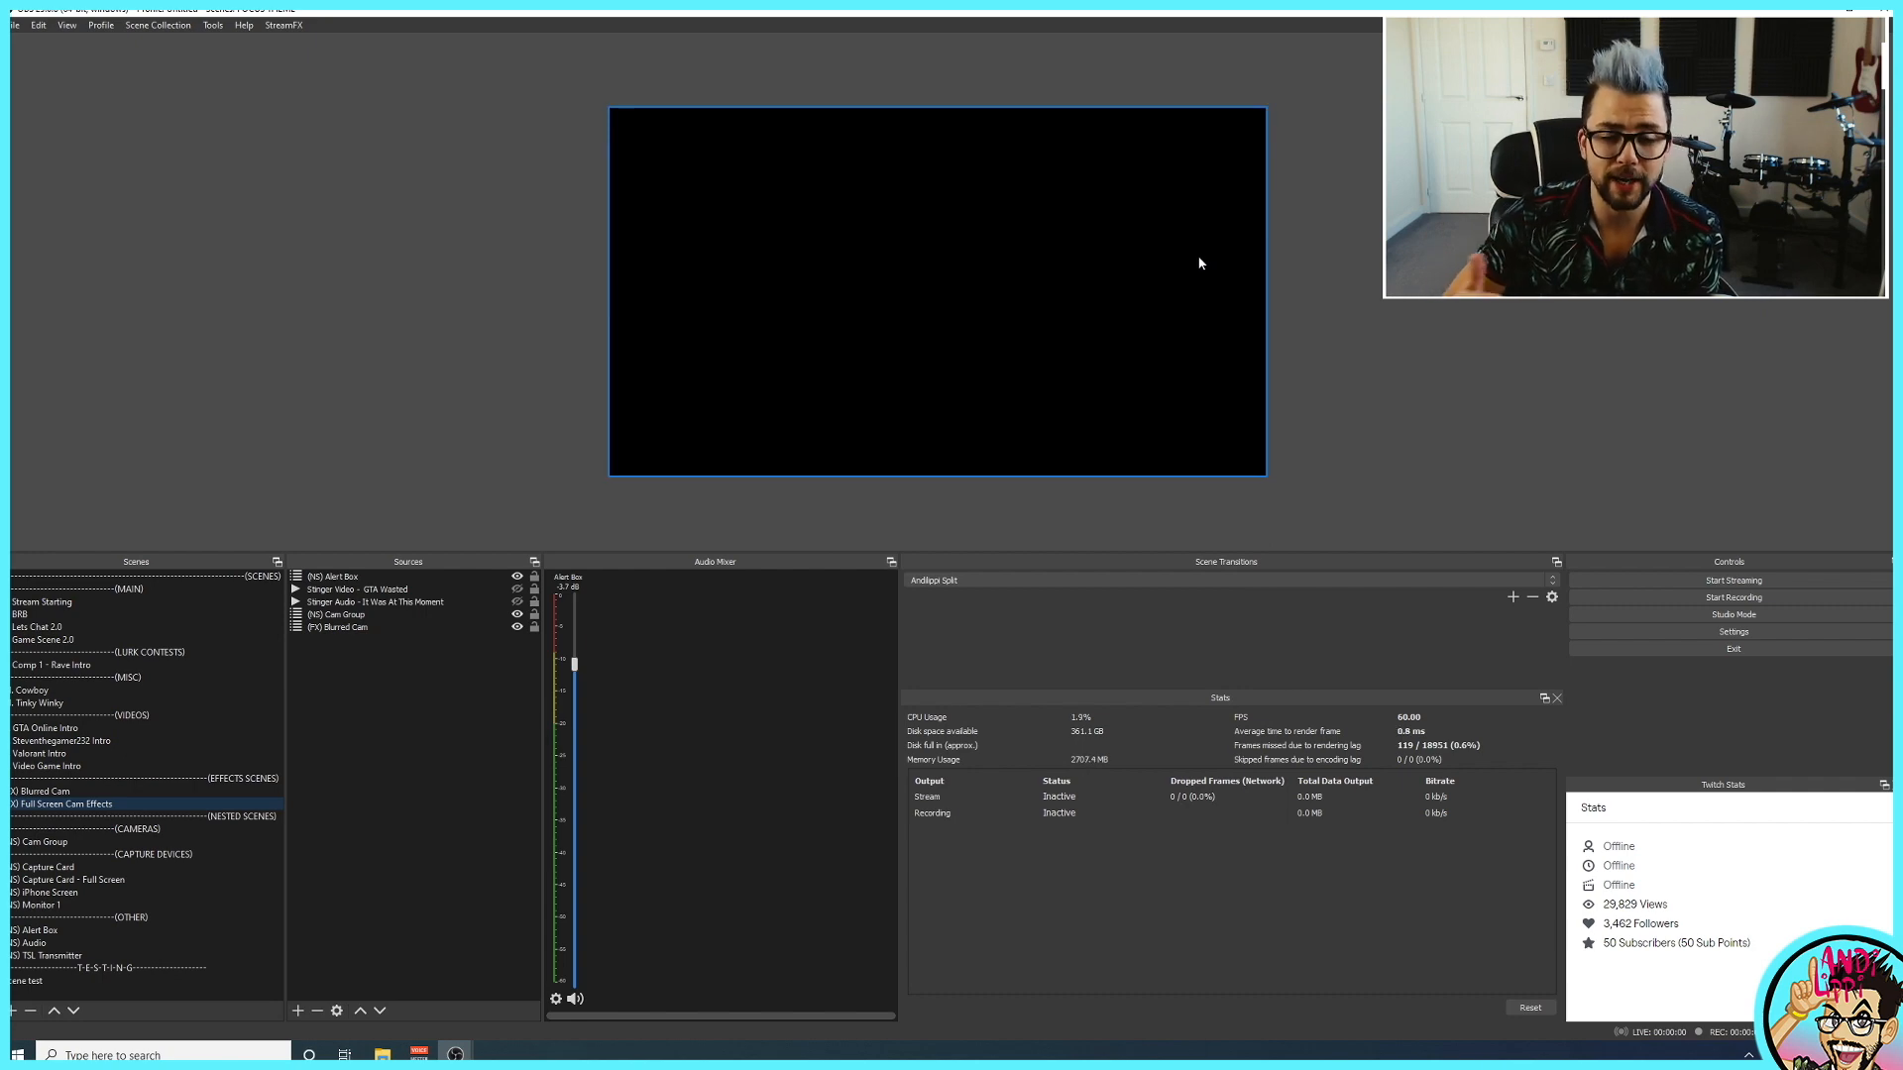
left_click(30, 690)
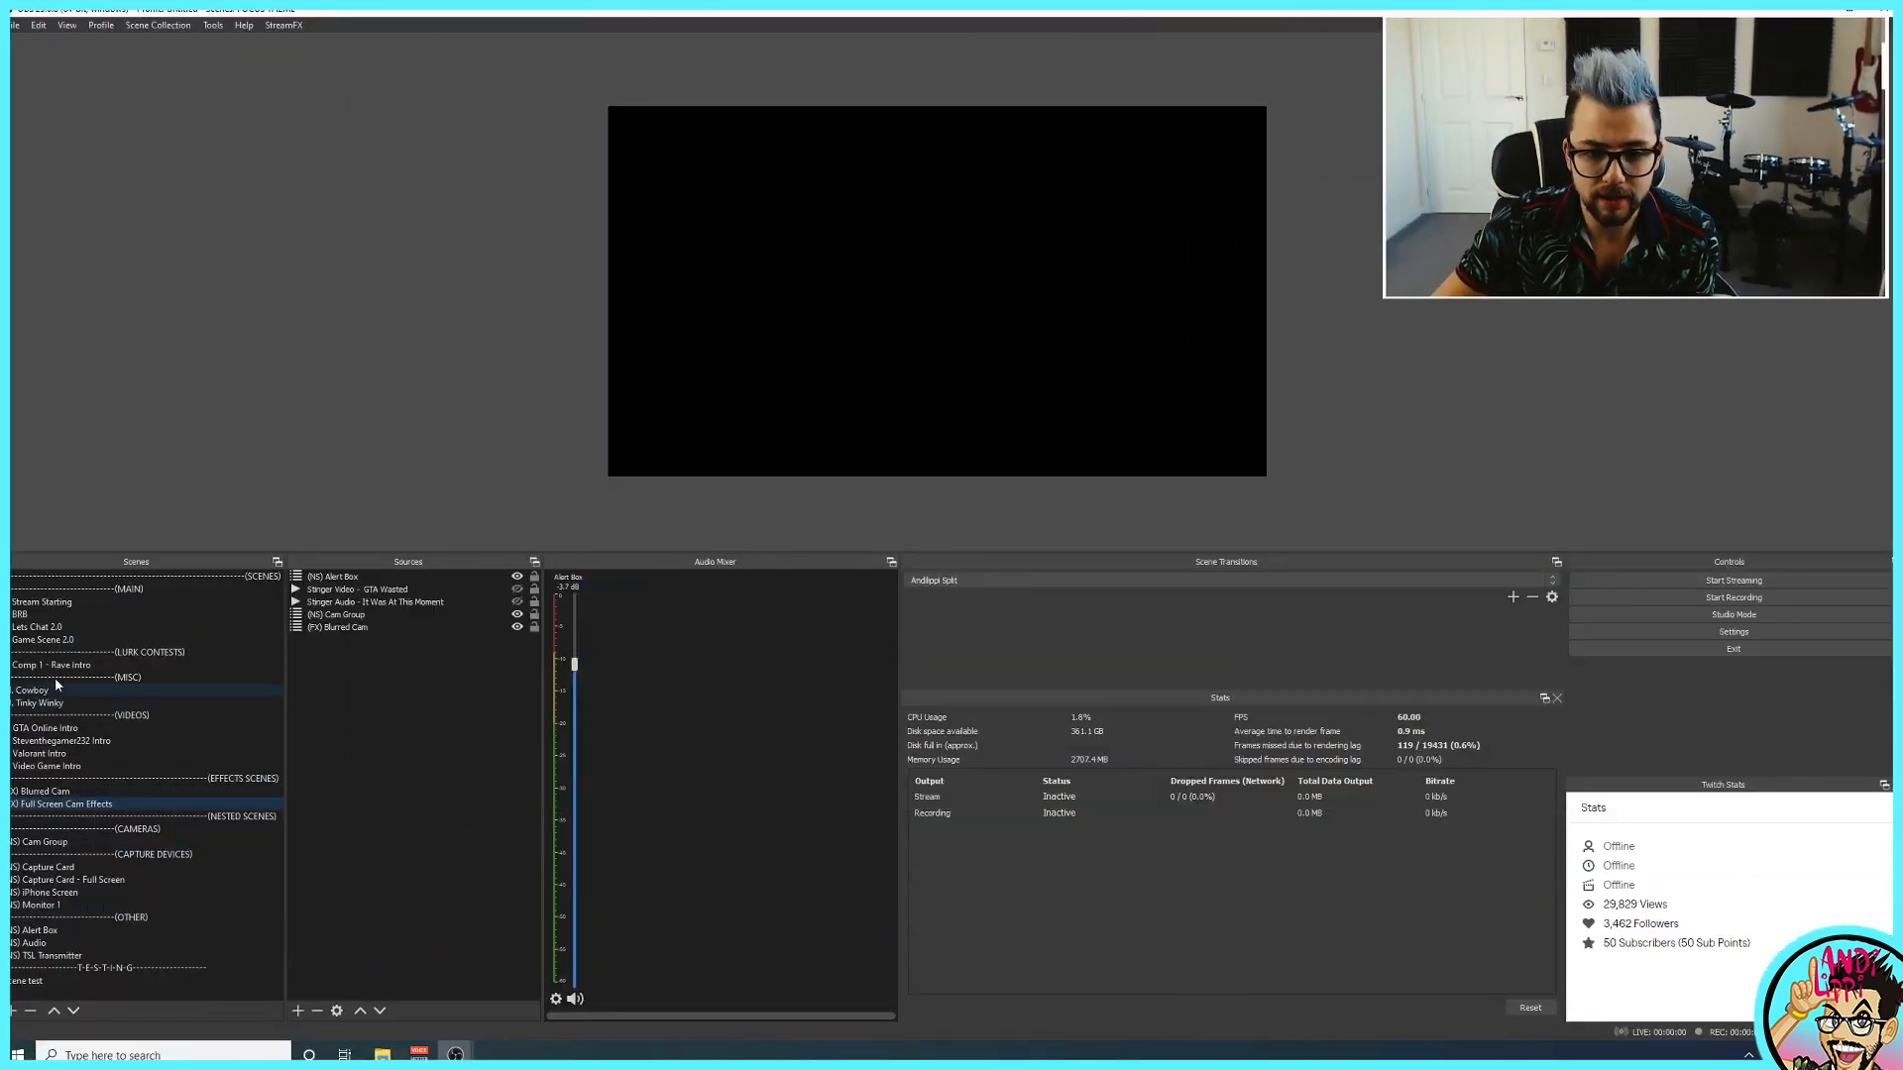
left_click(35, 627)
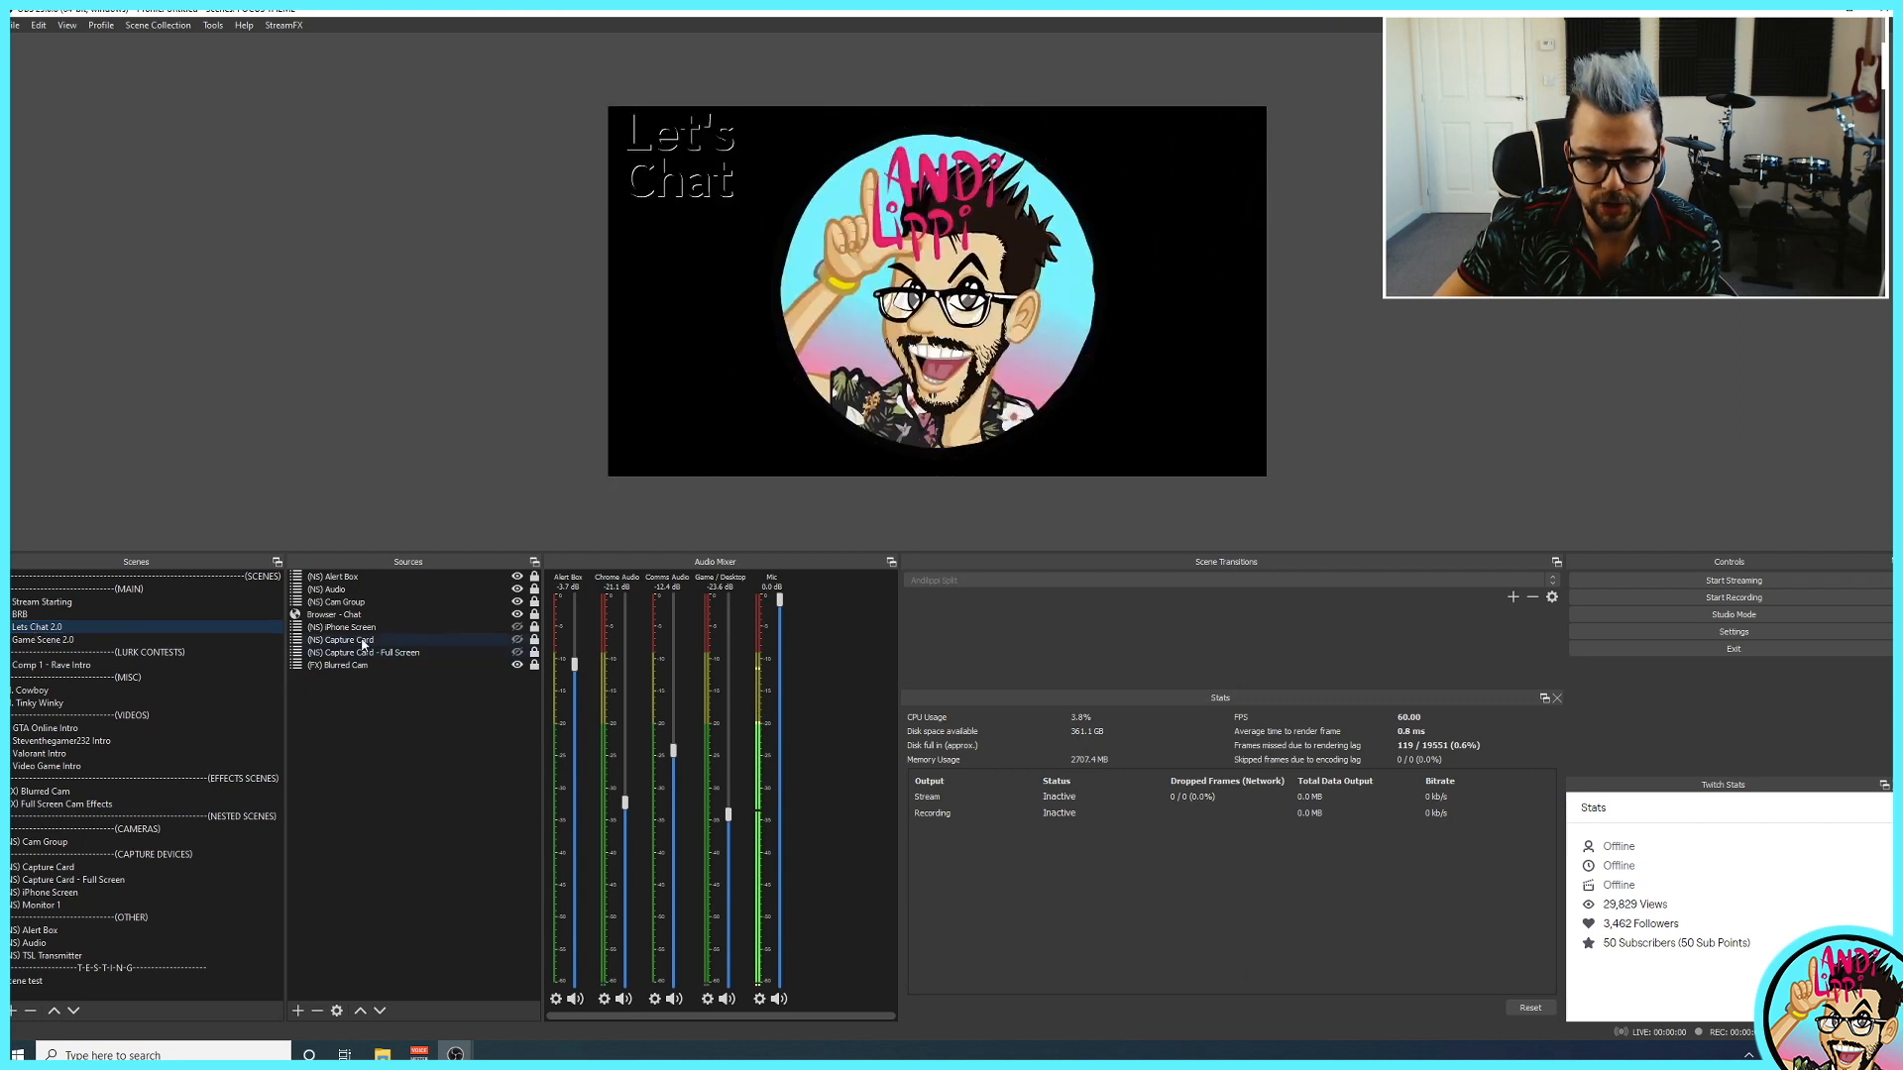